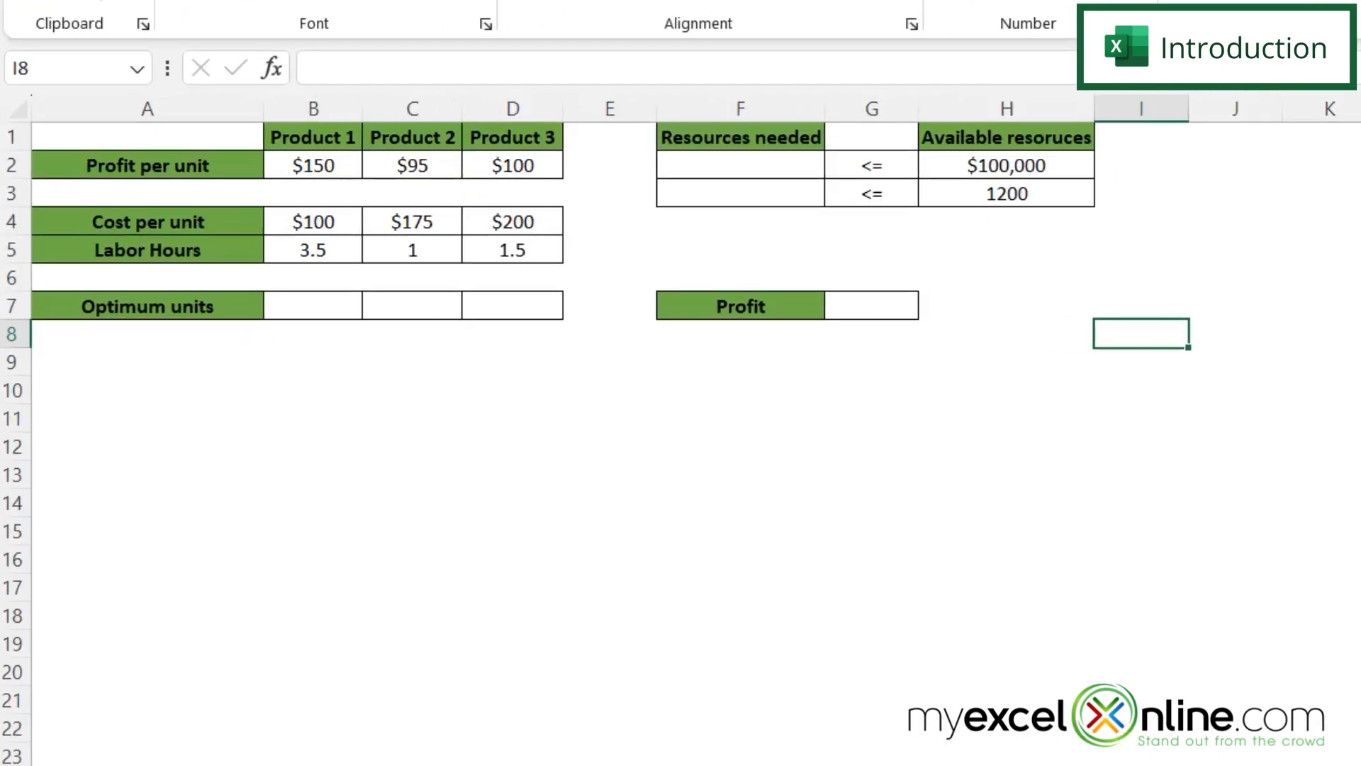
- Review the Product 1 profit, cost and labor-hour cells and the empty optimum-units row
{"action": "left_click", "coordinate": [312, 164]}
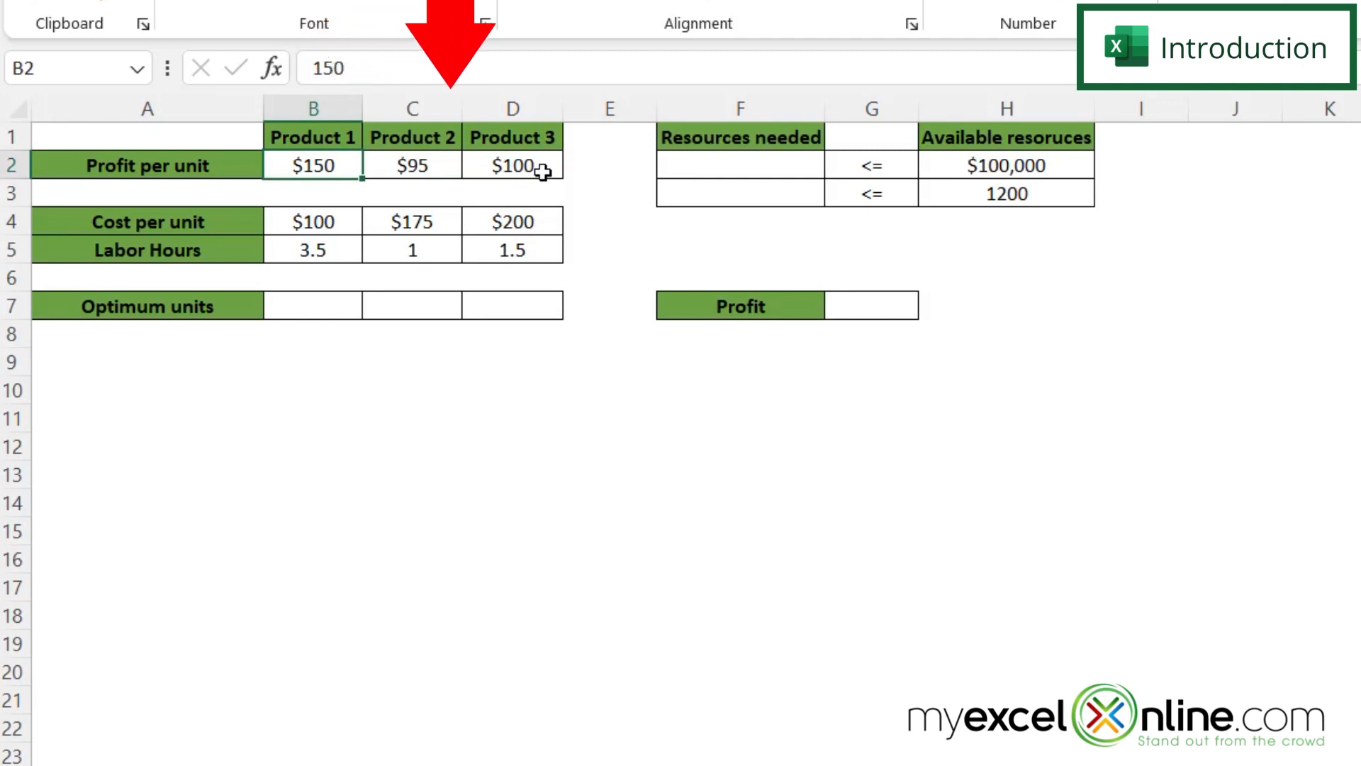
{"action": "left_click", "coordinate": [312, 221]}
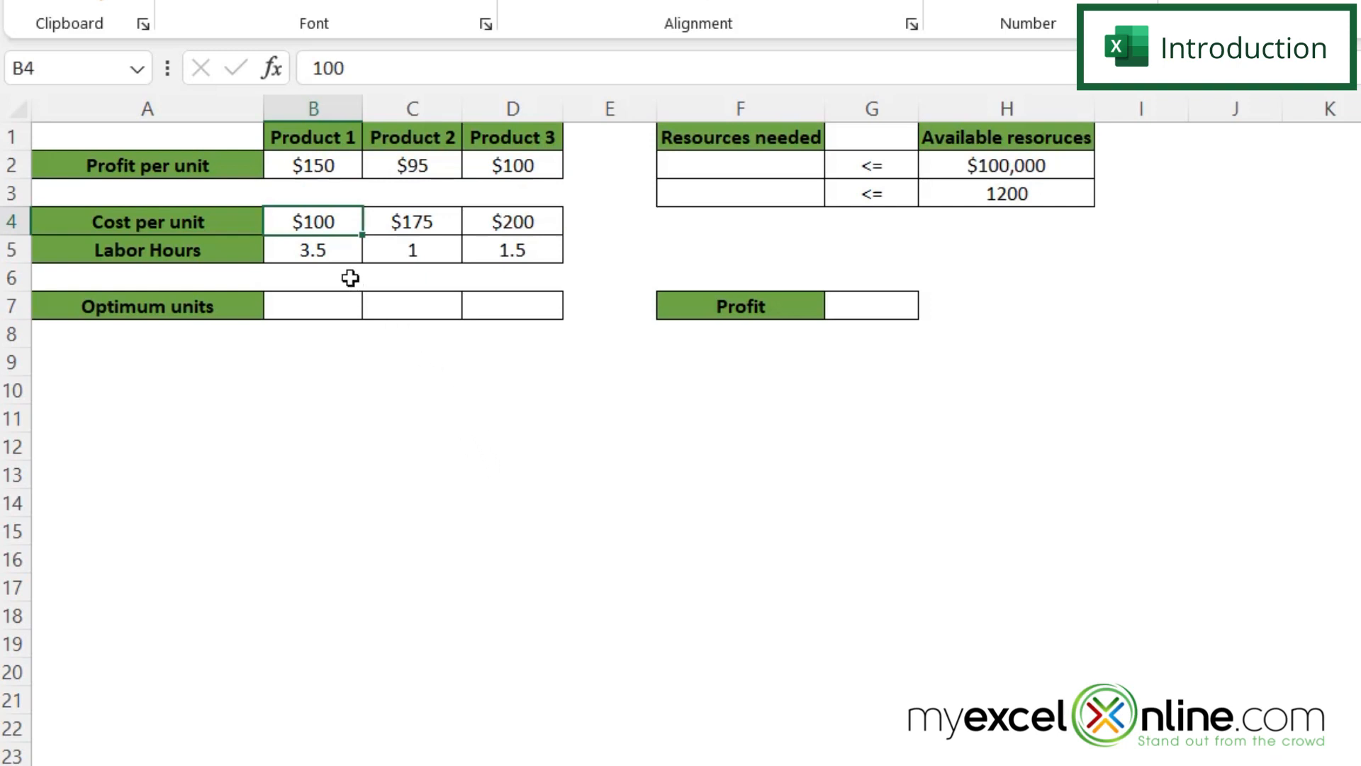
{"action": "left_click", "coordinate": [314, 249]}
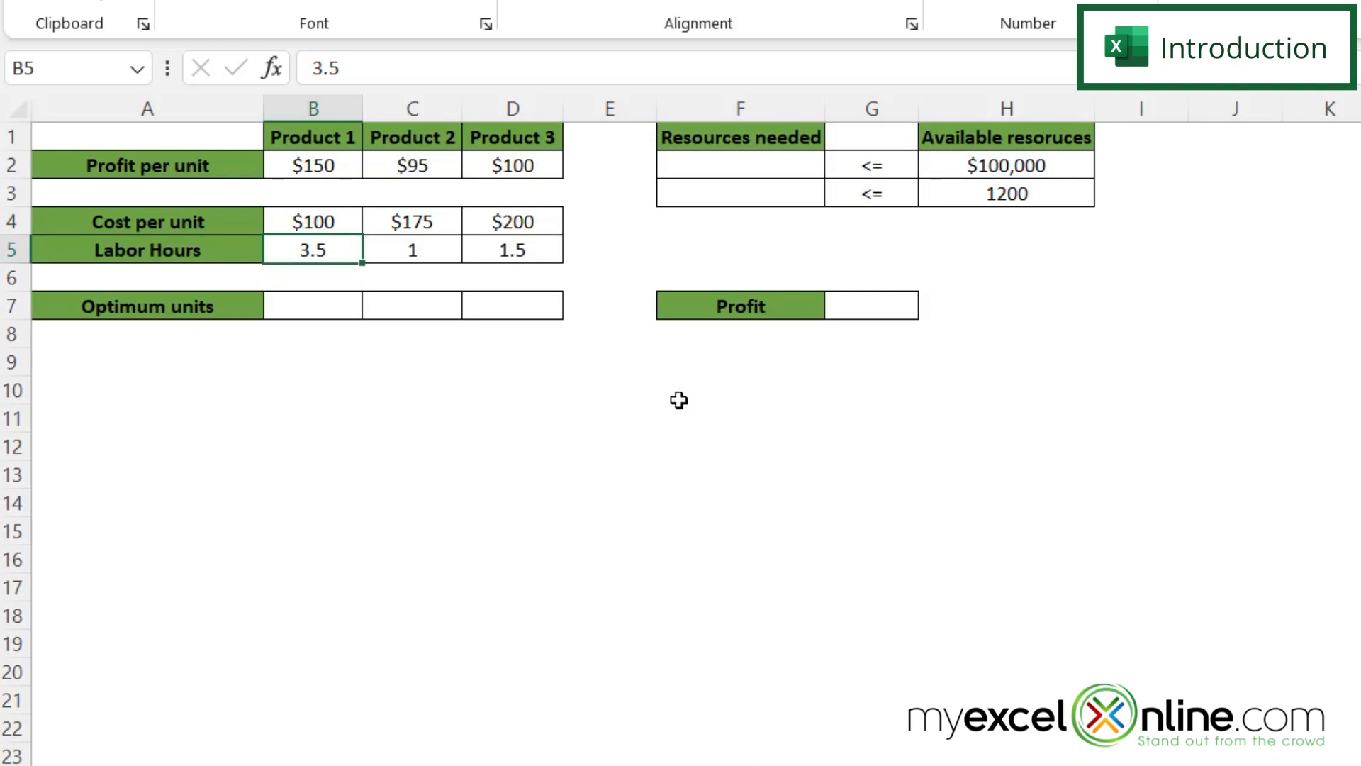
{"action": "left_click", "coordinate": [312, 306]}
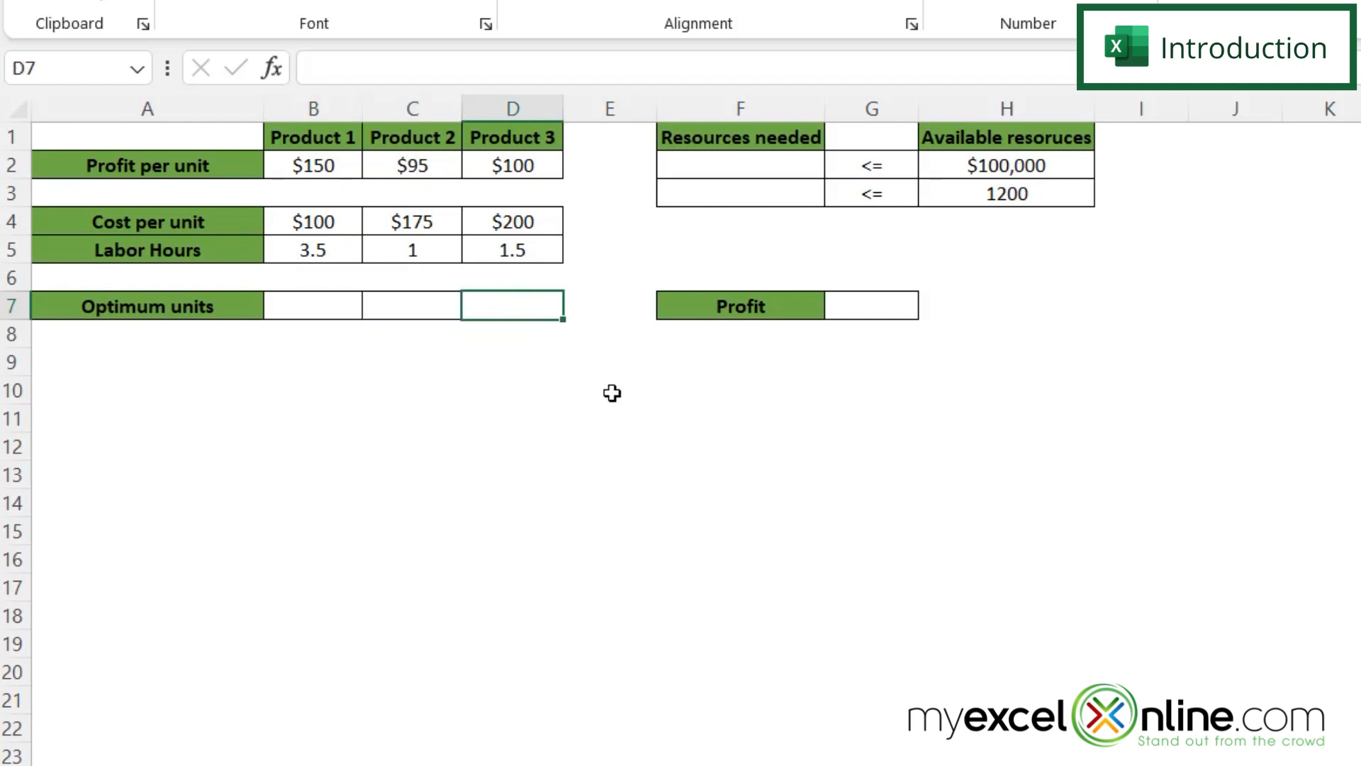
{"action": "mouse_move", "coordinate": [954, 339]}
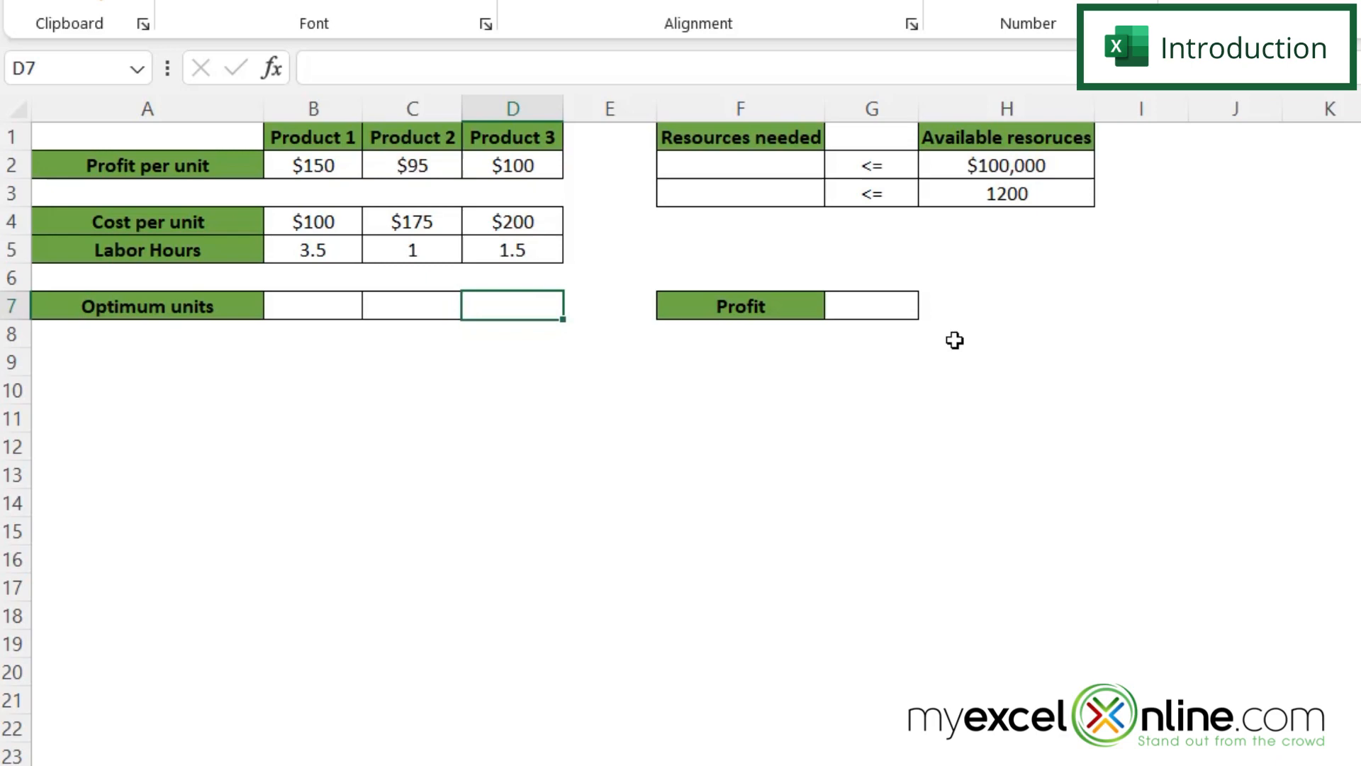
{"action": "mouse_move", "coordinate": [964, 310]}
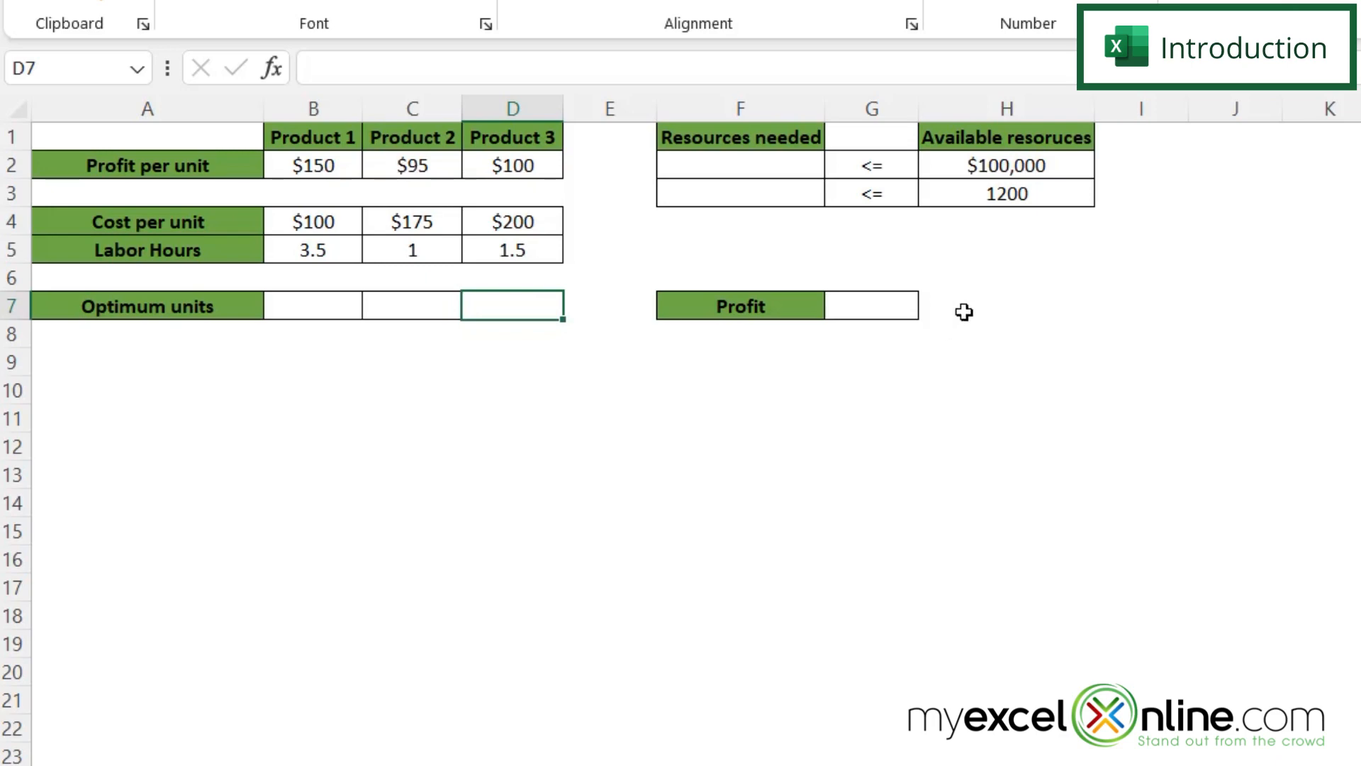
{"action": "mouse_move", "coordinate": [797, 207]}
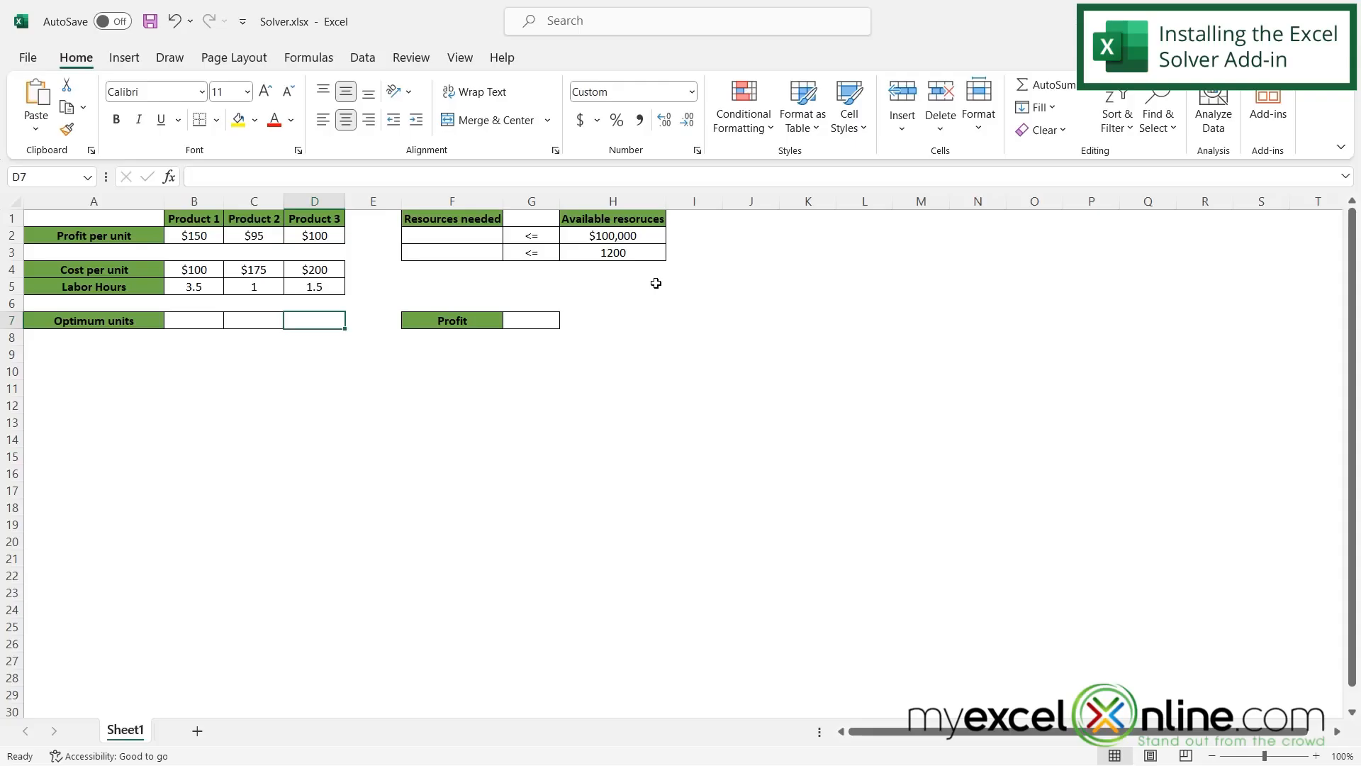
{"action": "mouse_move", "coordinate": [655, 294]}
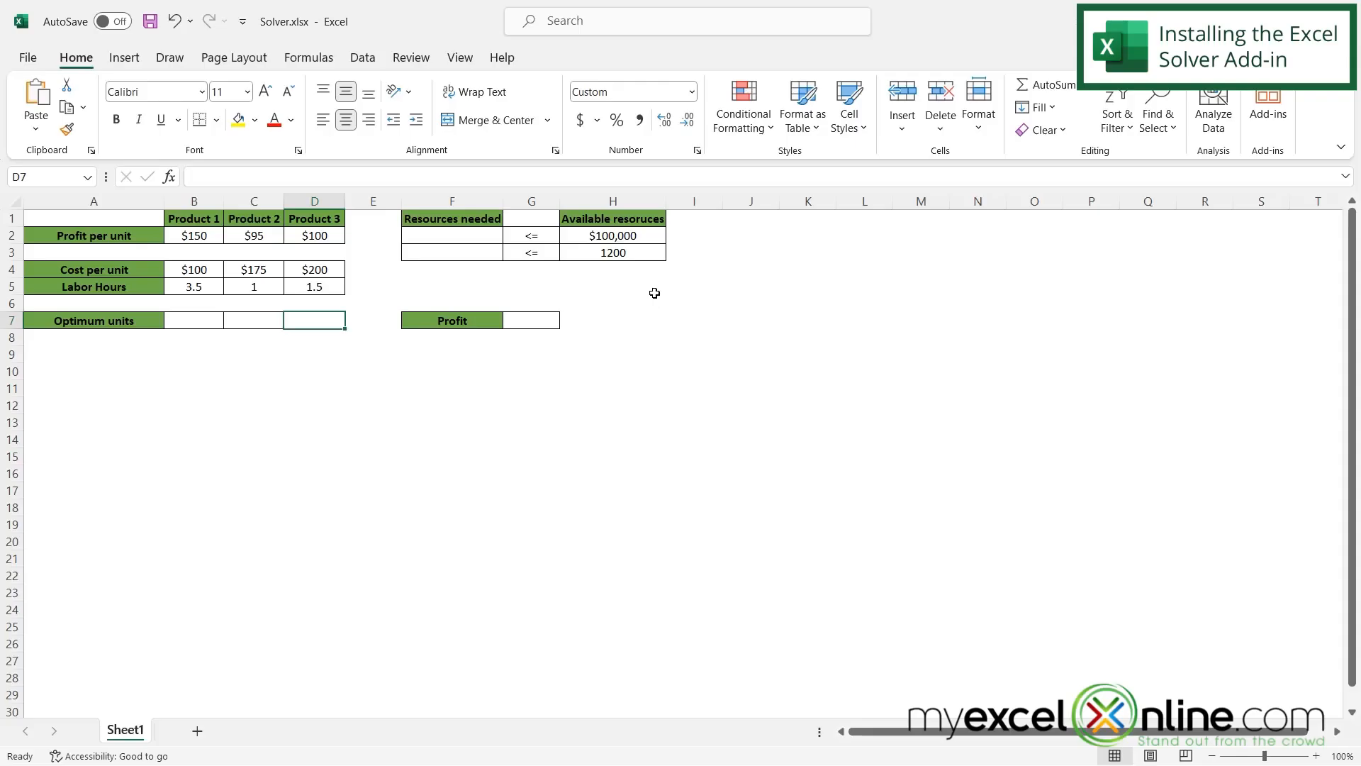
{"action": "mouse_move", "coordinate": [647, 315]}
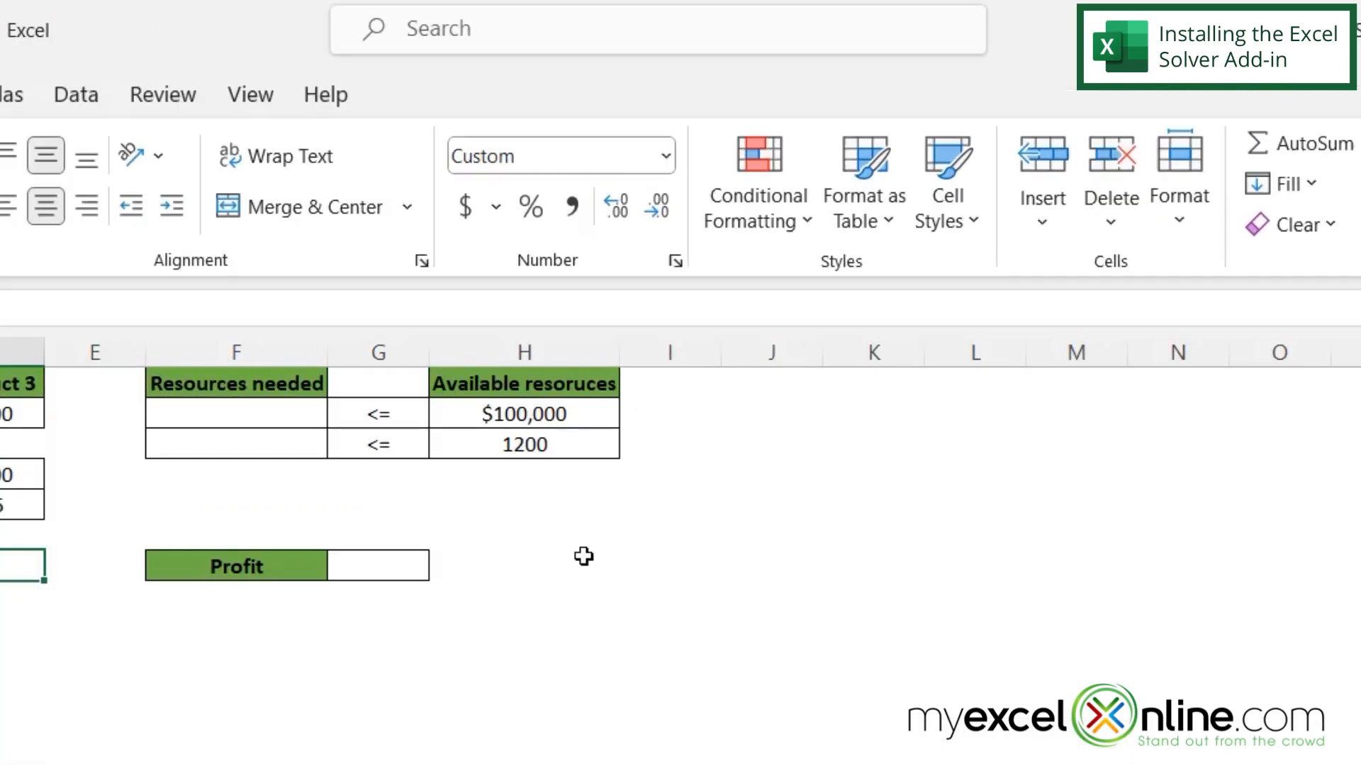
- Search 'addins' and bring up the Add-ins options page listing the Solver Add-in
{"action": "type", "text": "a"}
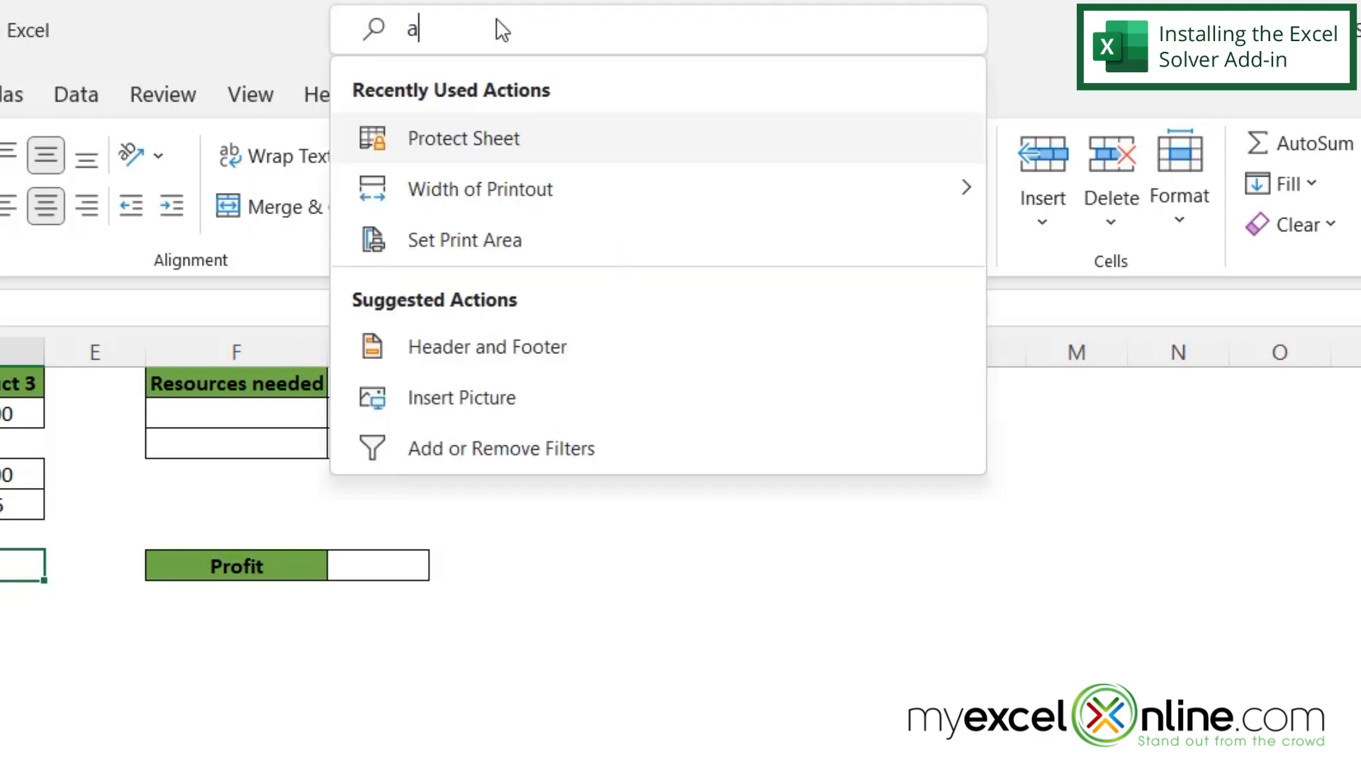
{"action": "type", "text": "ddins"}
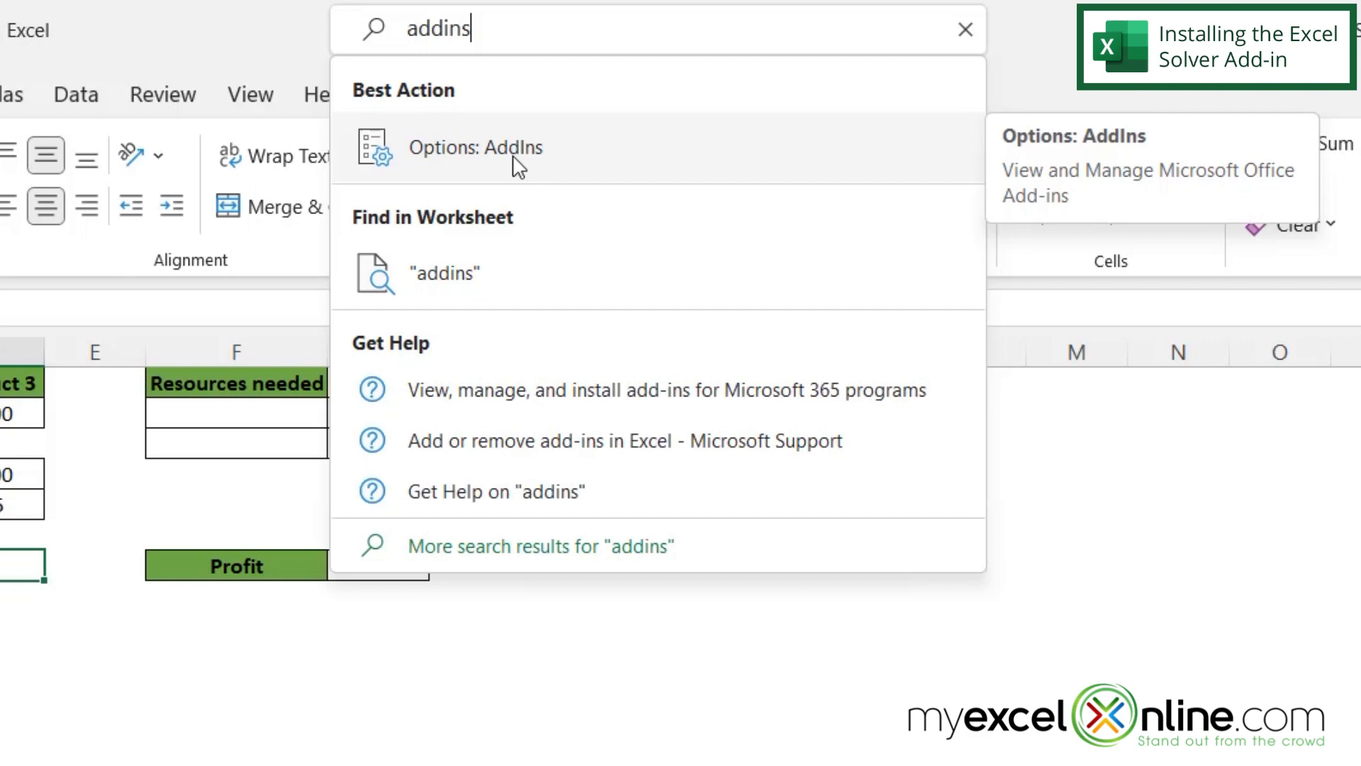
{"action": "left_click", "coordinate": [476, 148]}
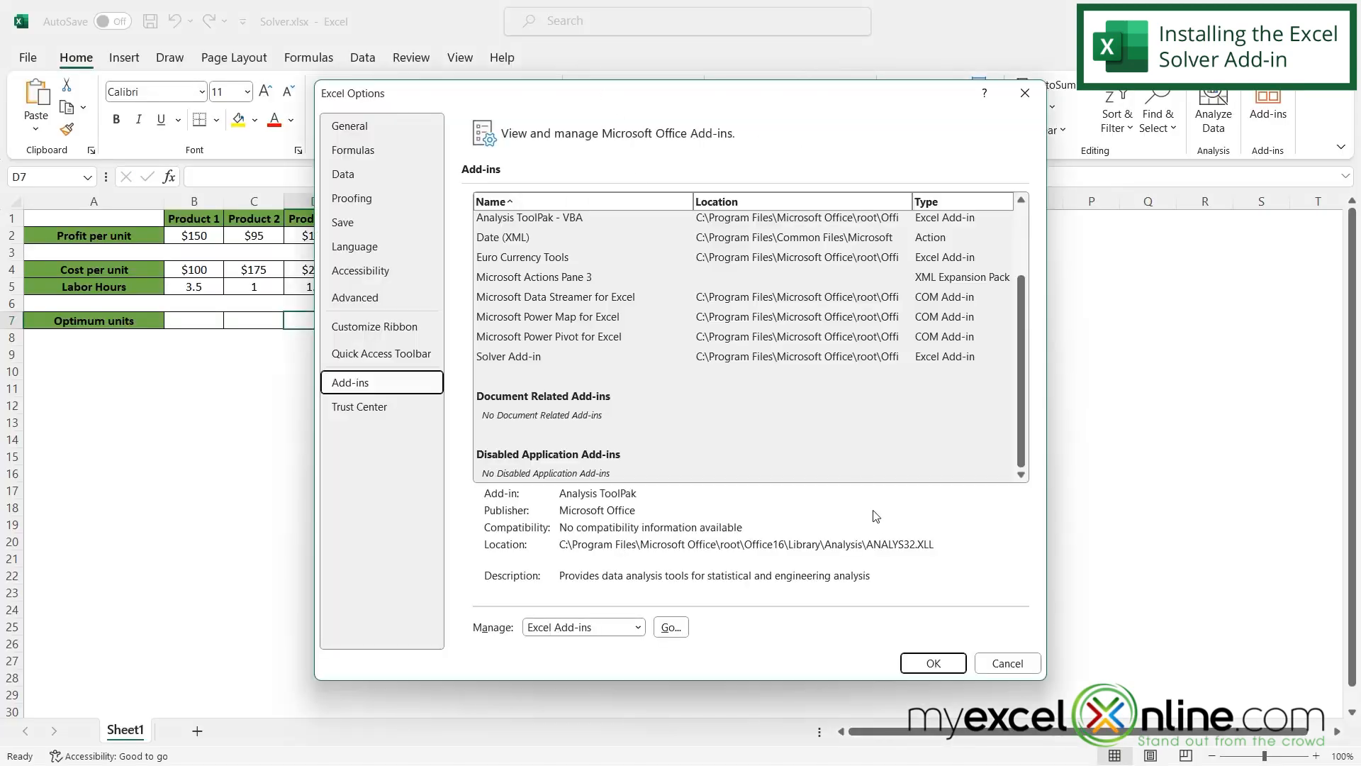
- Enable the Solver Add-in via Go… in the Add-ins dialog and confirm with OK
{"action": "left_click", "coordinate": [582, 356]}
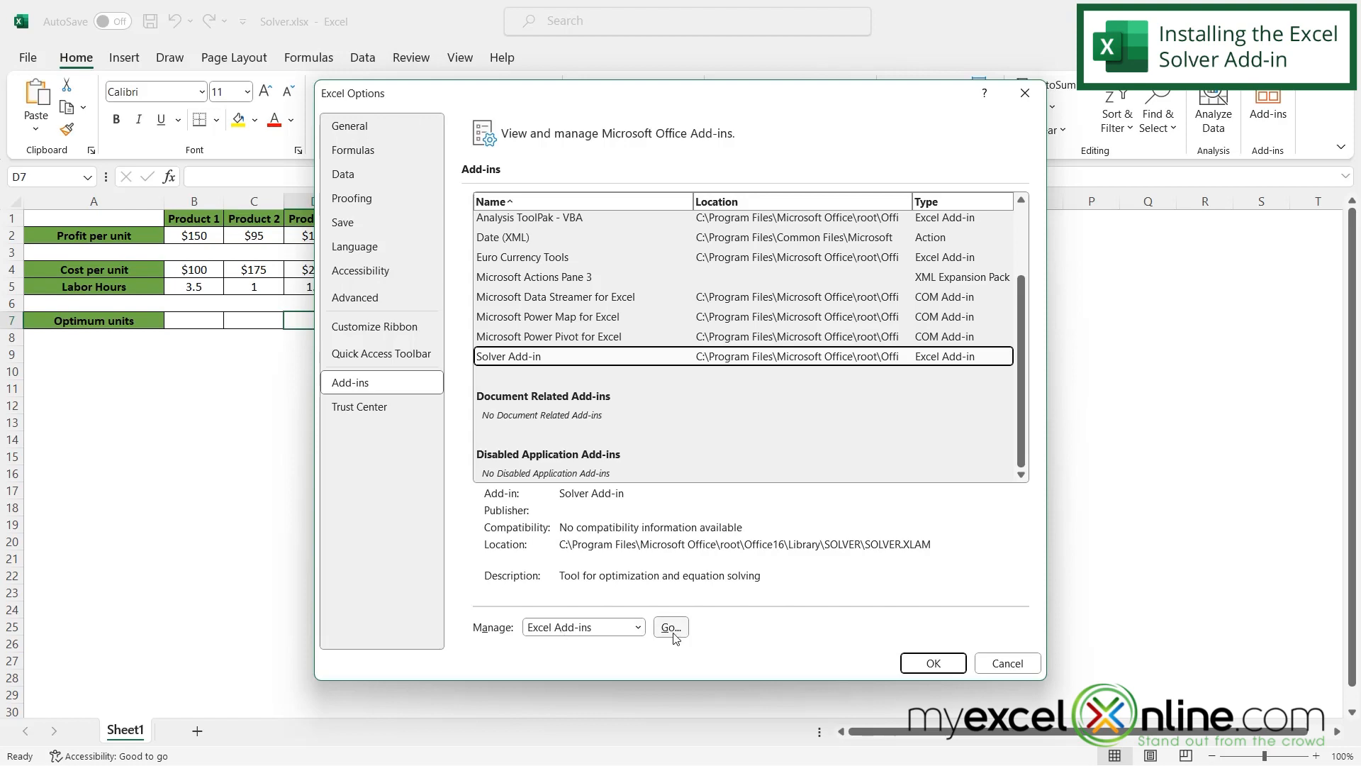
{"action": "left_click", "coordinate": [669, 627]}
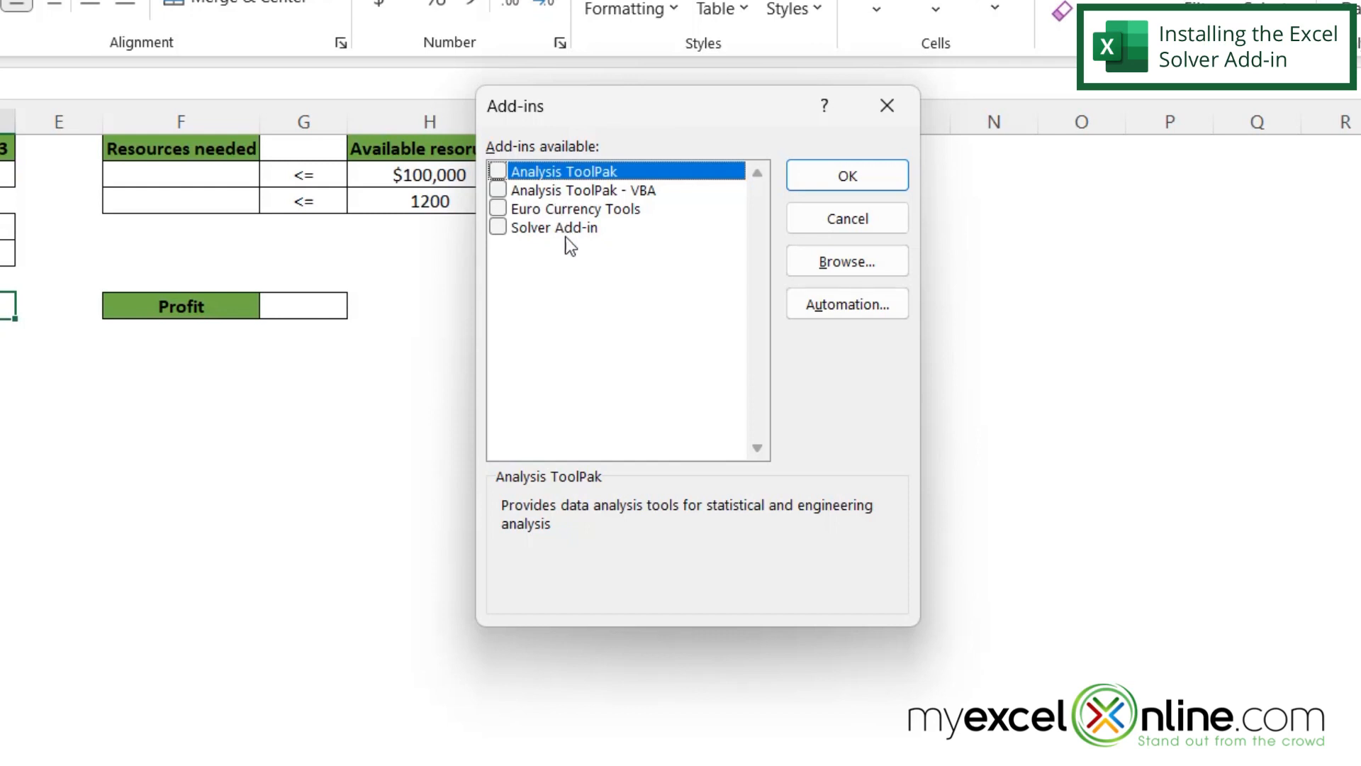
{"action": "left_click", "coordinate": [550, 227]}
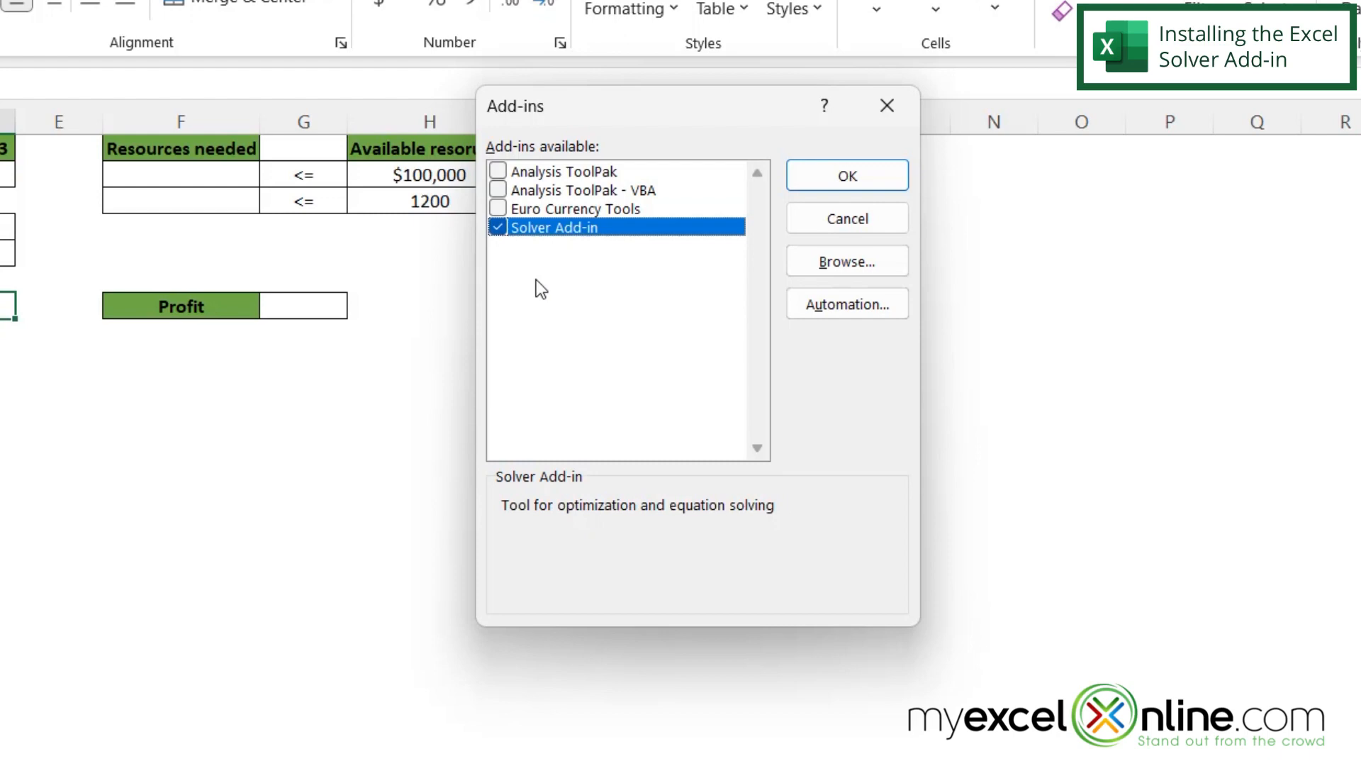
{"action": "mouse_move", "coordinate": [617, 237]}
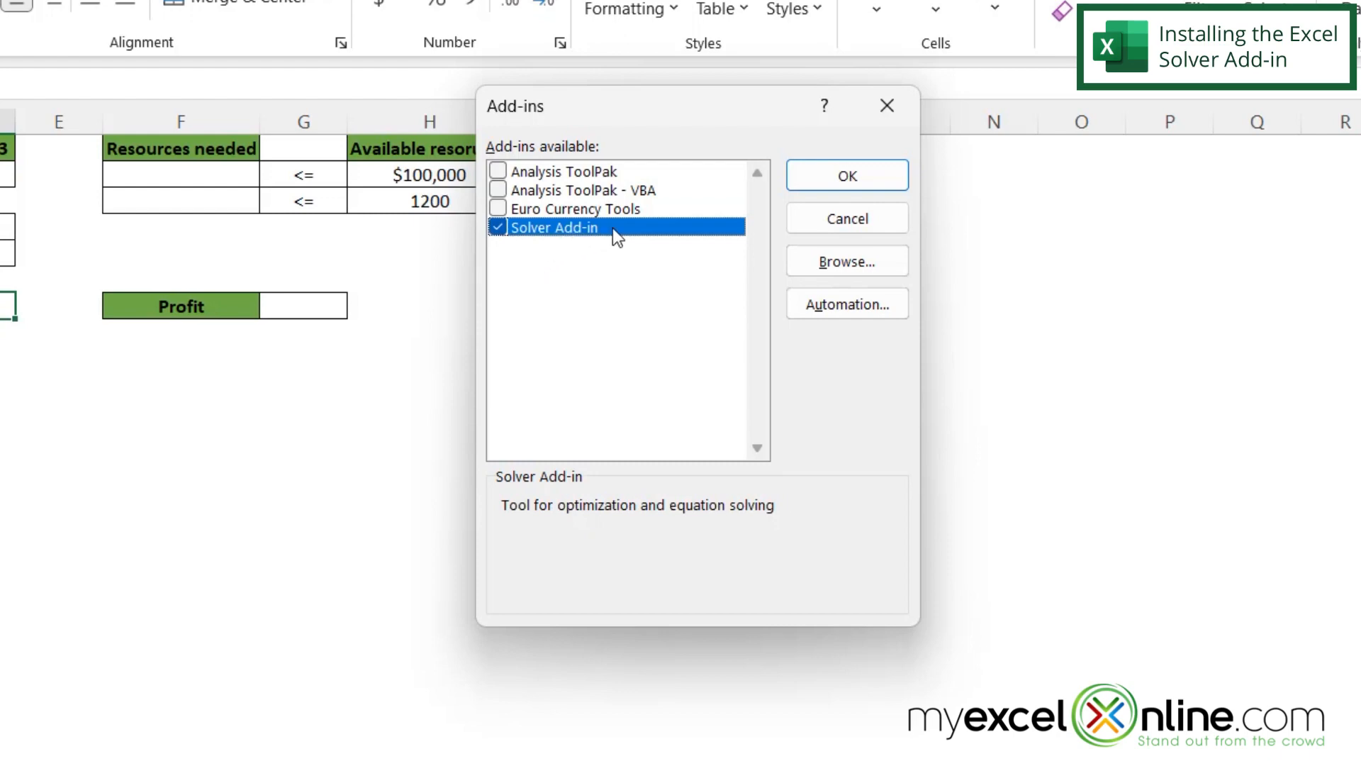
{"action": "left_click", "coordinate": [845, 175]}
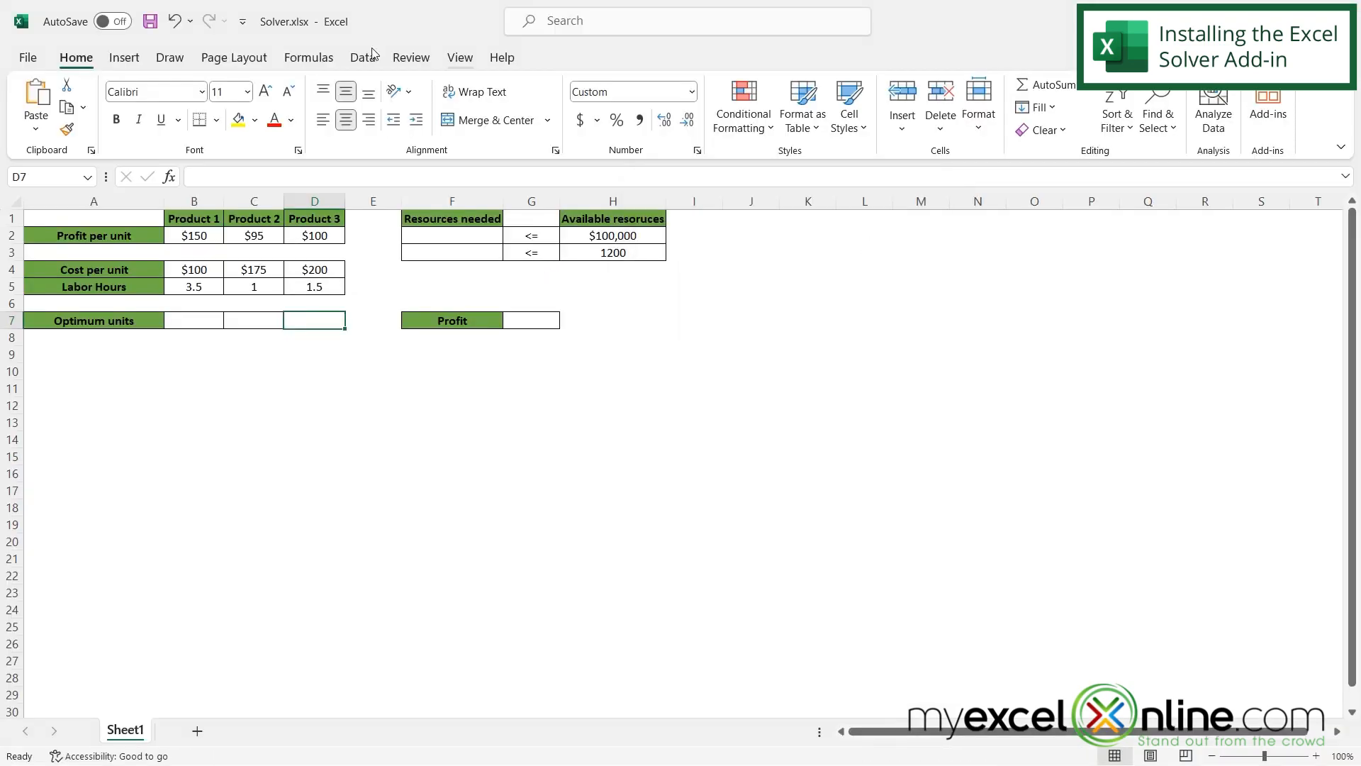
- Switch to the Data ribbon to confirm Solver appears in the Analyze group
{"action": "left_click", "coordinate": [362, 56]}
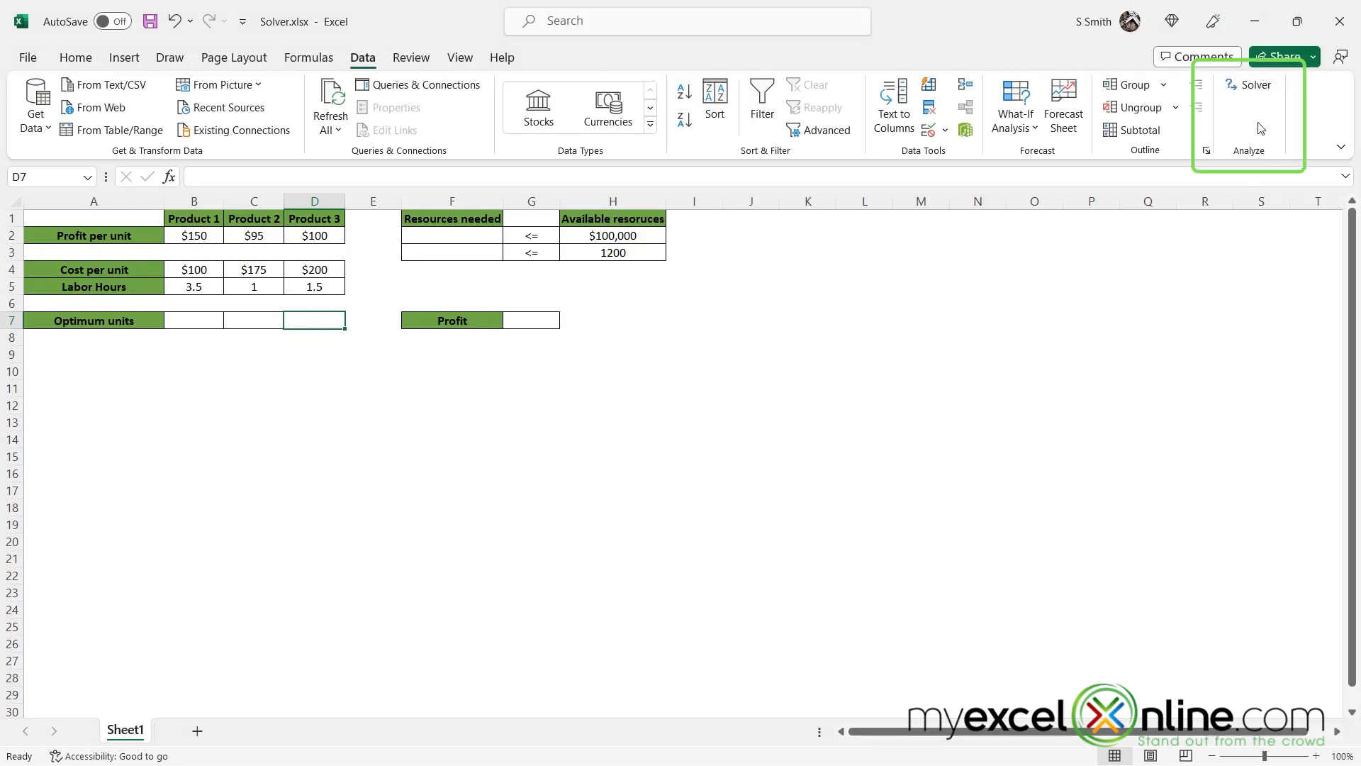
{"action": "mouse_move", "coordinate": [1252, 84]}
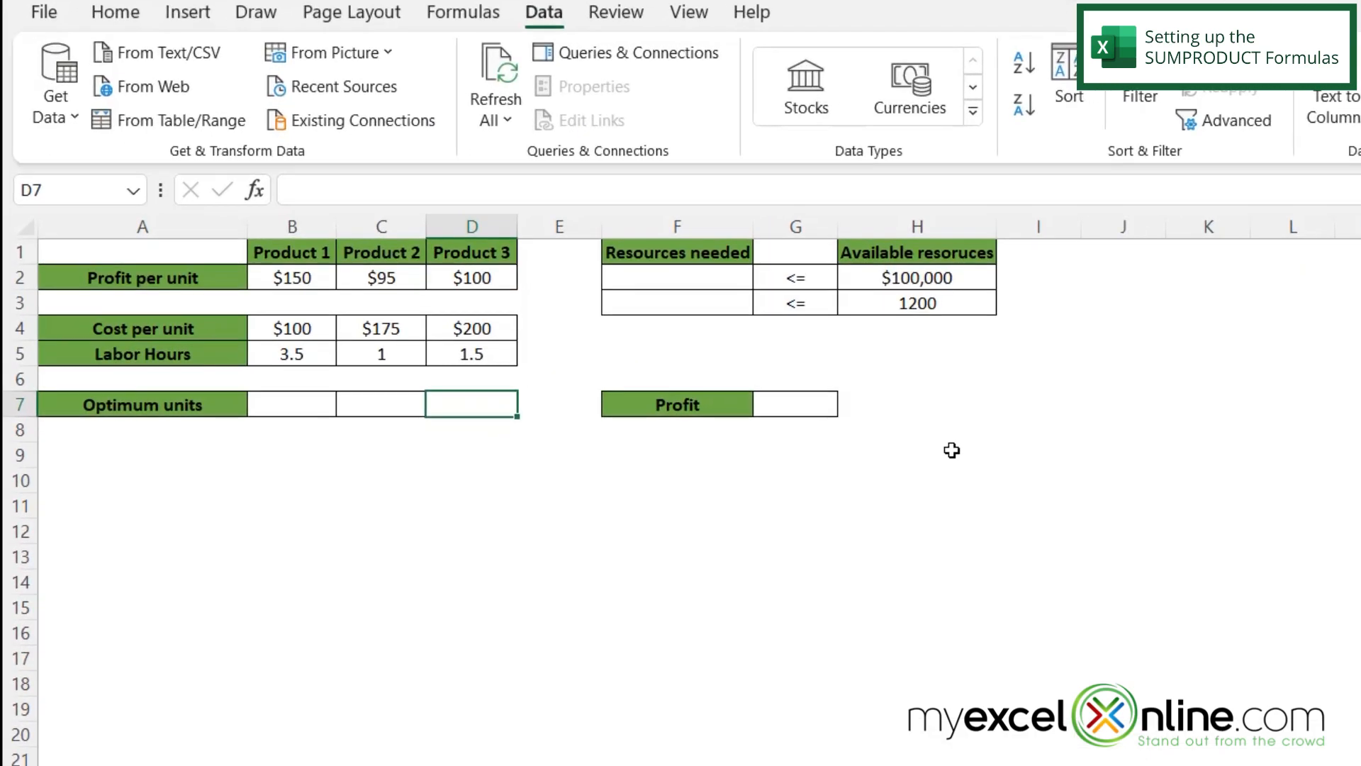
{"action": "mouse_move", "coordinate": [655, 343]}
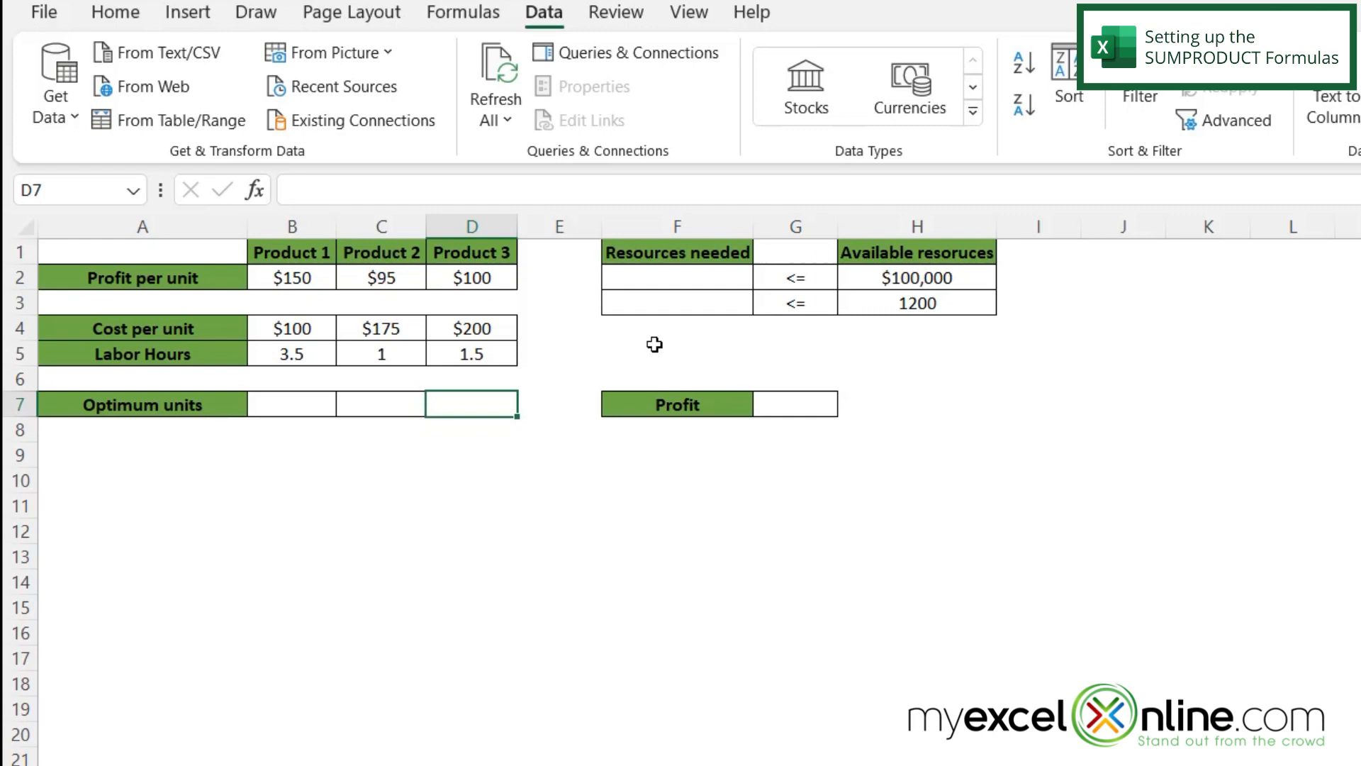
- Enter =SUMPRODUCT(B4:D4,B7:D7) in F2 for Resources needed, showing $0
{"action": "left_click", "coordinate": [676, 277]}
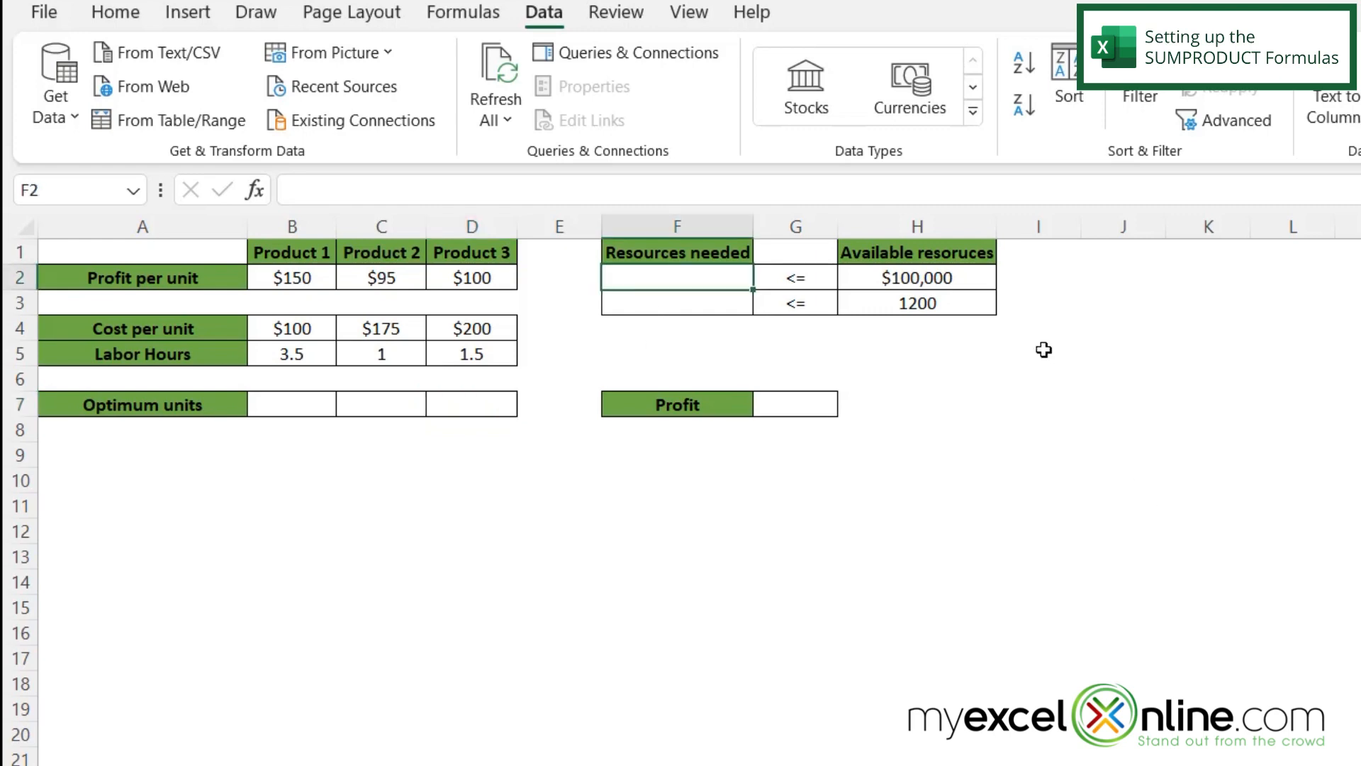
{"action": "mouse_move", "coordinate": [682, 278]}
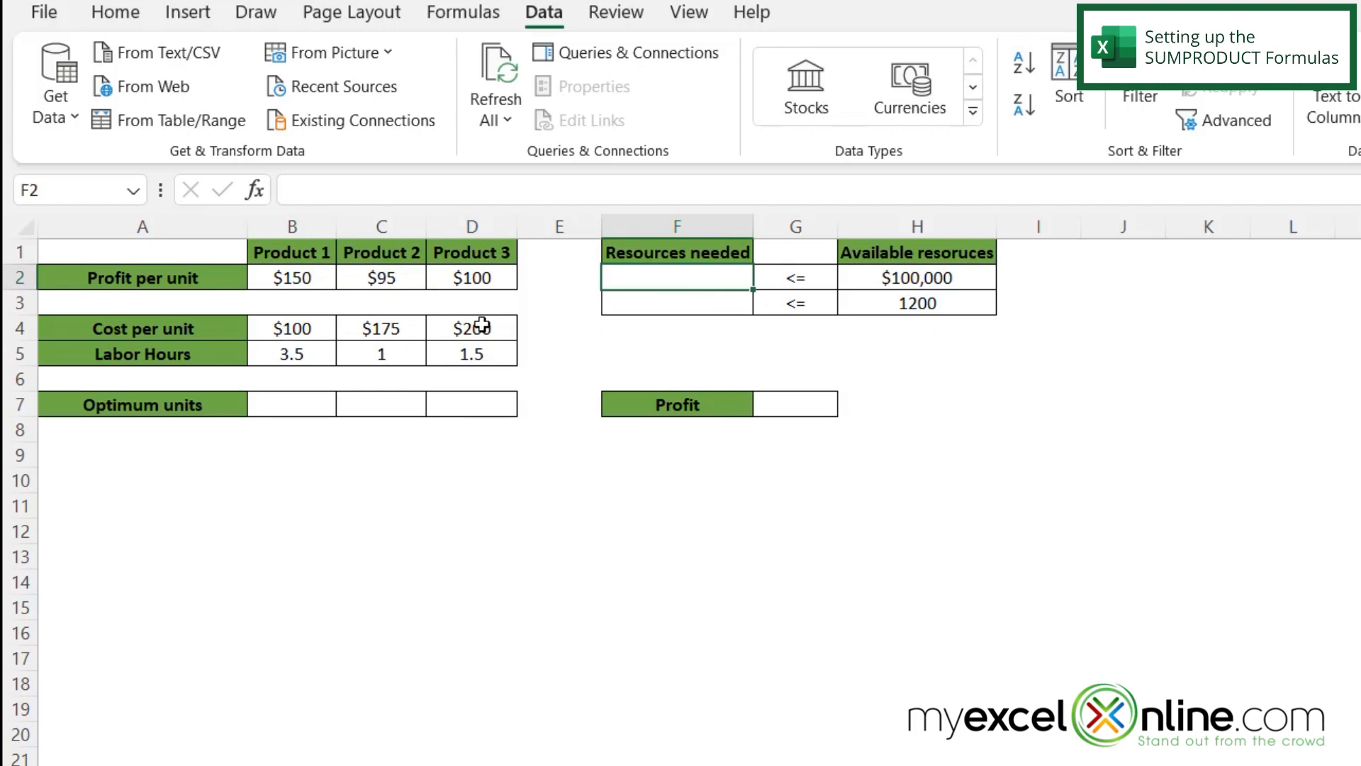
{"action": "mouse_move", "coordinate": [462, 415]}
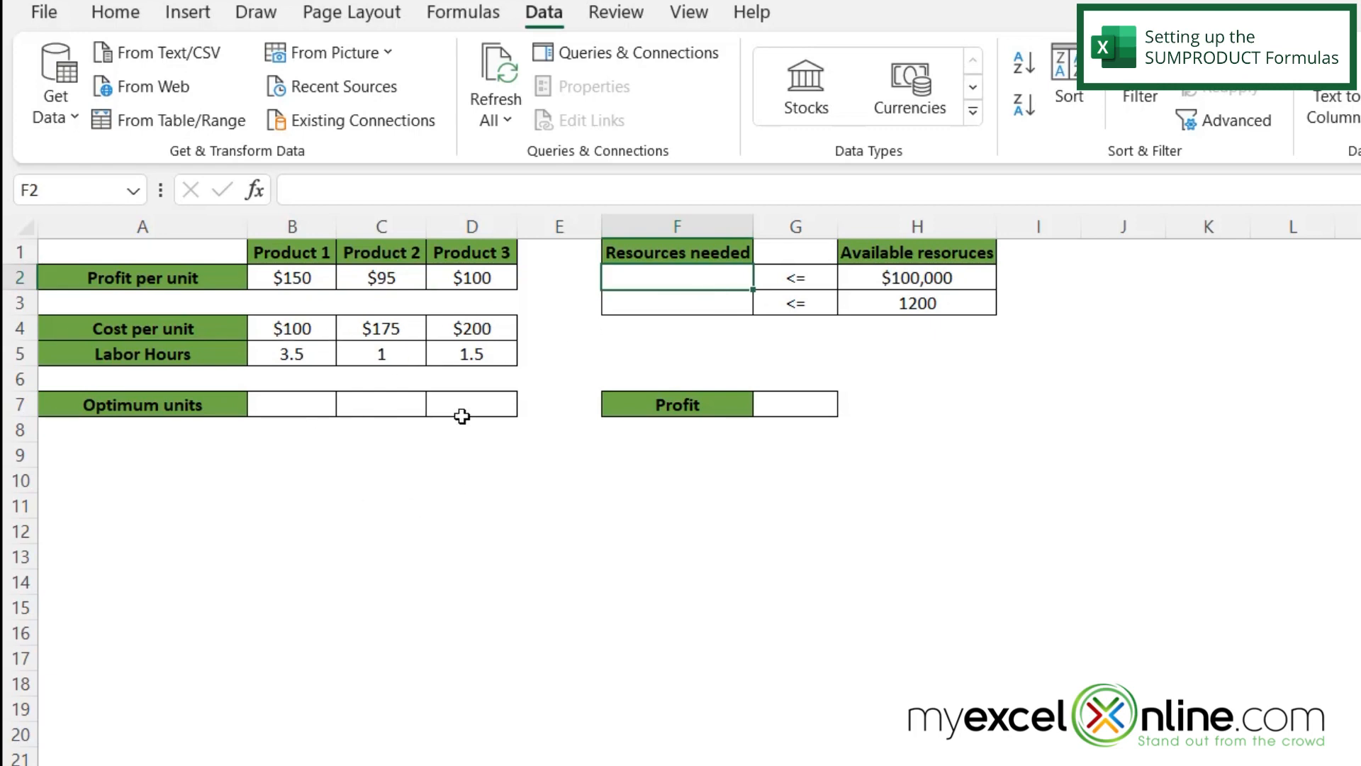
{"action": "mouse_move", "coordinate": [530, 641]}
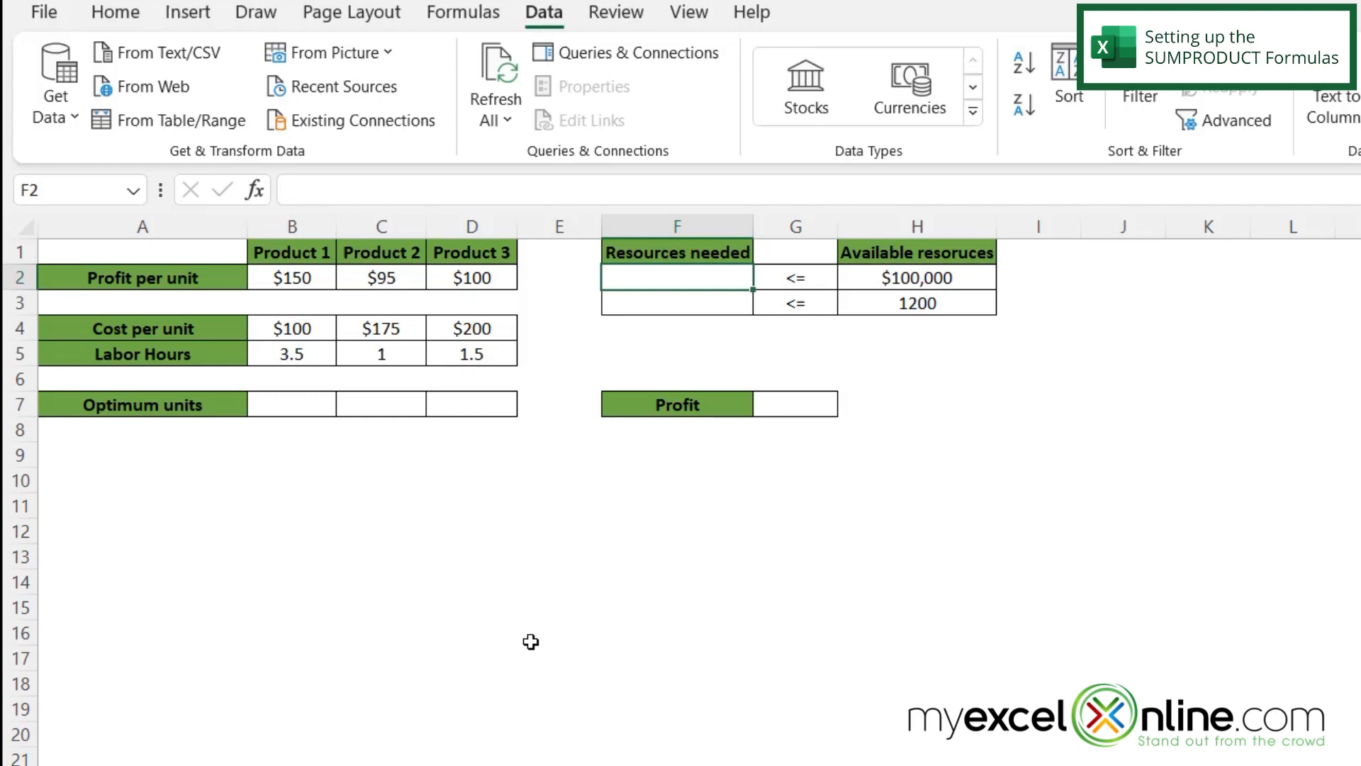
{"action": "type", "text": "="}
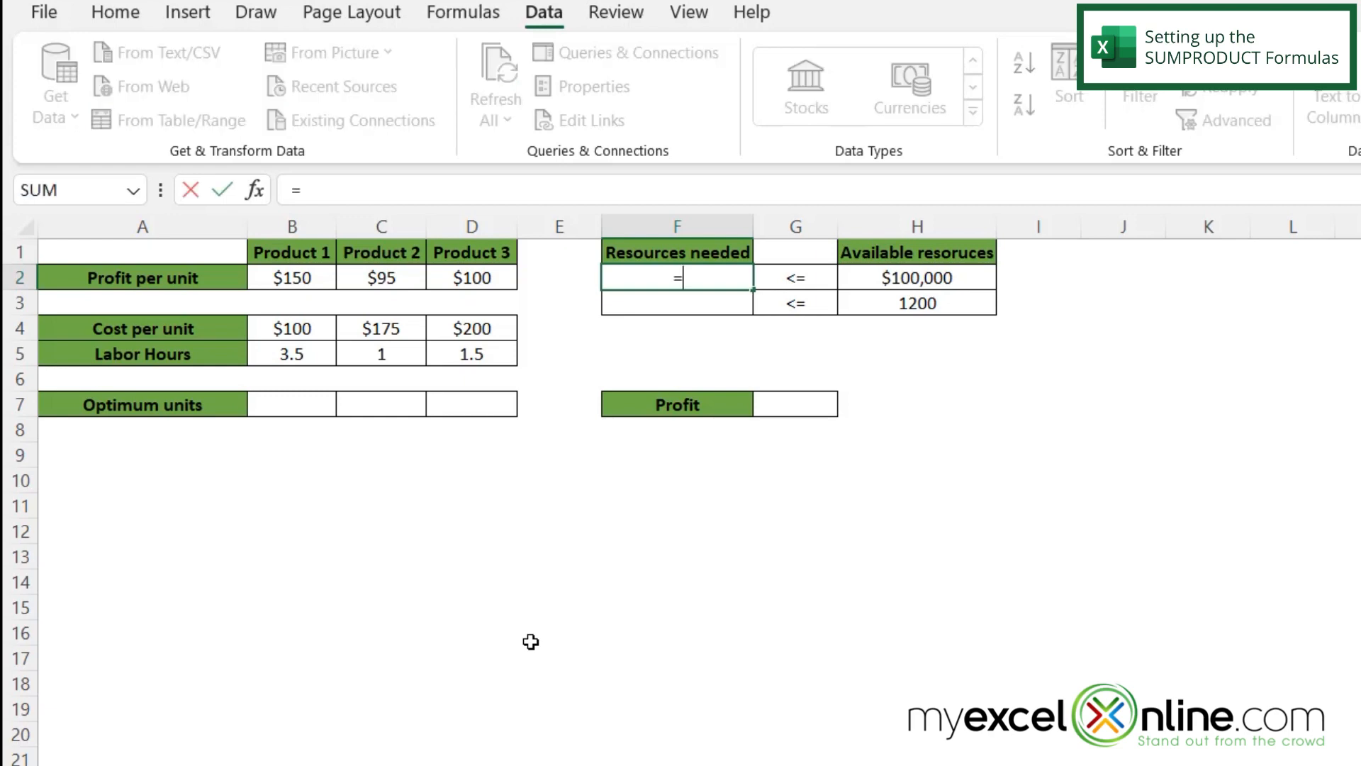
{"action": "type", "text": "sumprodu"}
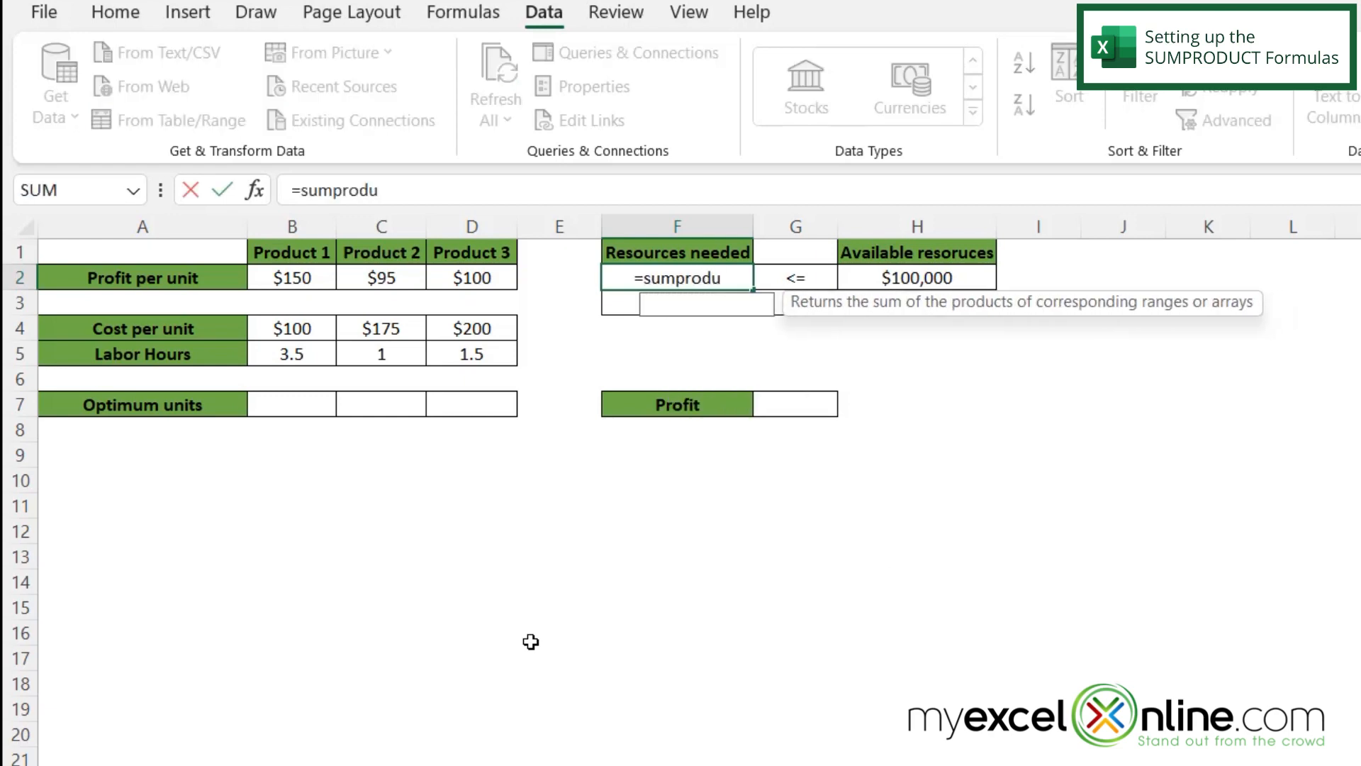
{"action": "type", "text": "ct(B4:D4,B7:D7"}
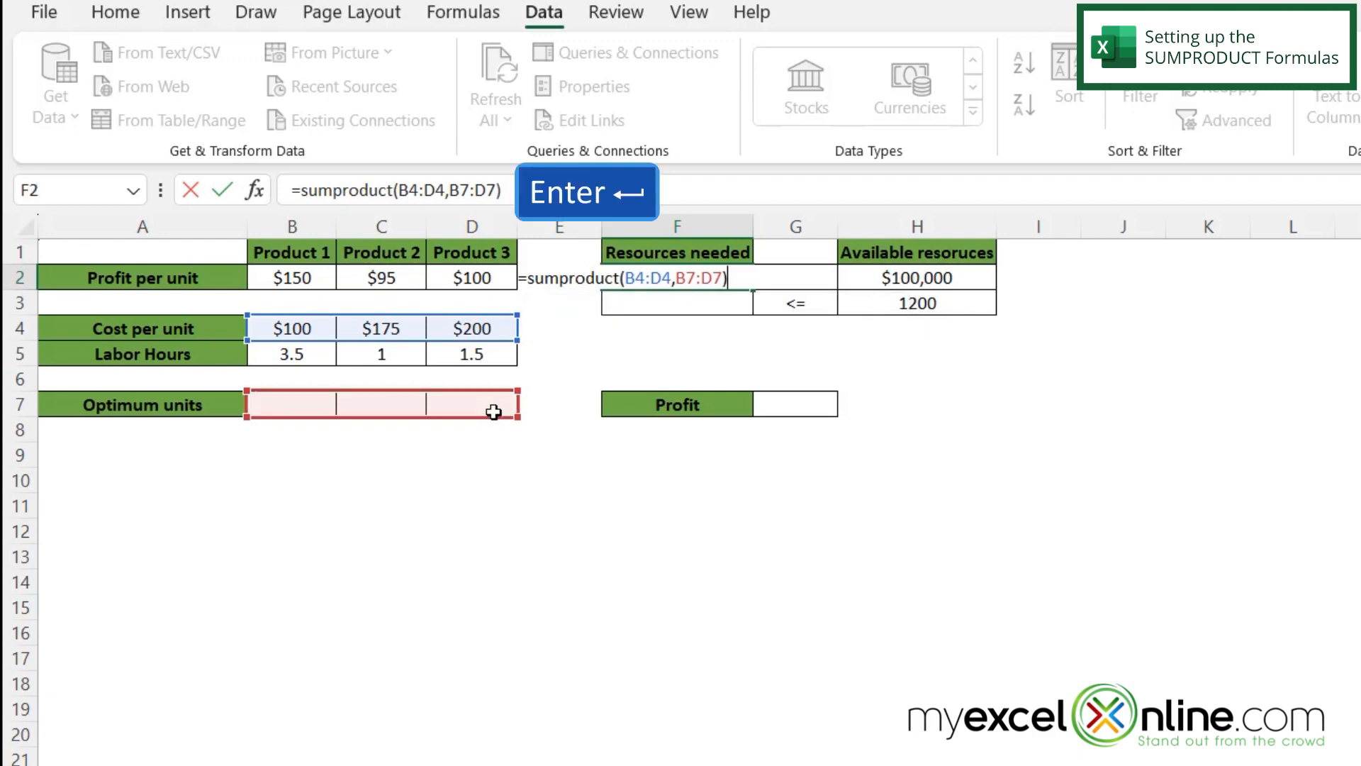
{"action": "key", "text": "enter"}
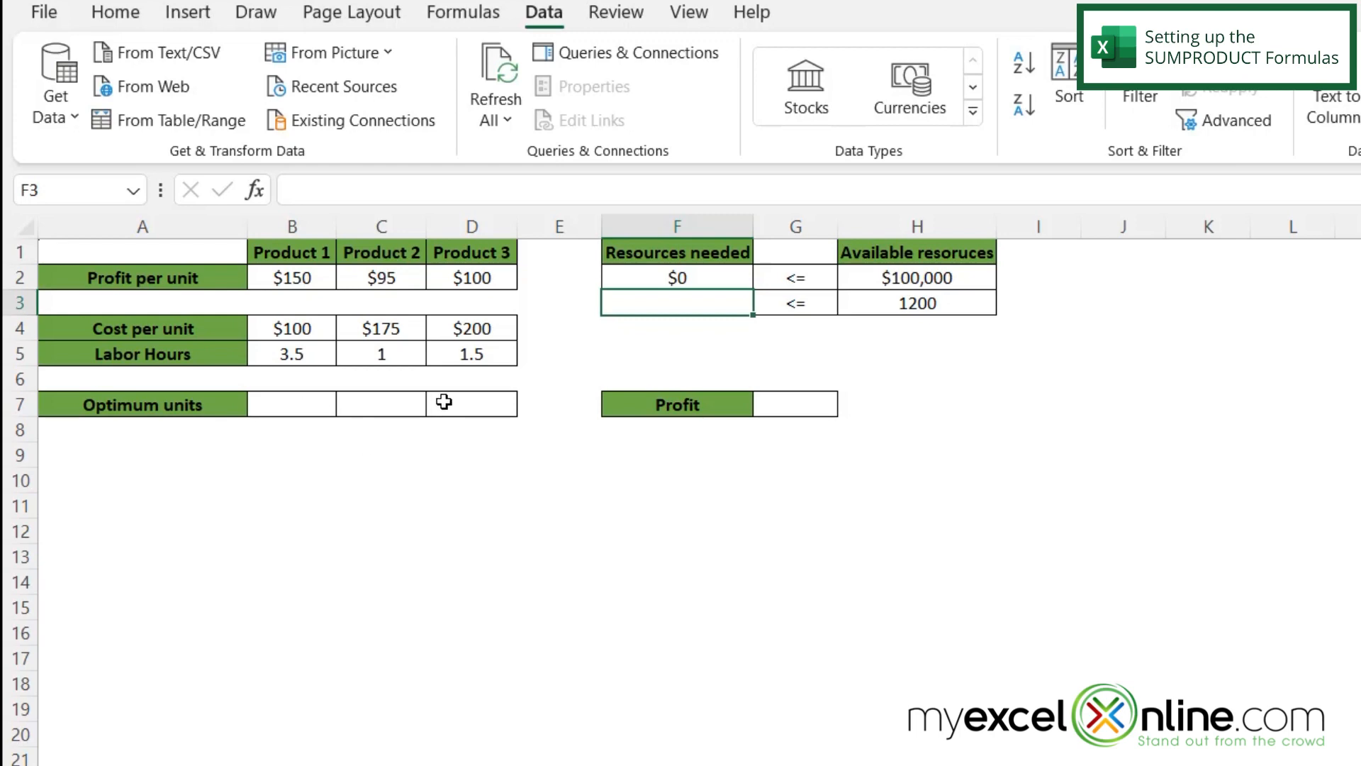
{"action": "mouse_move", "coordinate": [665, 338]}
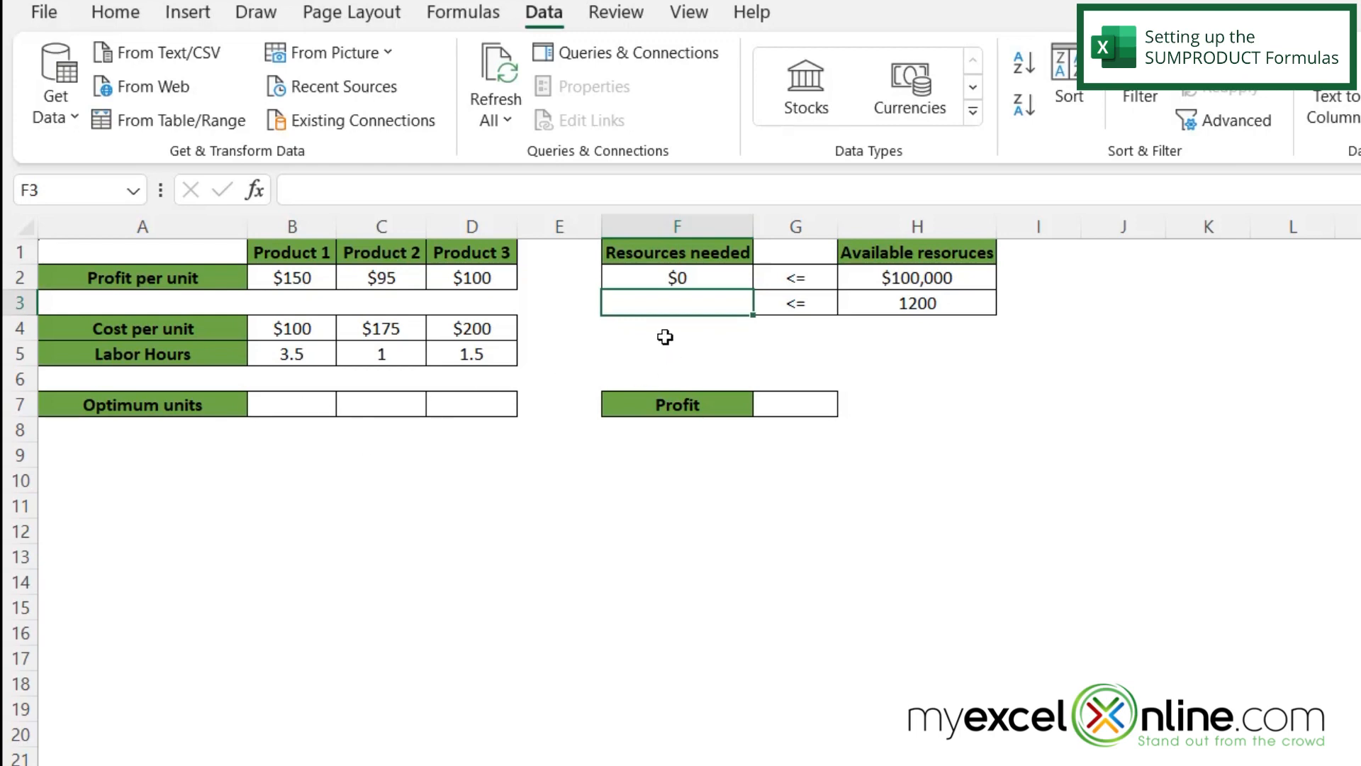
{"action": "mouse_move", "coordinate": [629, 325]}
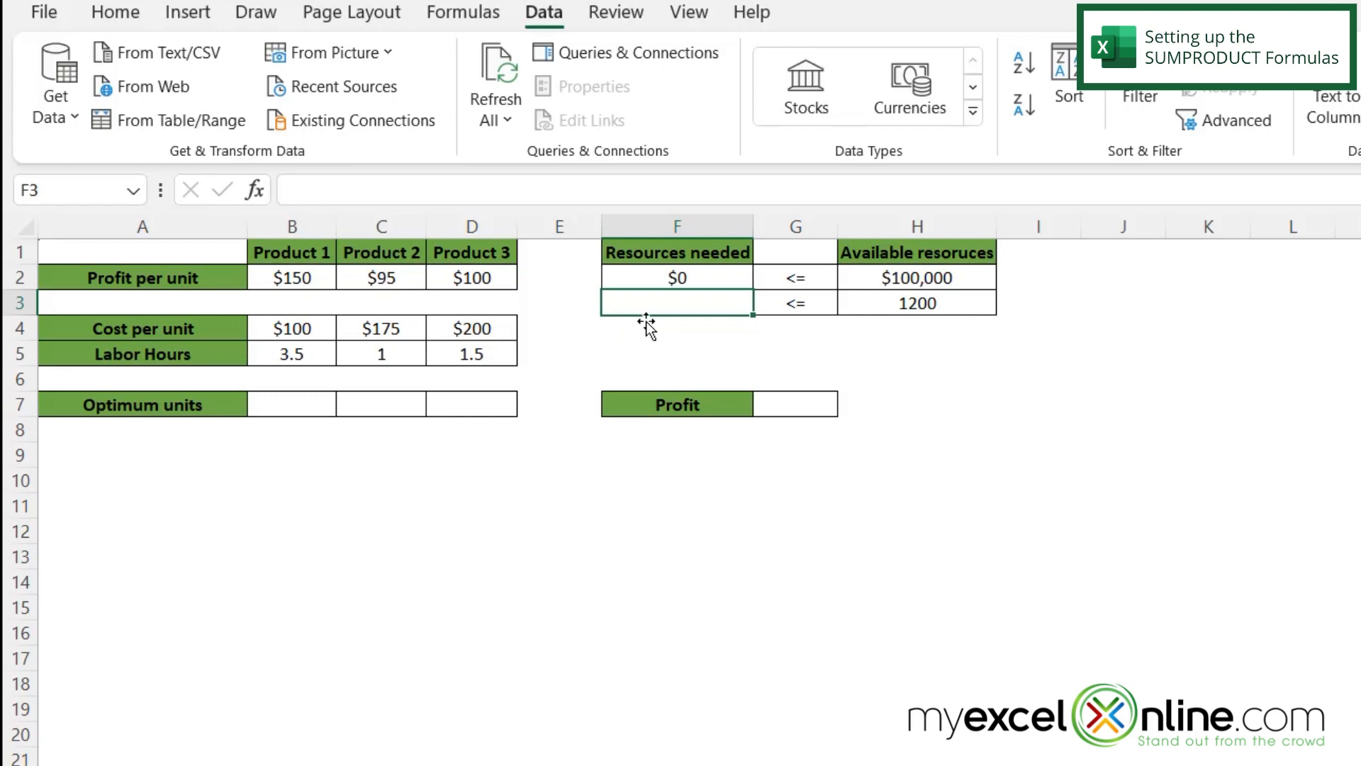
{"action": "mouse_move", "coordinate": [642, 331]}
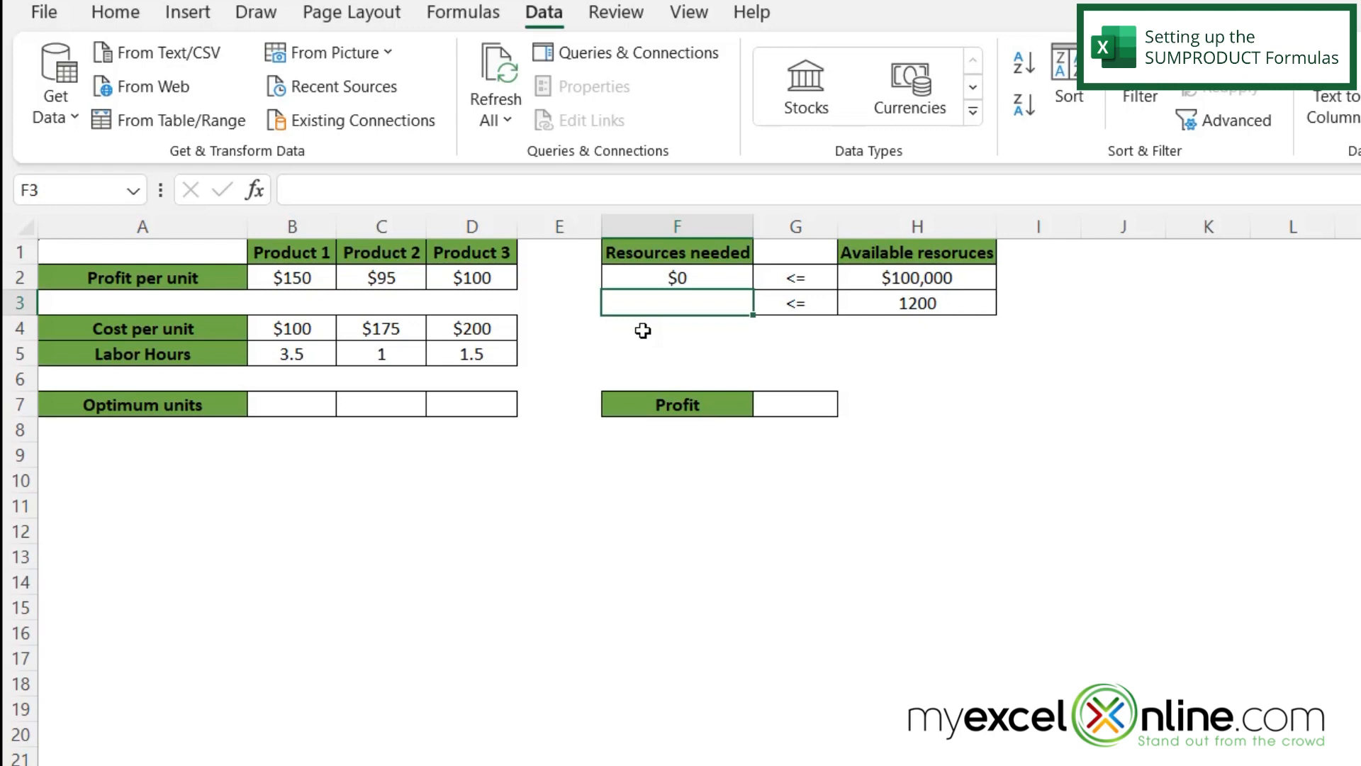
- Enter =SUMPRODUCT(B5:D5,B7:D7) in F3 for labor hours needed, showing 0
{"action": "type", "text": "=sumpro"}
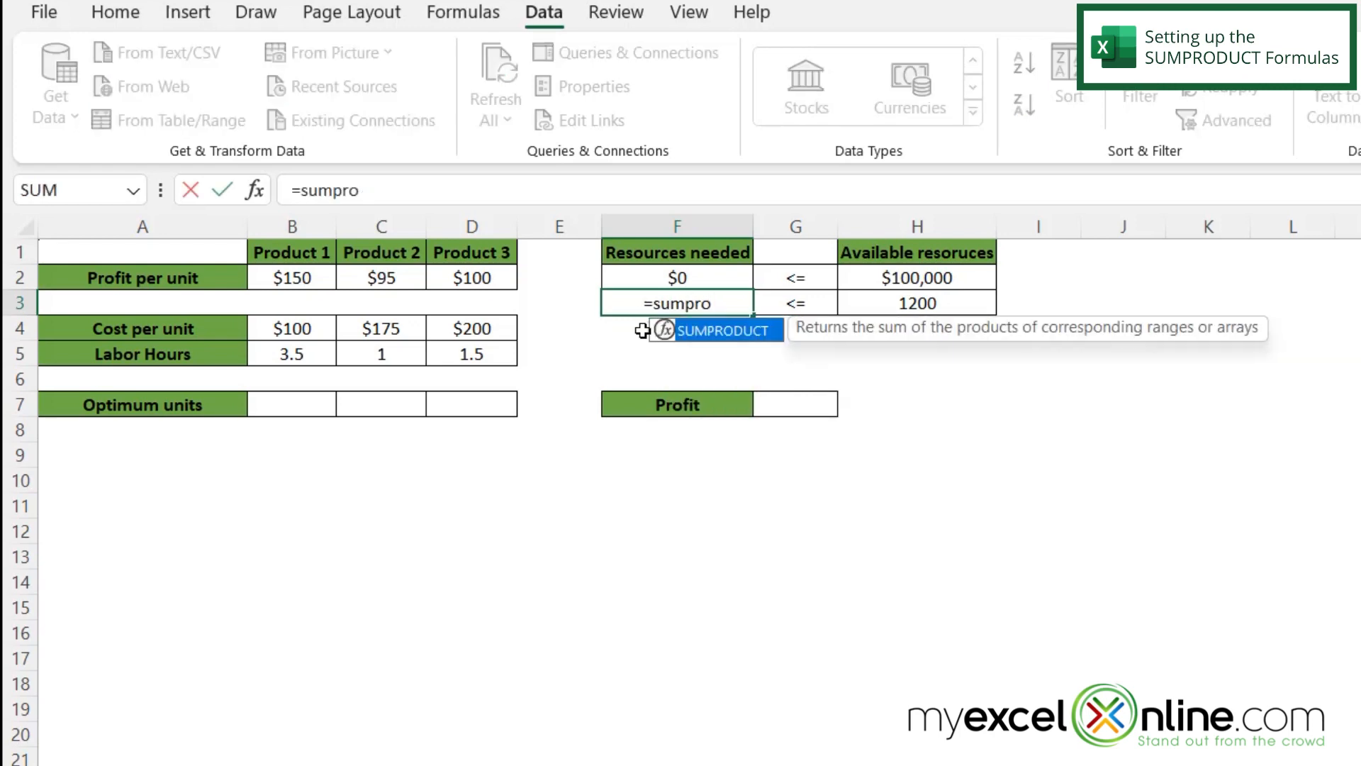
{"action": "type", "text": "duct("}
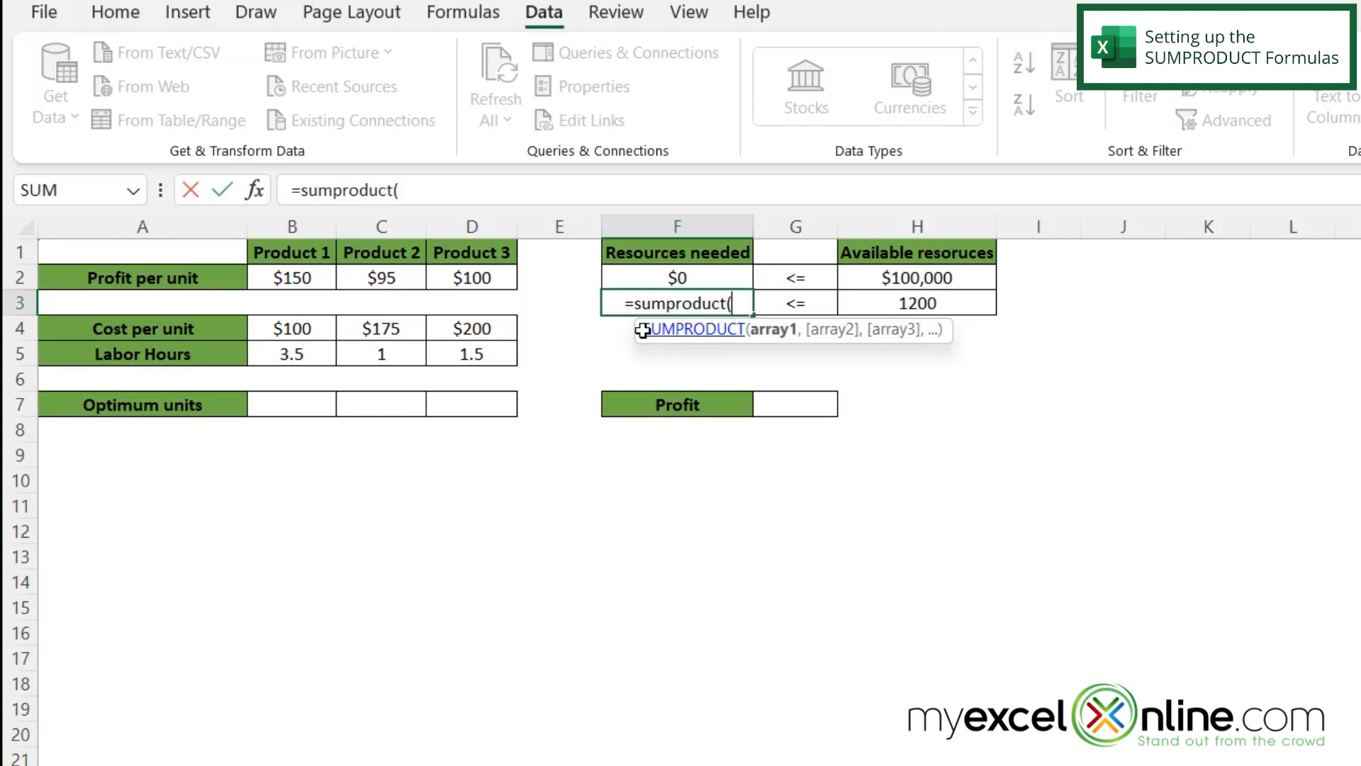
{"action": "left_click", "coordinate": [293, 353]}
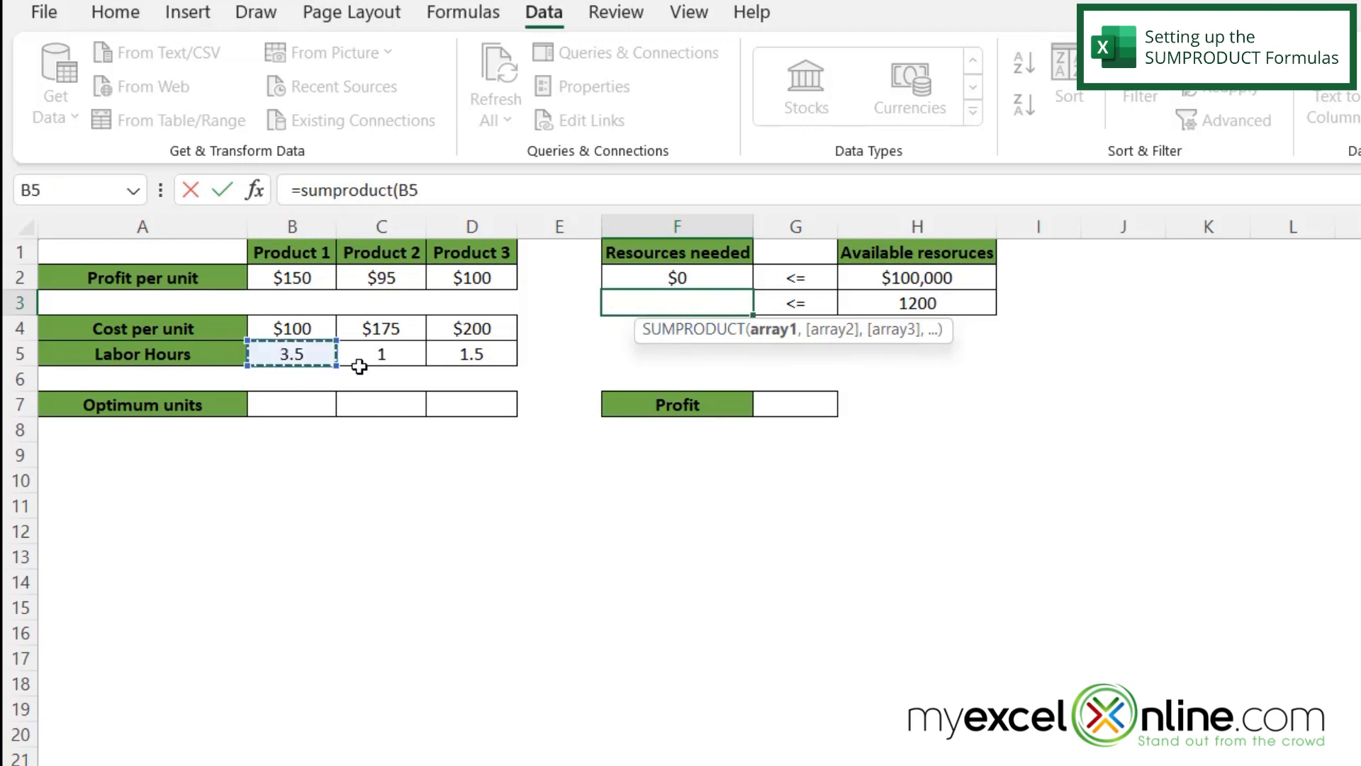
{"action": "left_click_drag", "start_coordinate": [291, 353], "coordinate": [471, 354]}
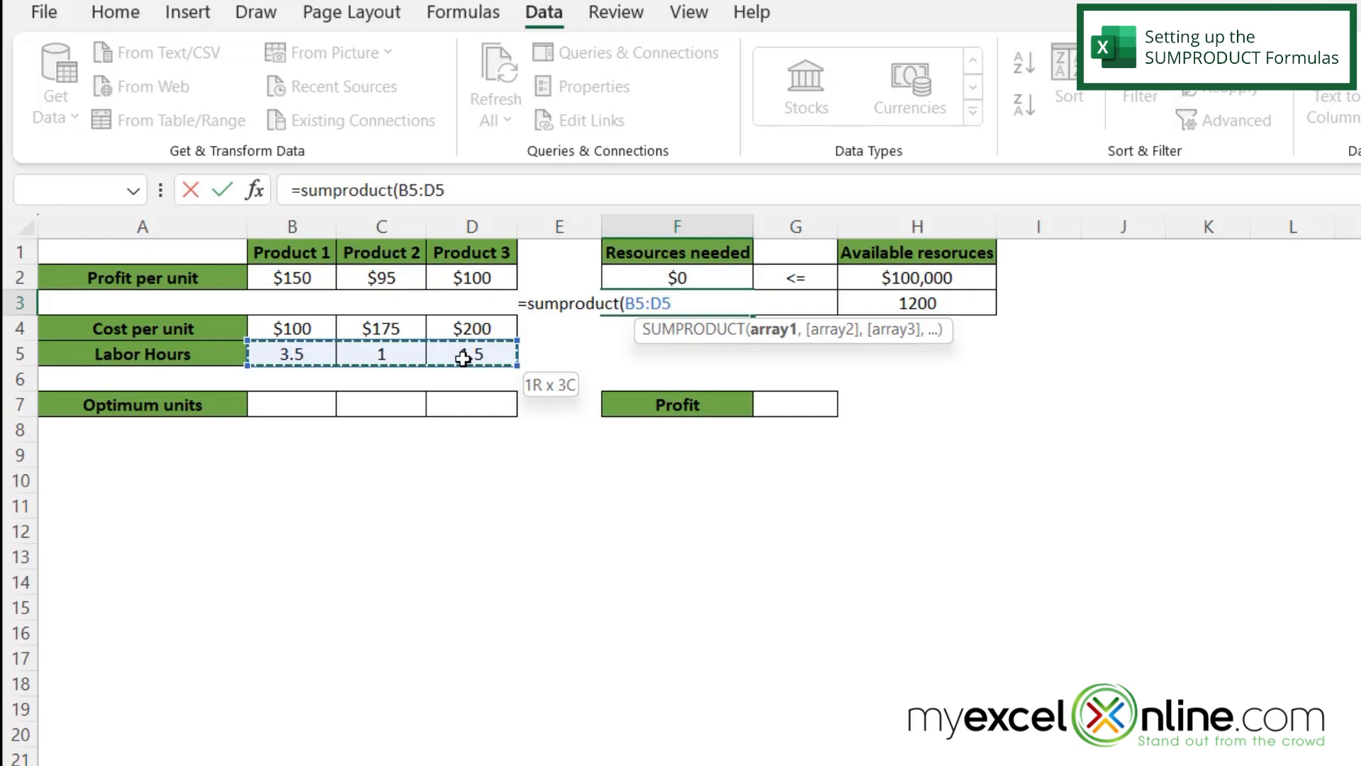
{"action": "type", "text": ",B7:D7)"}
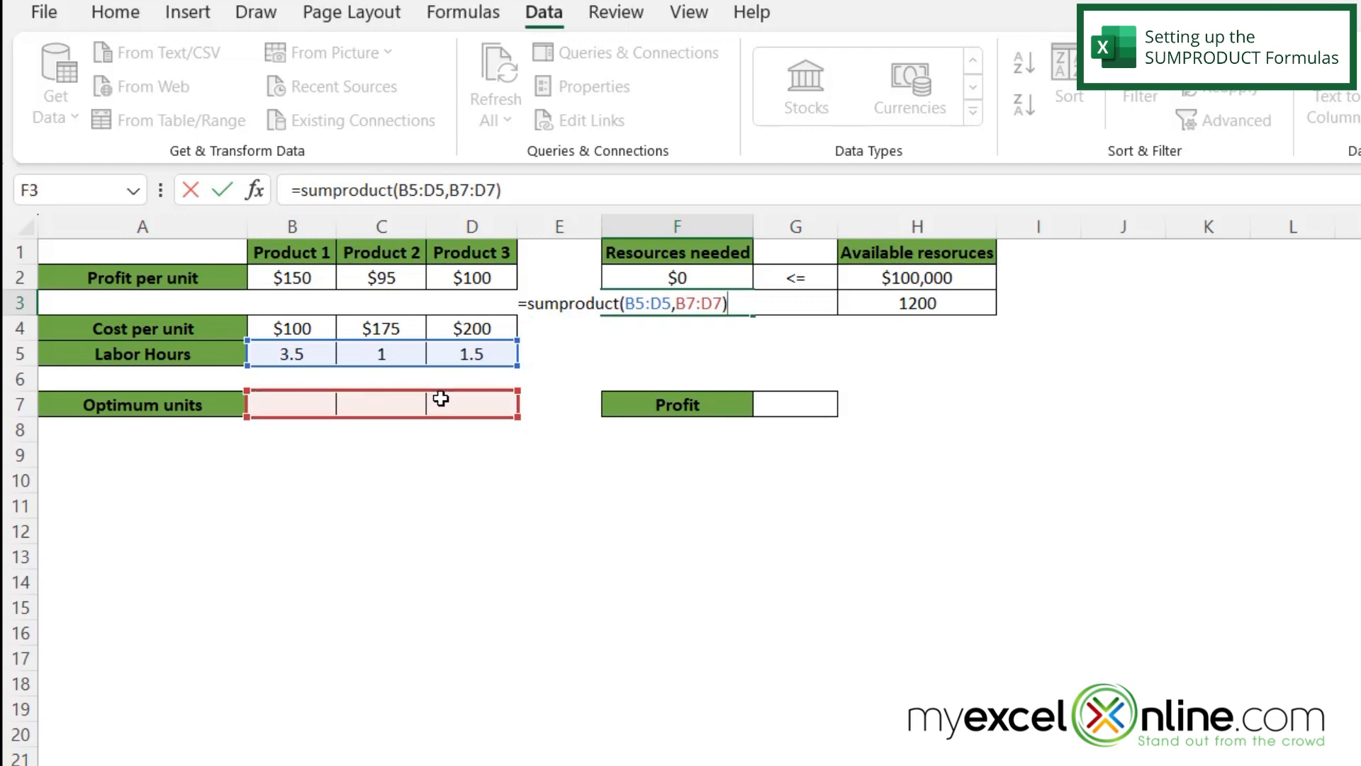
{"action": "key", "text": "Enter"}
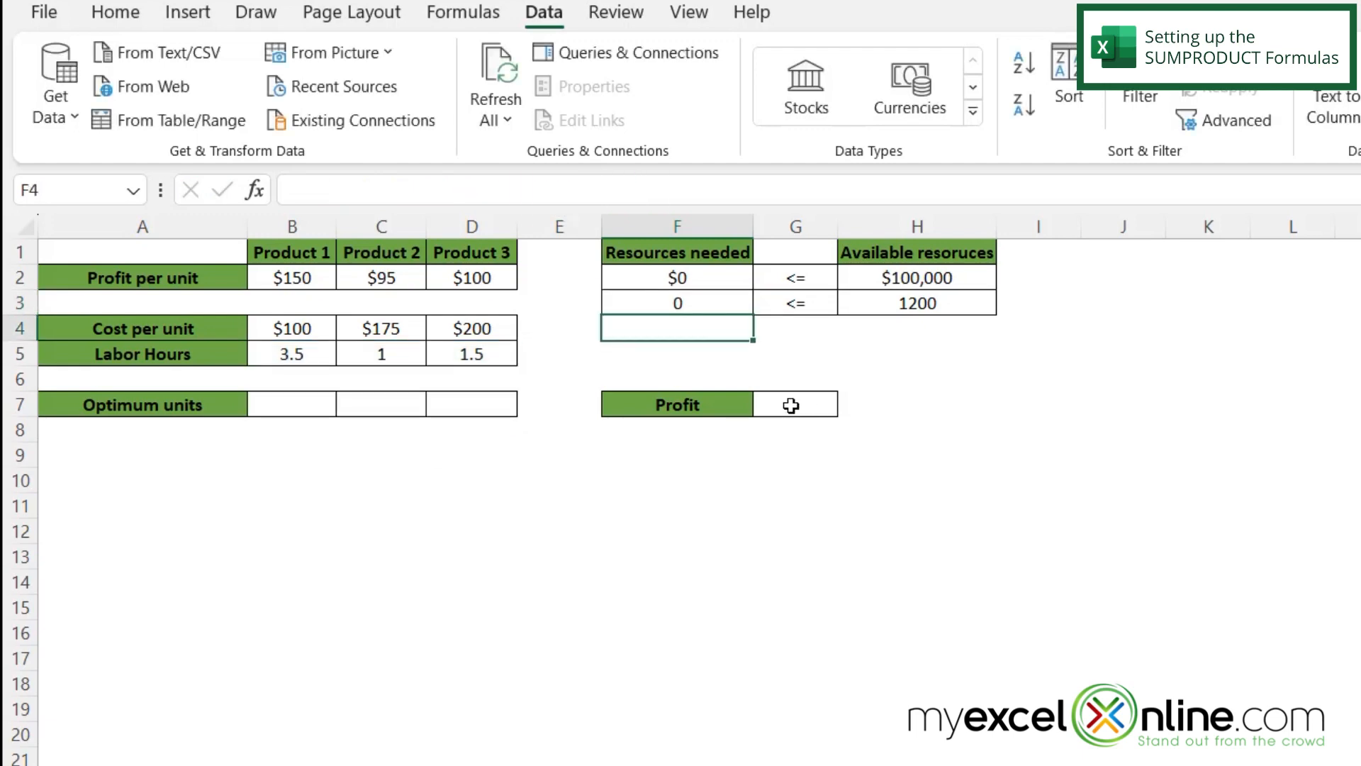
- Enter =SUMPRODUCT(B2:D2,B7:D7) in G7 for Profit, showing $0
{"action": "left_click", "coordinate": [794, 404]}
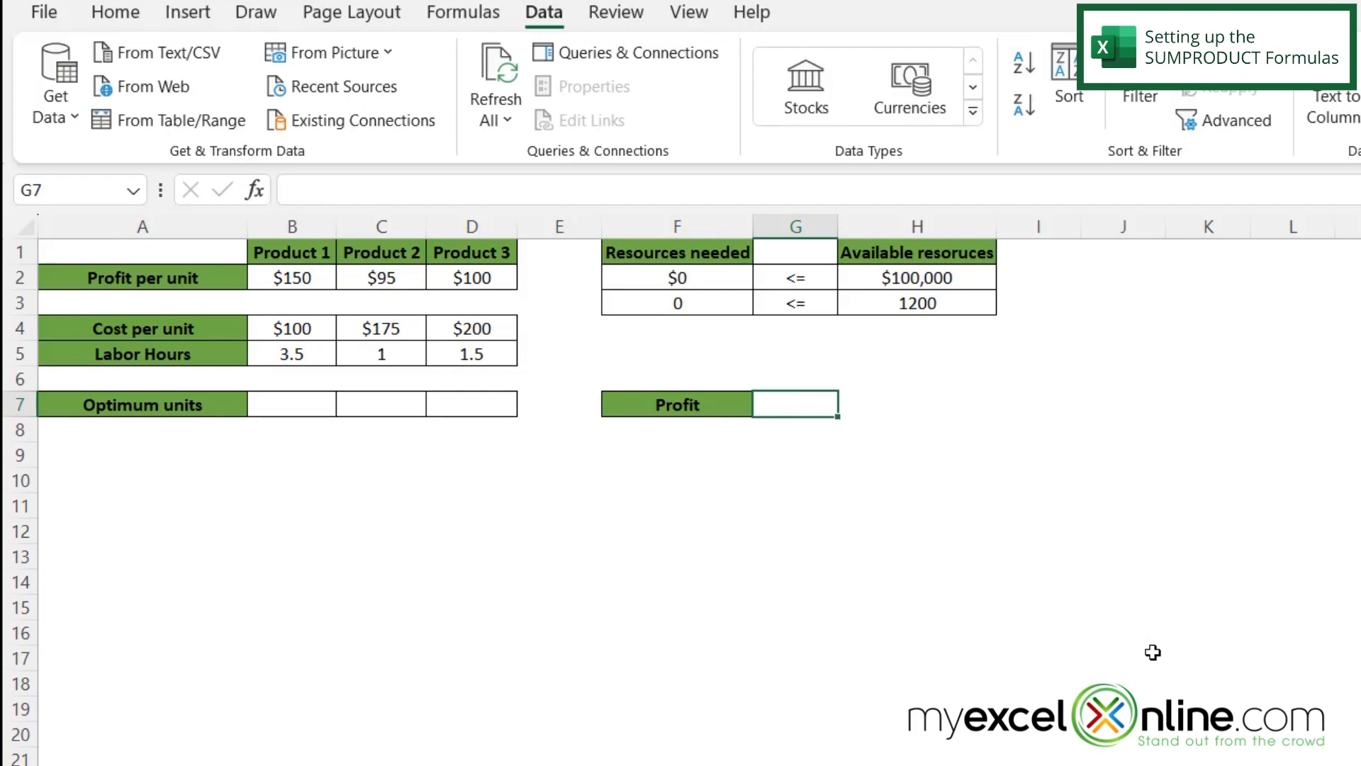
{"action": "type", "text": "=sum"}
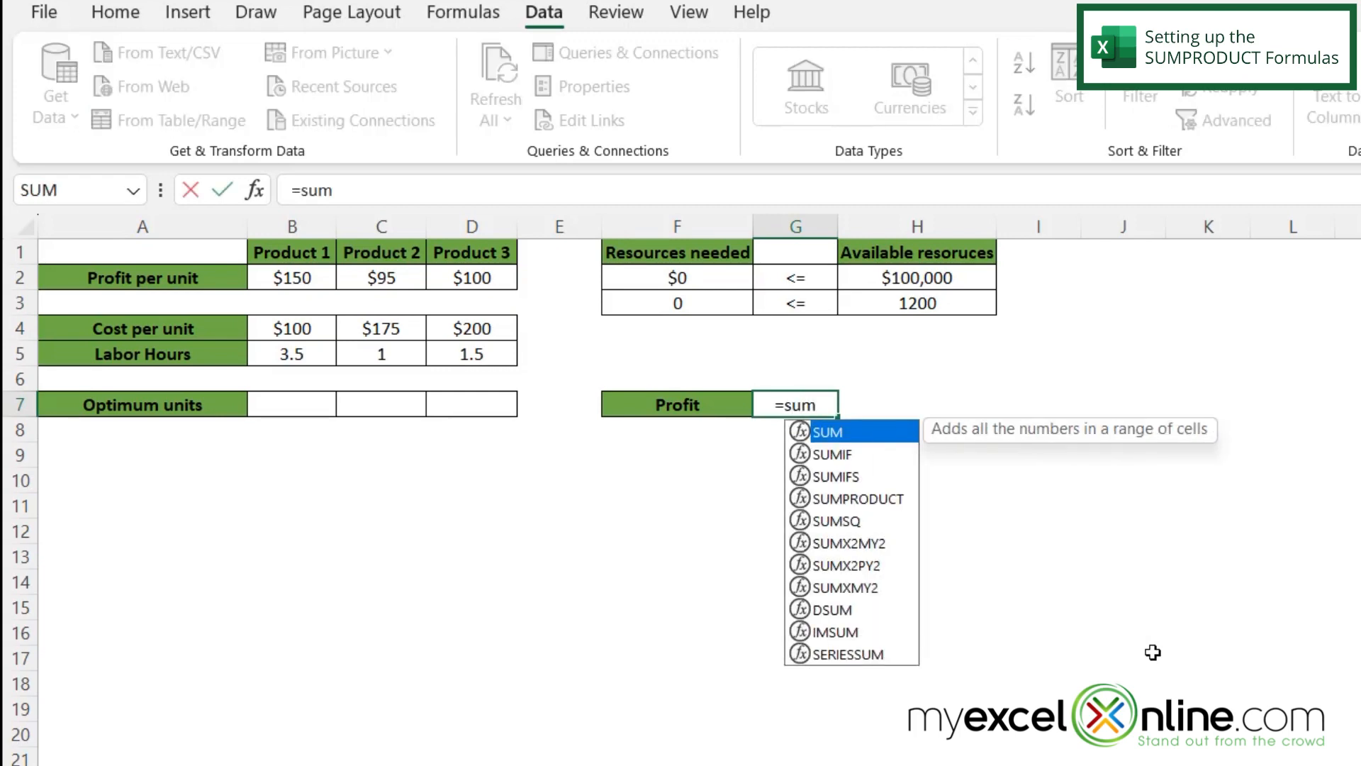
{"action": "type", "text": "sumproduct("}
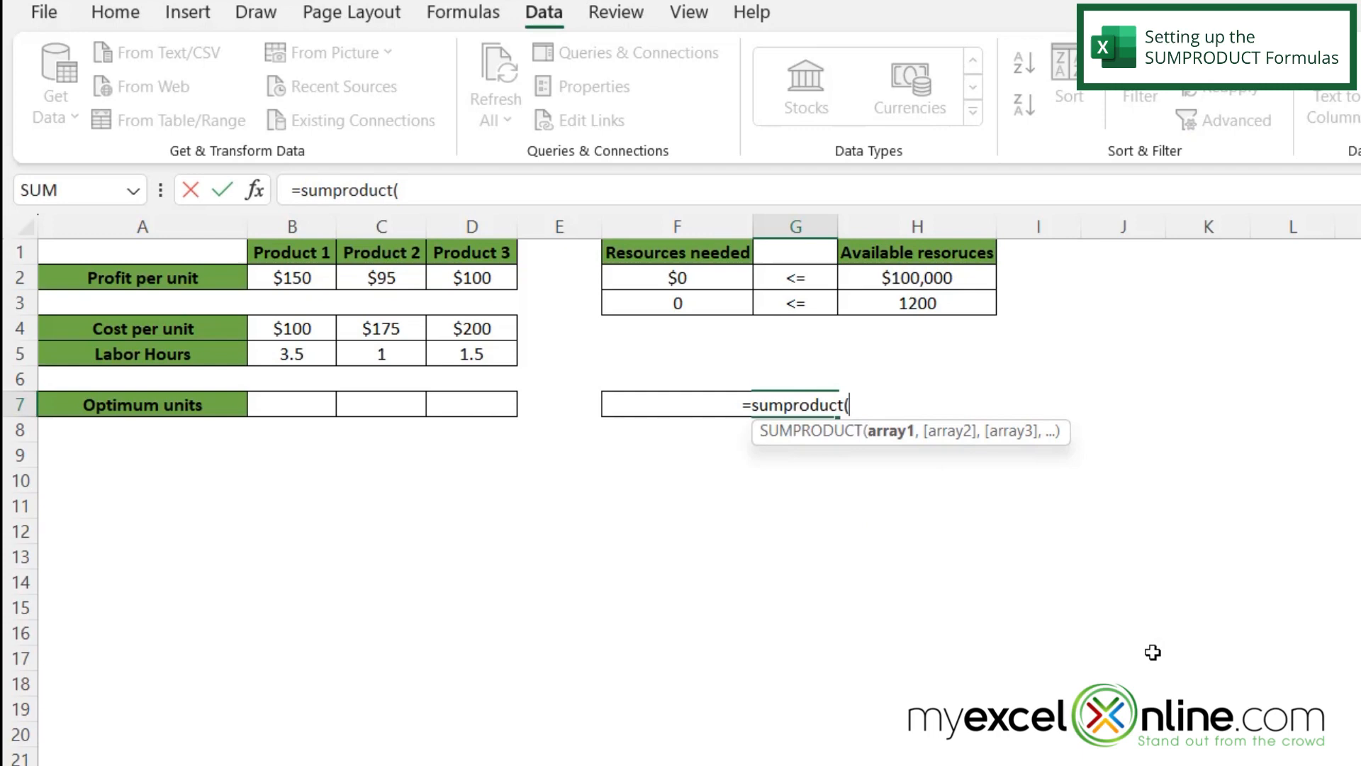
{"action": "mouse_move", "coordinate": [334, 317]}
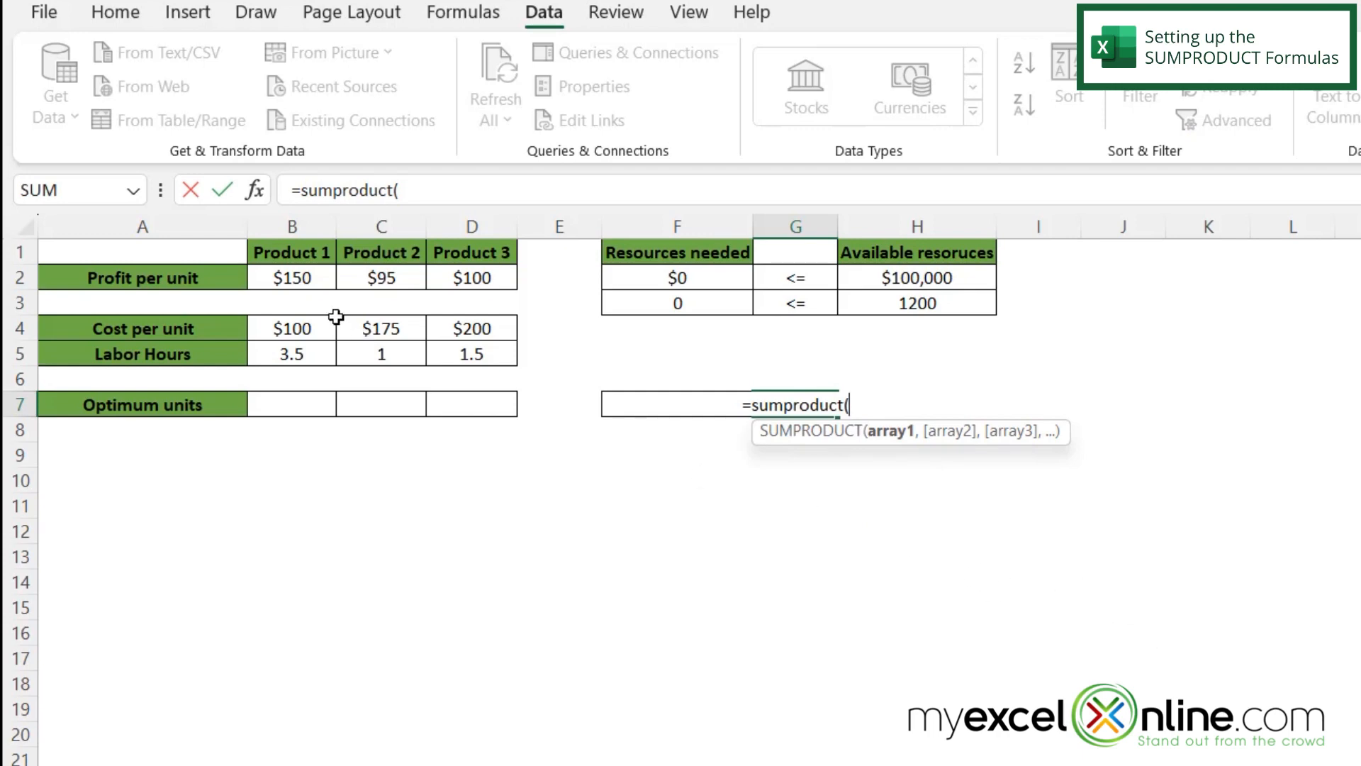
{"action": "left_click", "coordinate": [292, 277]}
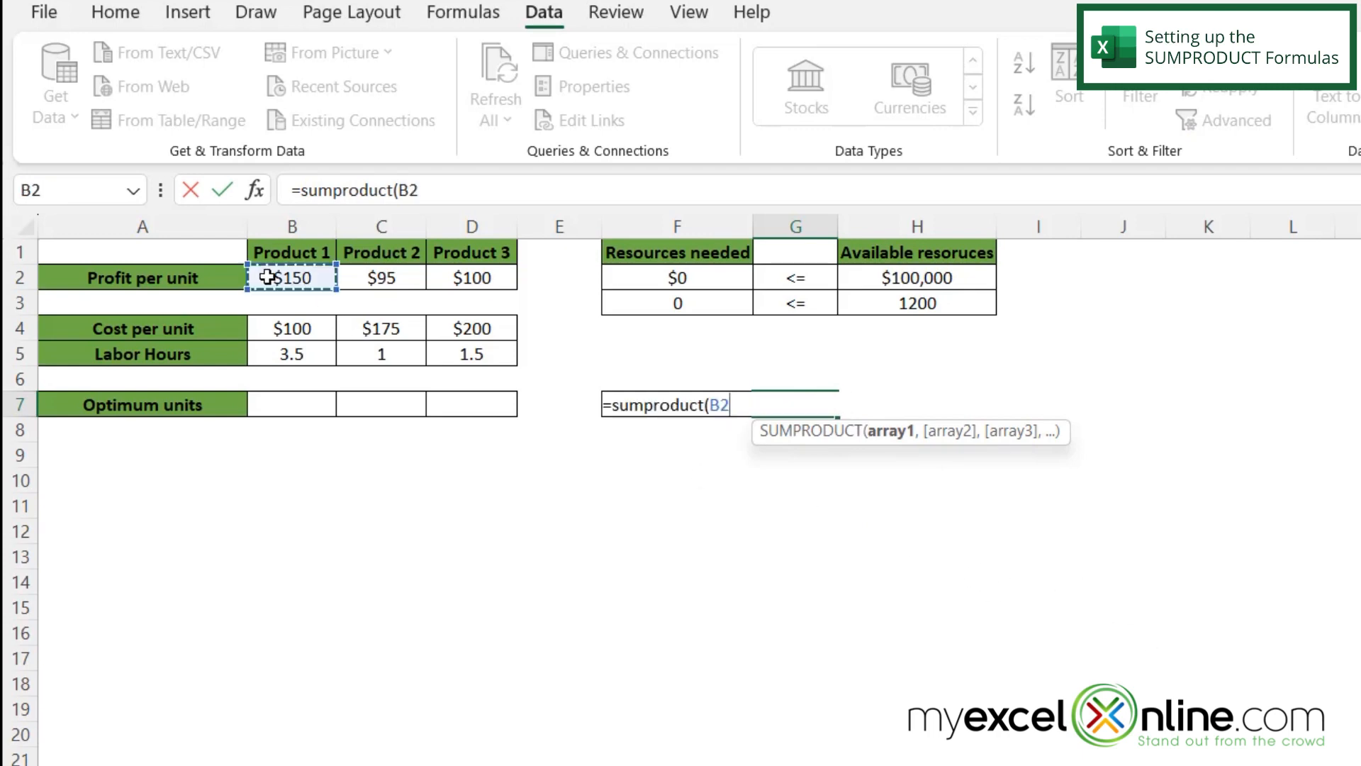
{"action": "left_click_drag", "start_coordinate": [291, 276], "coordinate": [471, 276]}
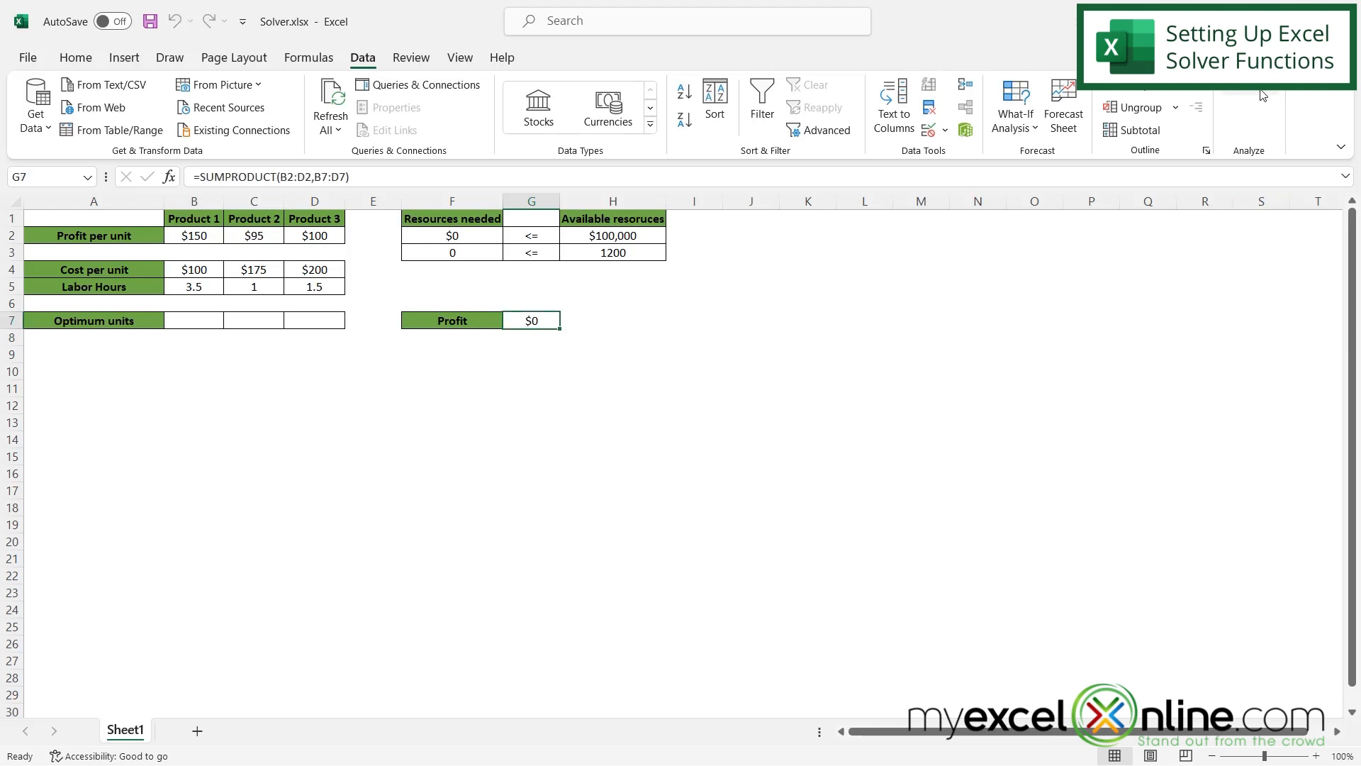
{"action": "mouse_move", "coordinate": [1255, 85]}
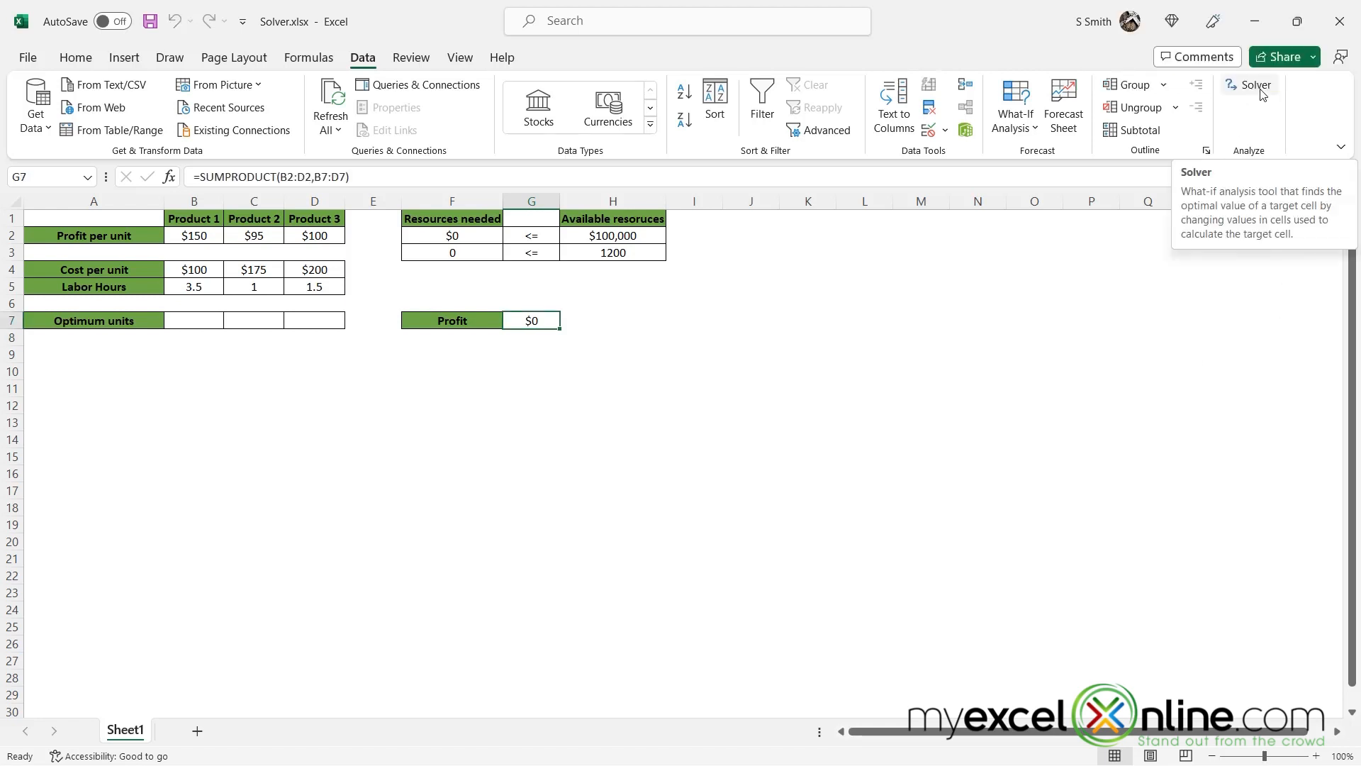
- Launch Solver and set the objective to maximize the Profit cell $G$7
{"action": "left_click", "coordinate": [1254, 85]}
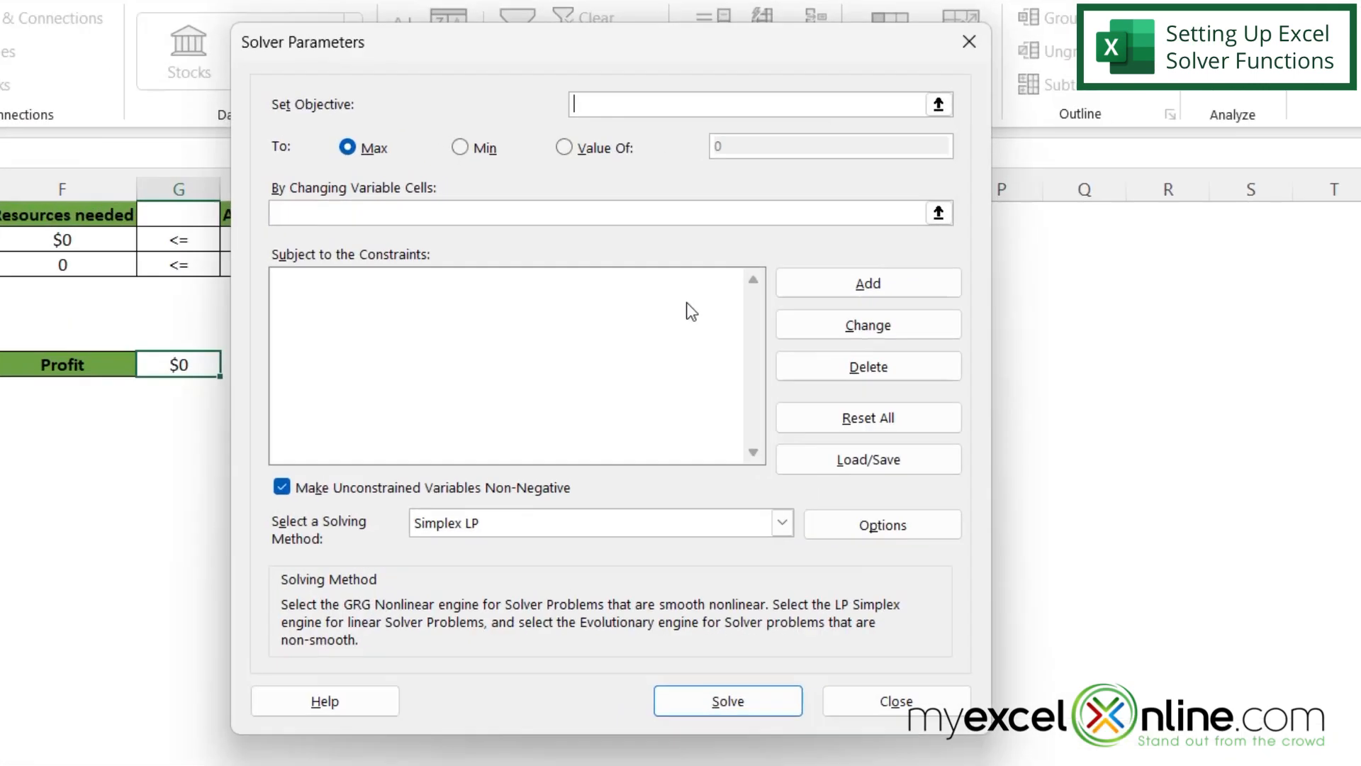
{"action": "mouse_move", "coordinate": [626, 300]}
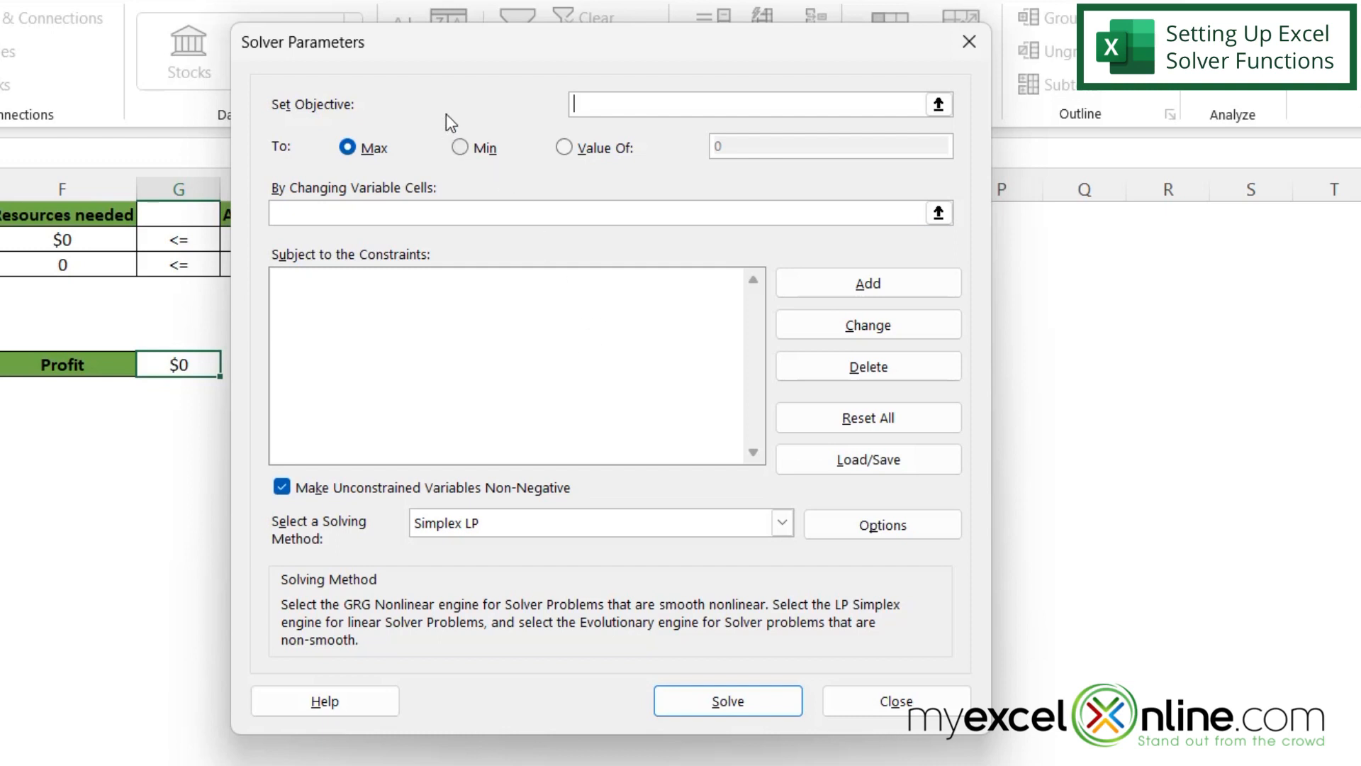
{"action": "mouse_move", "coordinate": [337, 119]}
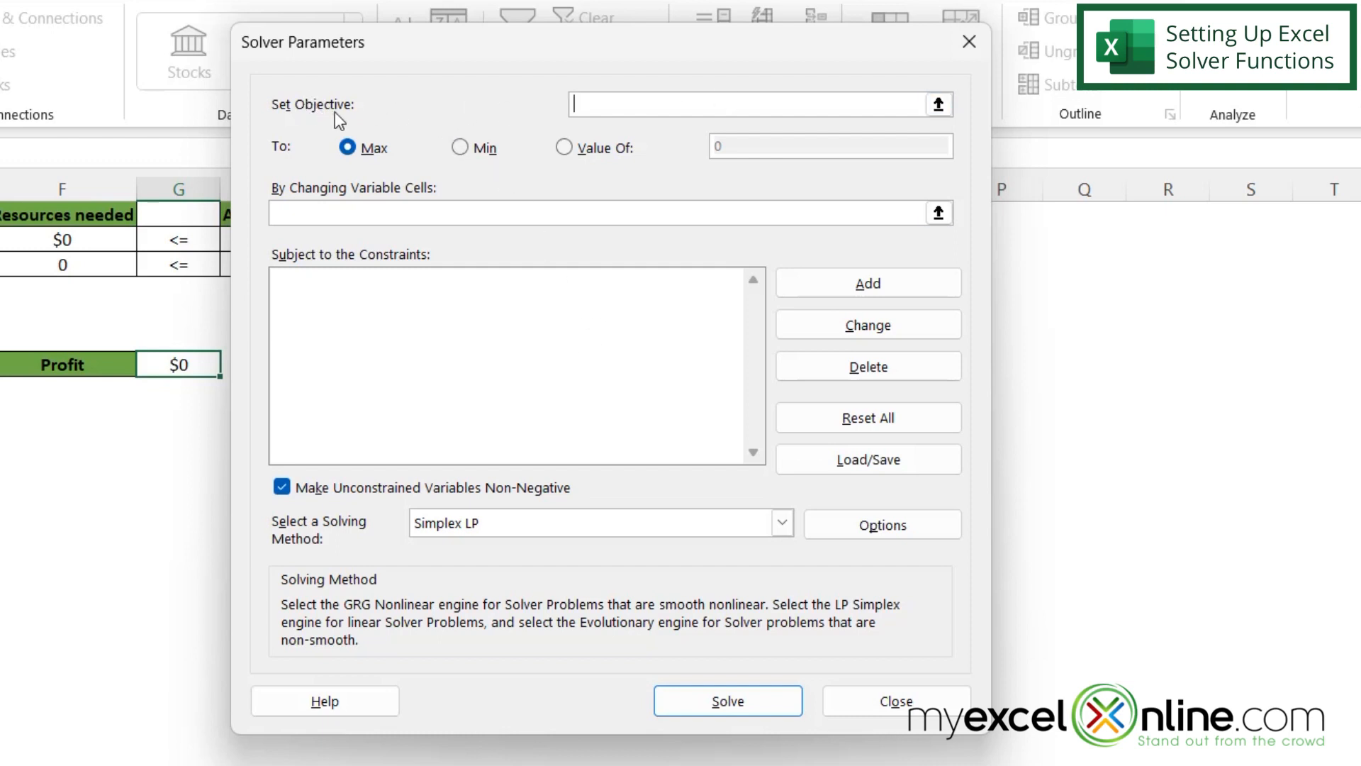
{"action": "mouse_move", "coordinate": [310, 118]}
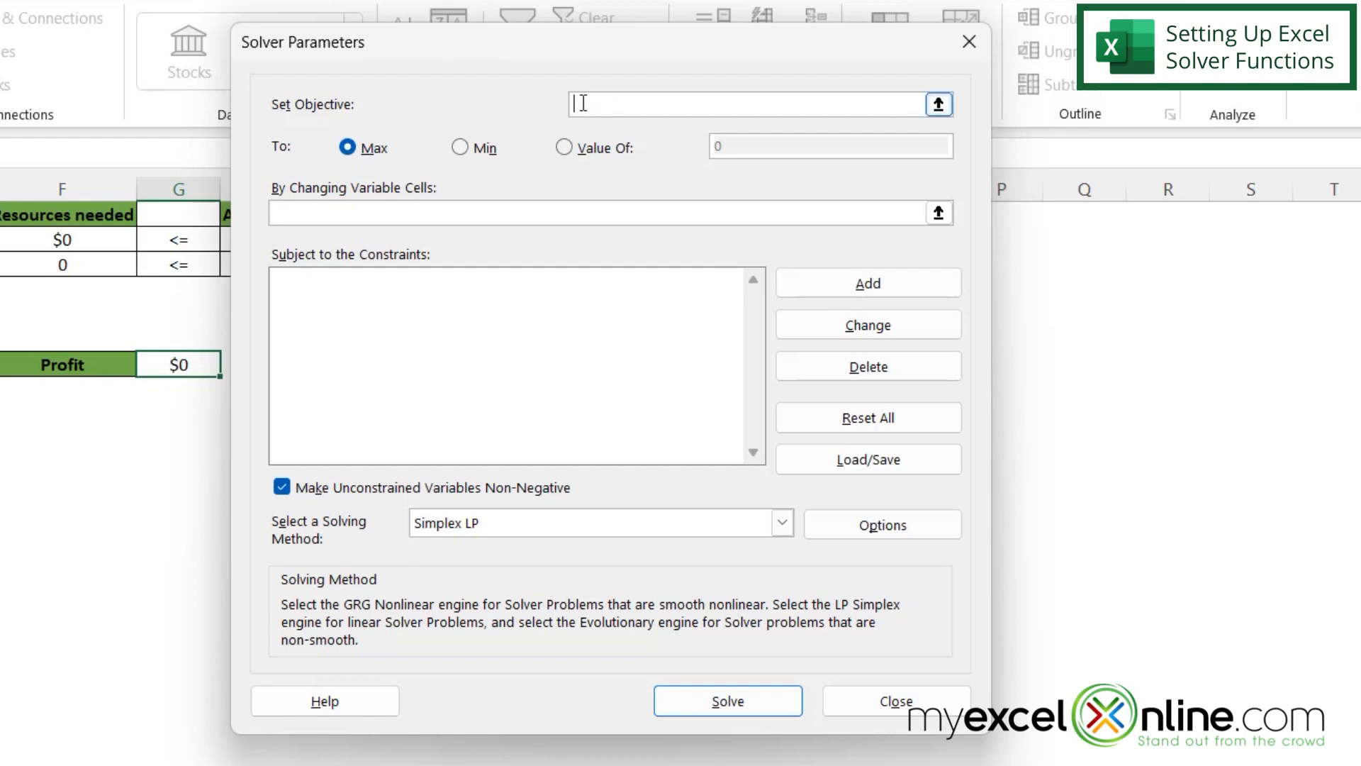
{"action": "mouse_move", "coordinate": [630, 99]}
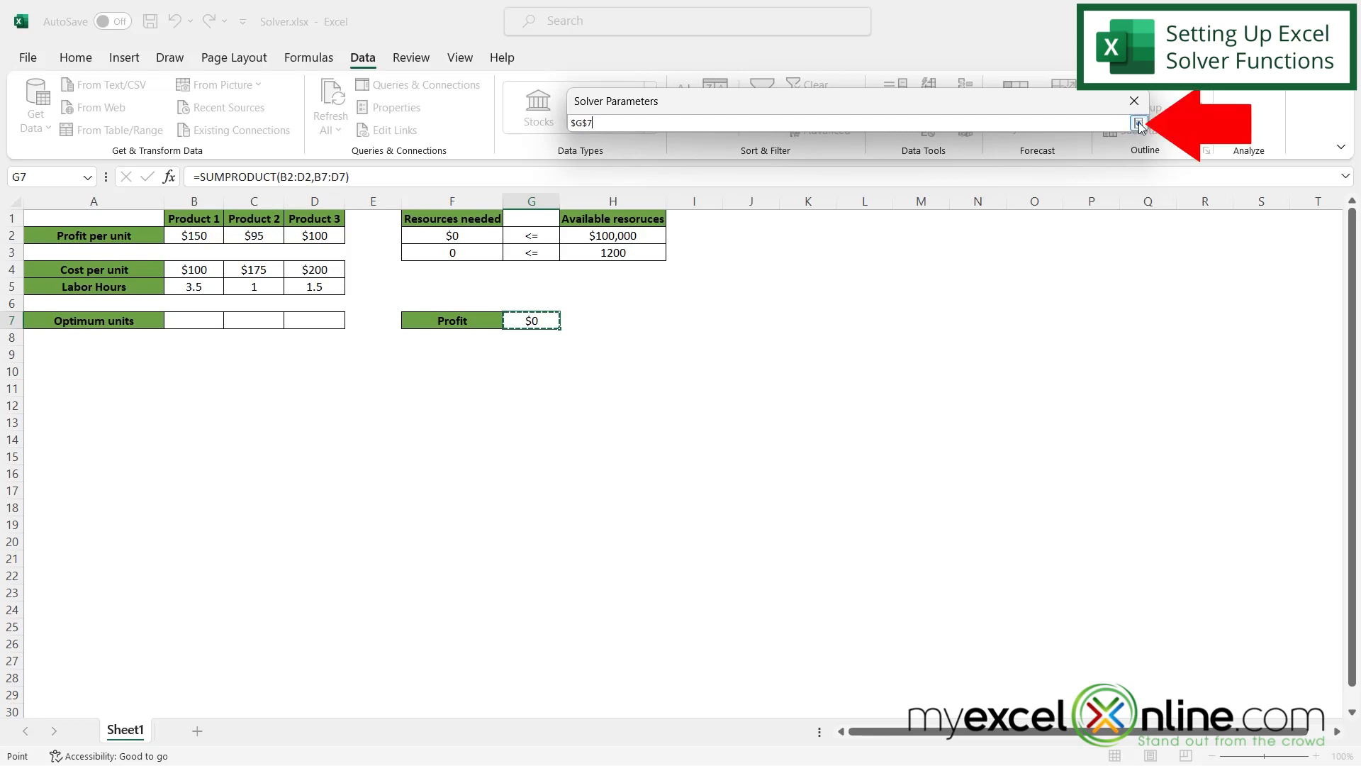
{"action": "left_click", "coordinate": [1136, 124]}
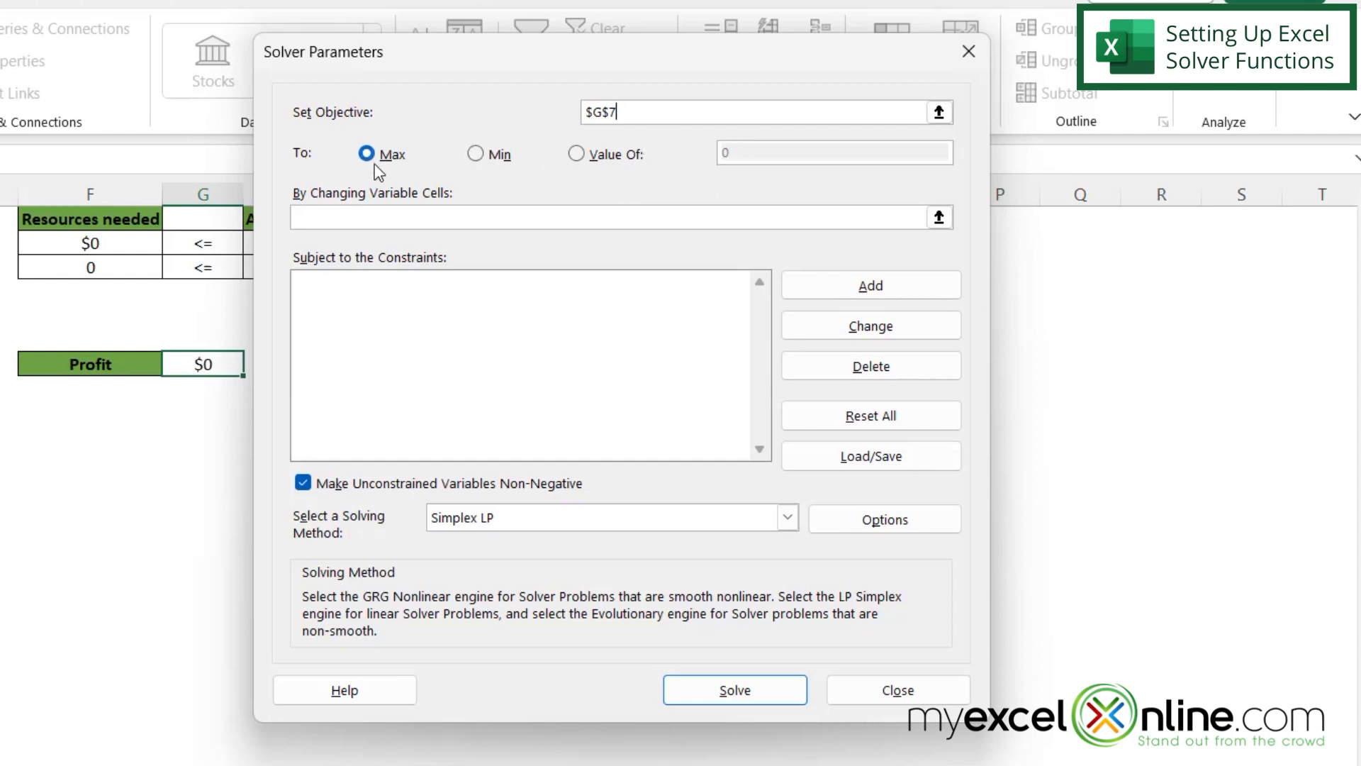
{"action": "mouse_move", "coordinate": [642, 161]}
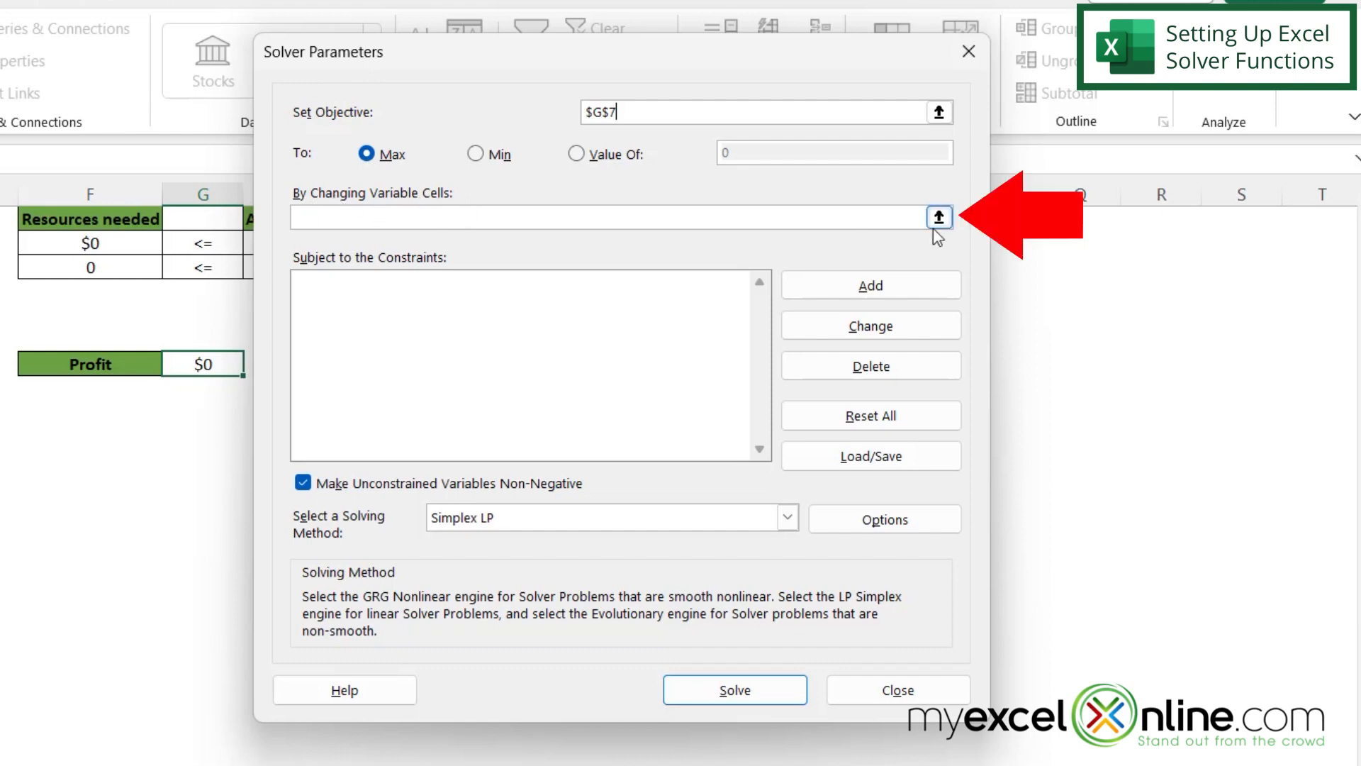
- Set Solver's By Changing Variable Cells to the optimum-units range $B$7:$D$7
{"action": "left_click", "coordinate": [937, 217]}
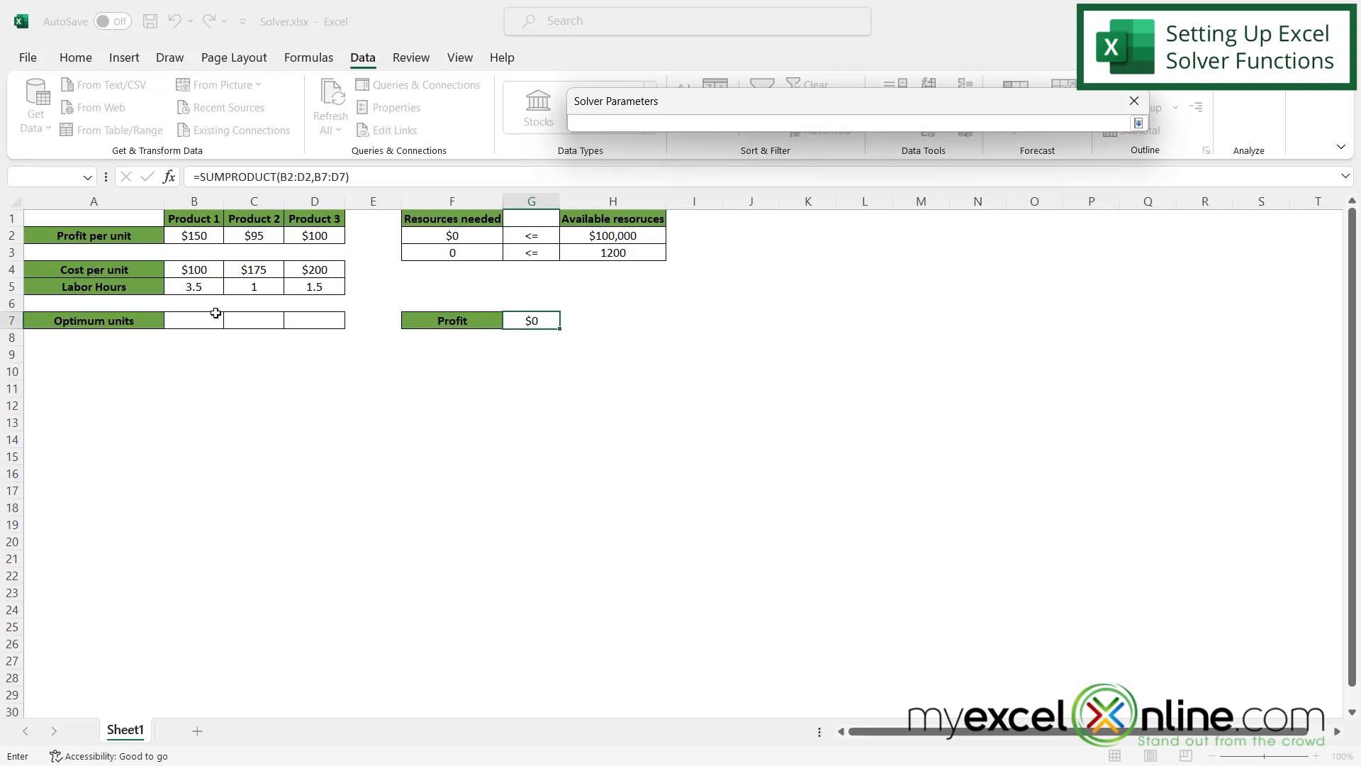
{"action": "left_click_drag", "start_coordinate": [195, 321], "coordinate": [315, 321]}
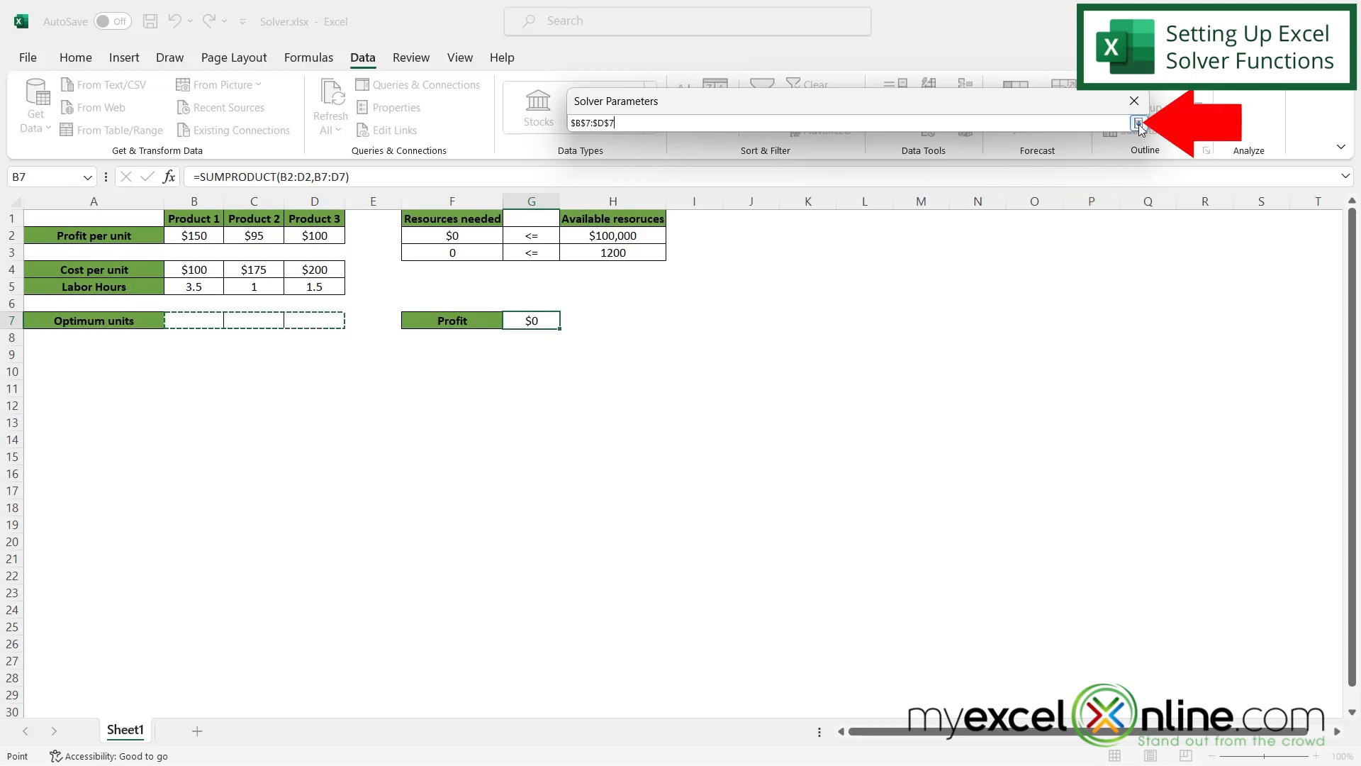
{"action": "left_click", "coordinate": [1140, 128]}
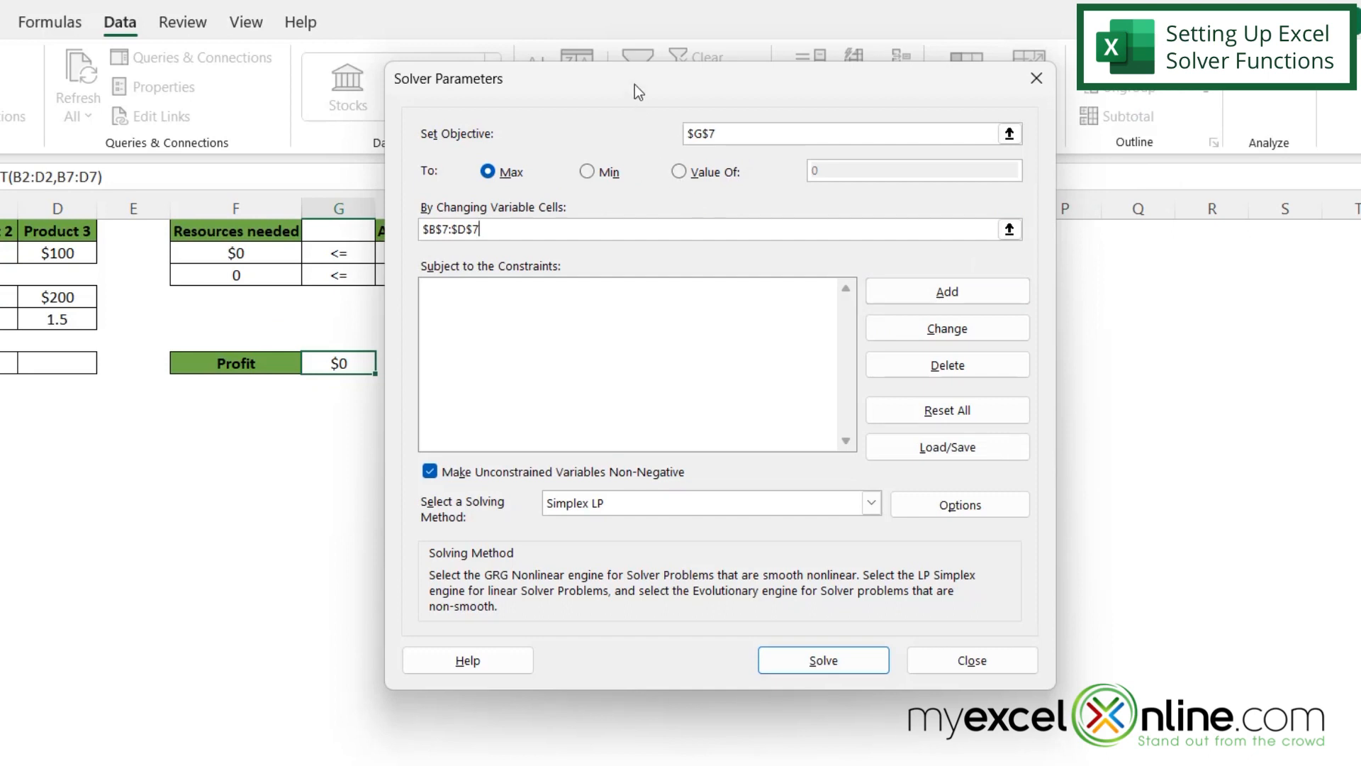
{"action": "mouse_move", "coordinate": [637, 305]}
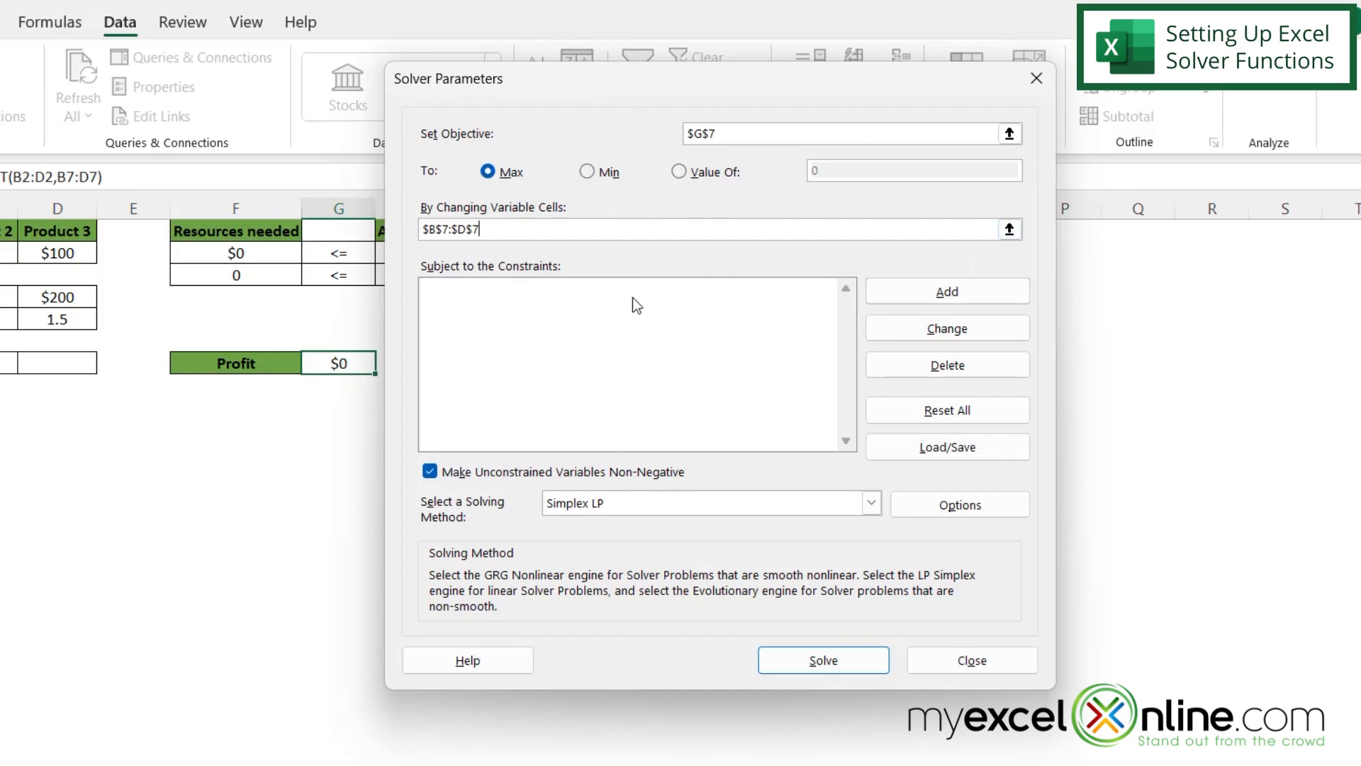
{"action": "mouse_move", "coordinate": [613, 187]}
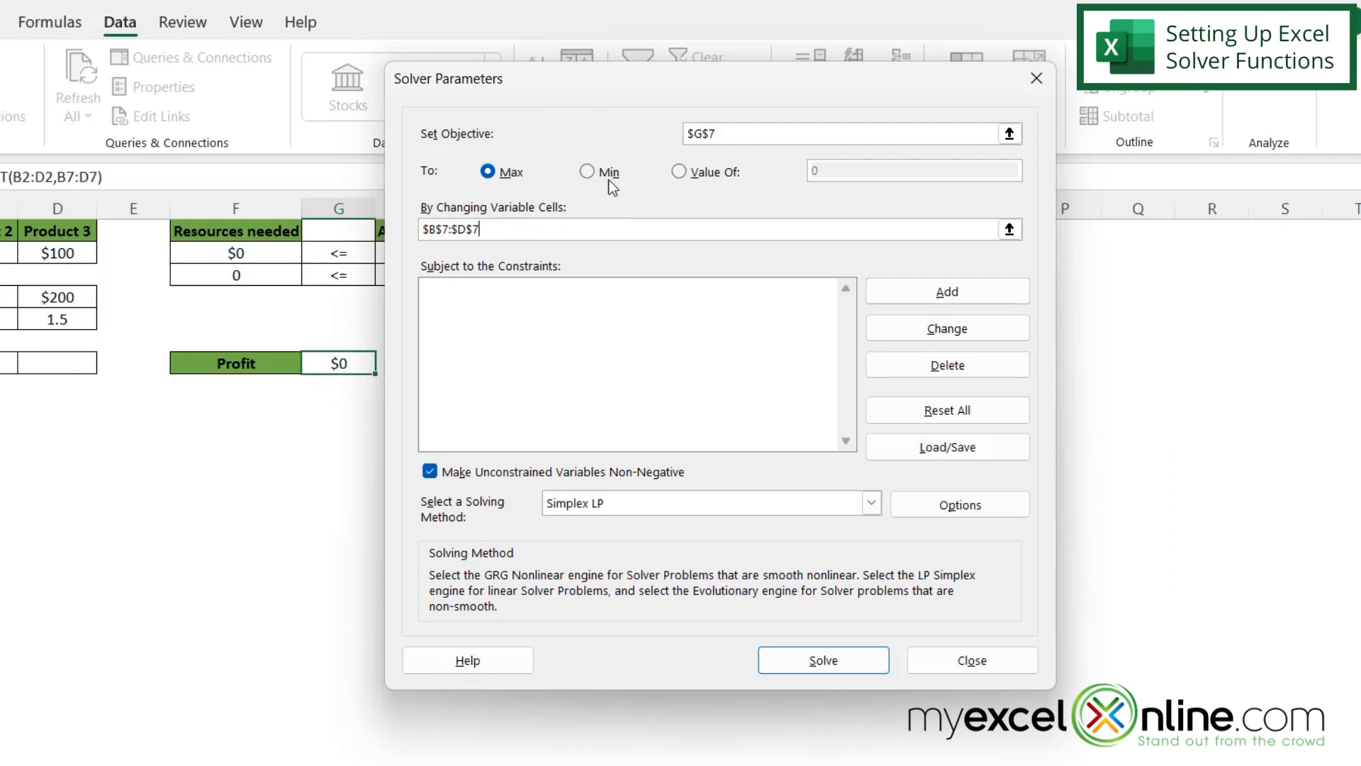
{"action": "mouse_move", "coordinate": [566, 88]}
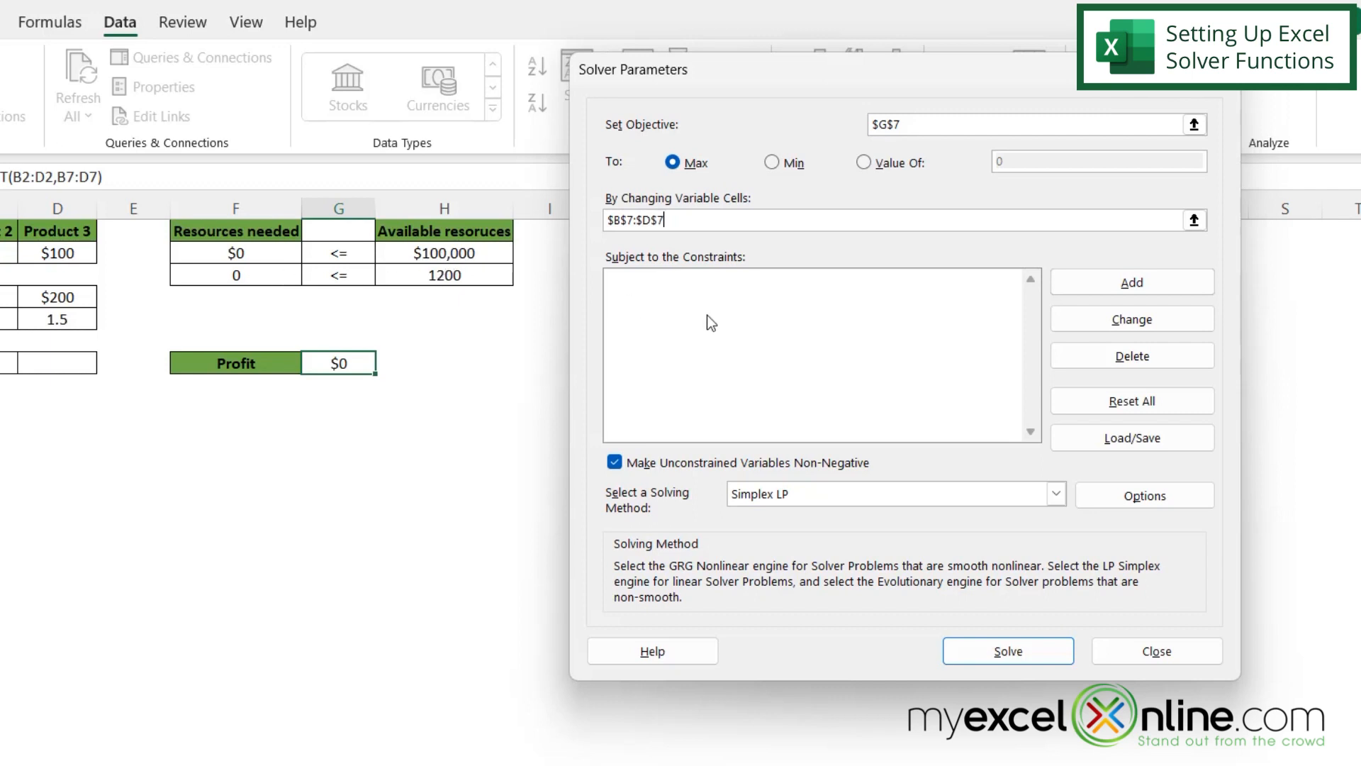
{"action": "mouse_move", "coordinate": [1031, 315]}
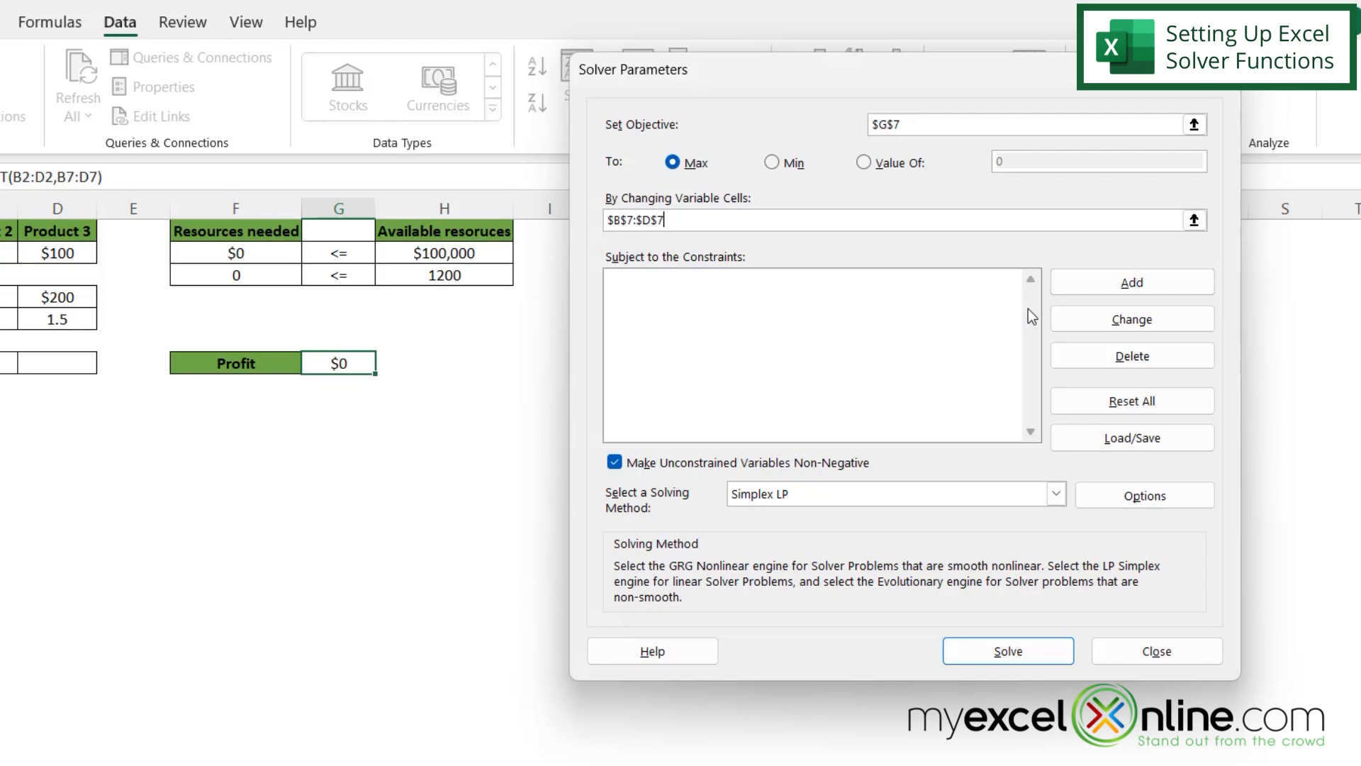
- Add the Solver constraint $F$2 <= $H$2 capping resources needed at available resources
{"action": "left_click", "coordinate": [1156, 651]}
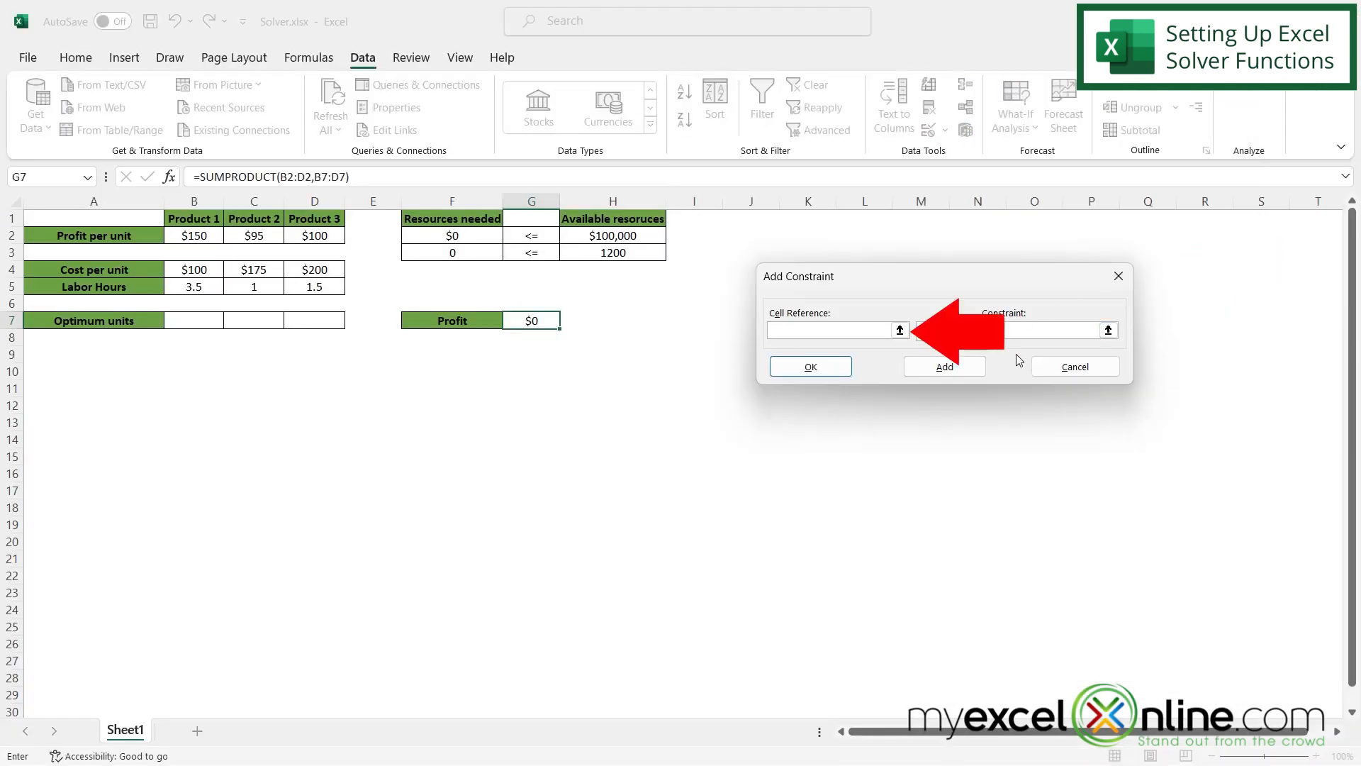
{"action": "left_click", "coordinate": [900, 330]}
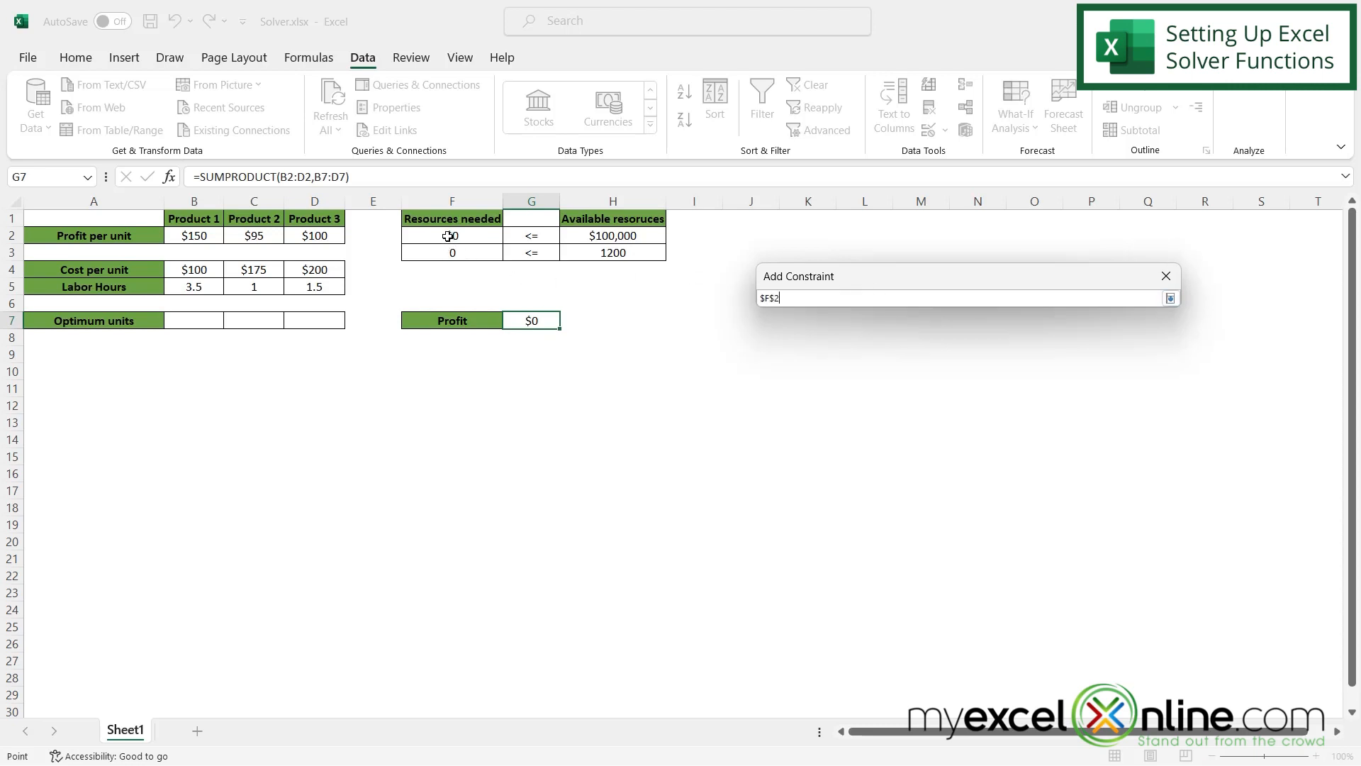
{"action": "left_click", "coordinate": [451, 235]}
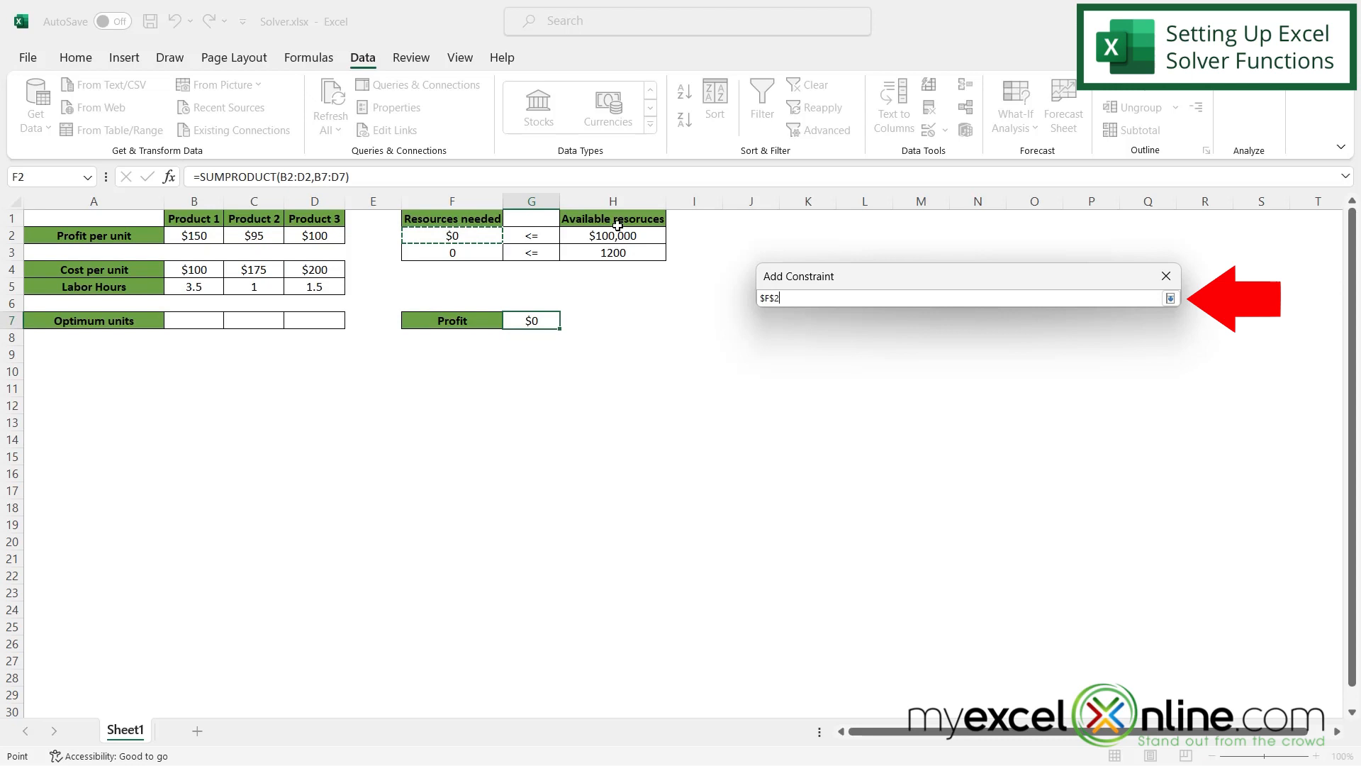
{"action": "left_click", "coordinate": [1170, 298]}
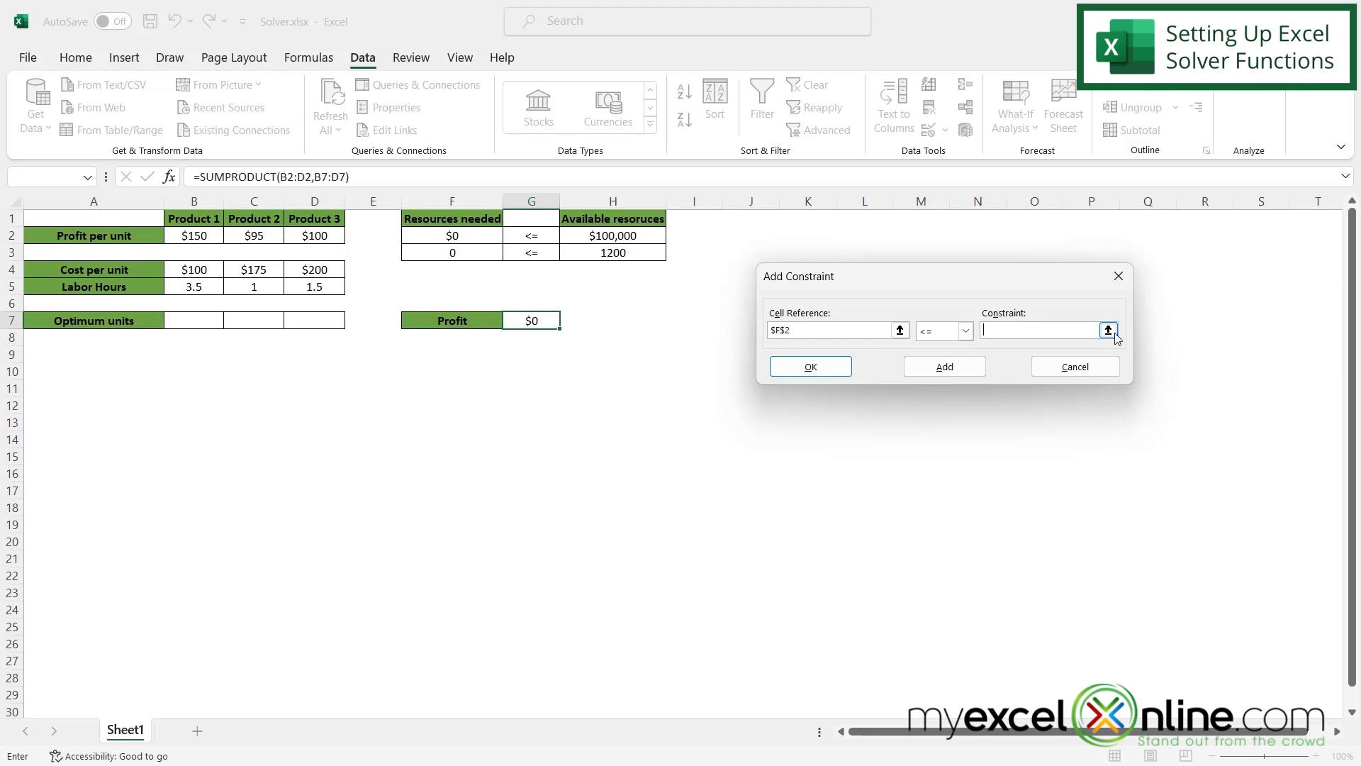
{"action": "left_click", "coordinate": [613, 236]}
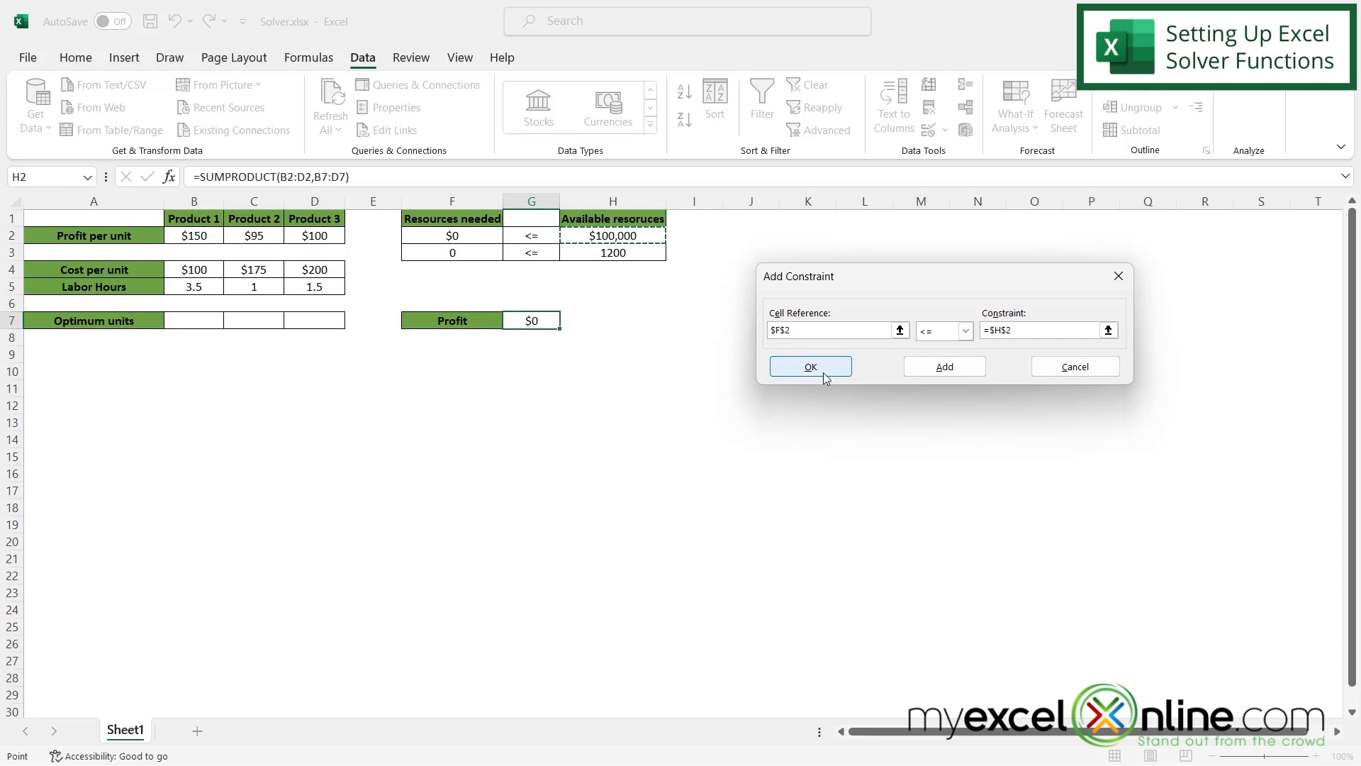
{"action": "left_click", "coordinate": [810, 366]}
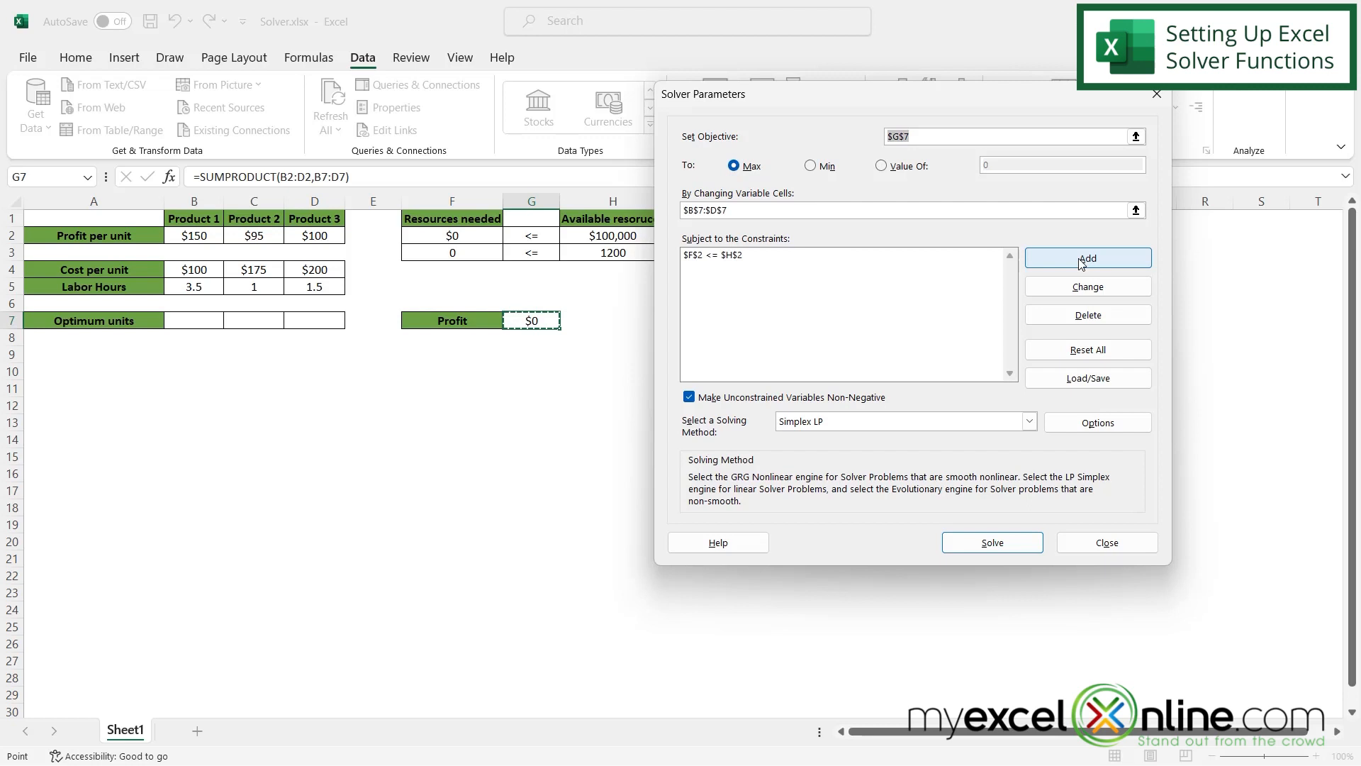
- Add the Solver constraint $F$3 <= $H$3 capping labor hours needed at the 1200 available
{"action": "left_click", "coordinate": [1088, 258]}
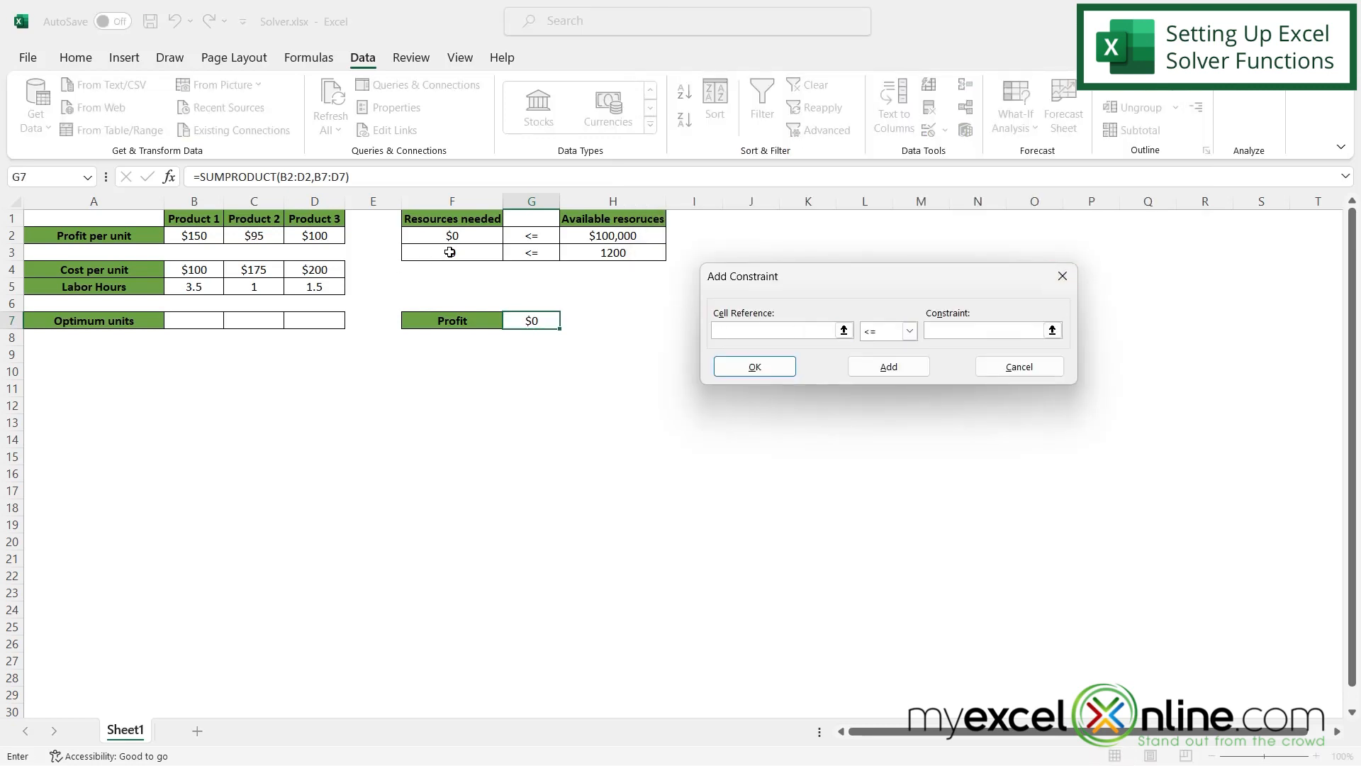
{"action": "left_click", "coordinate": [451, 252]}
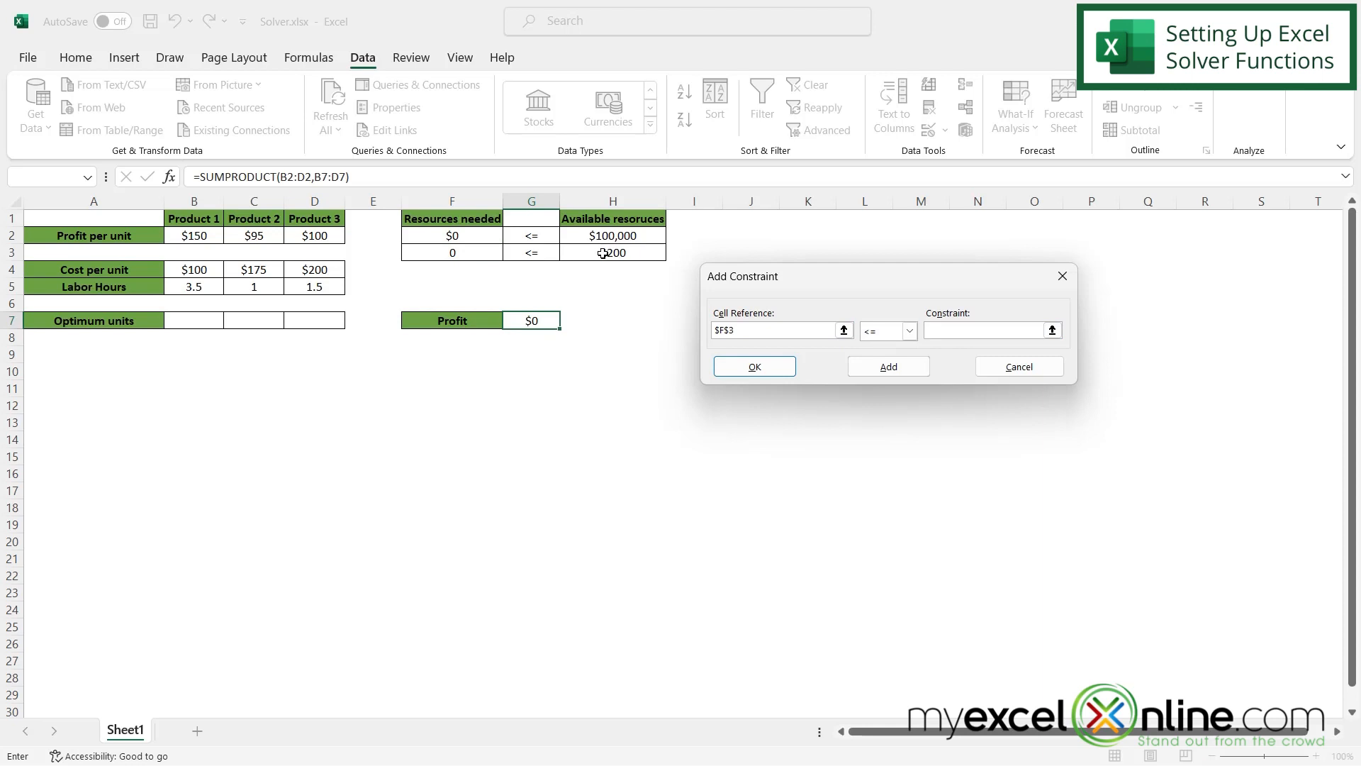
{"action": "left_click", "coordinate": [613, 253]}
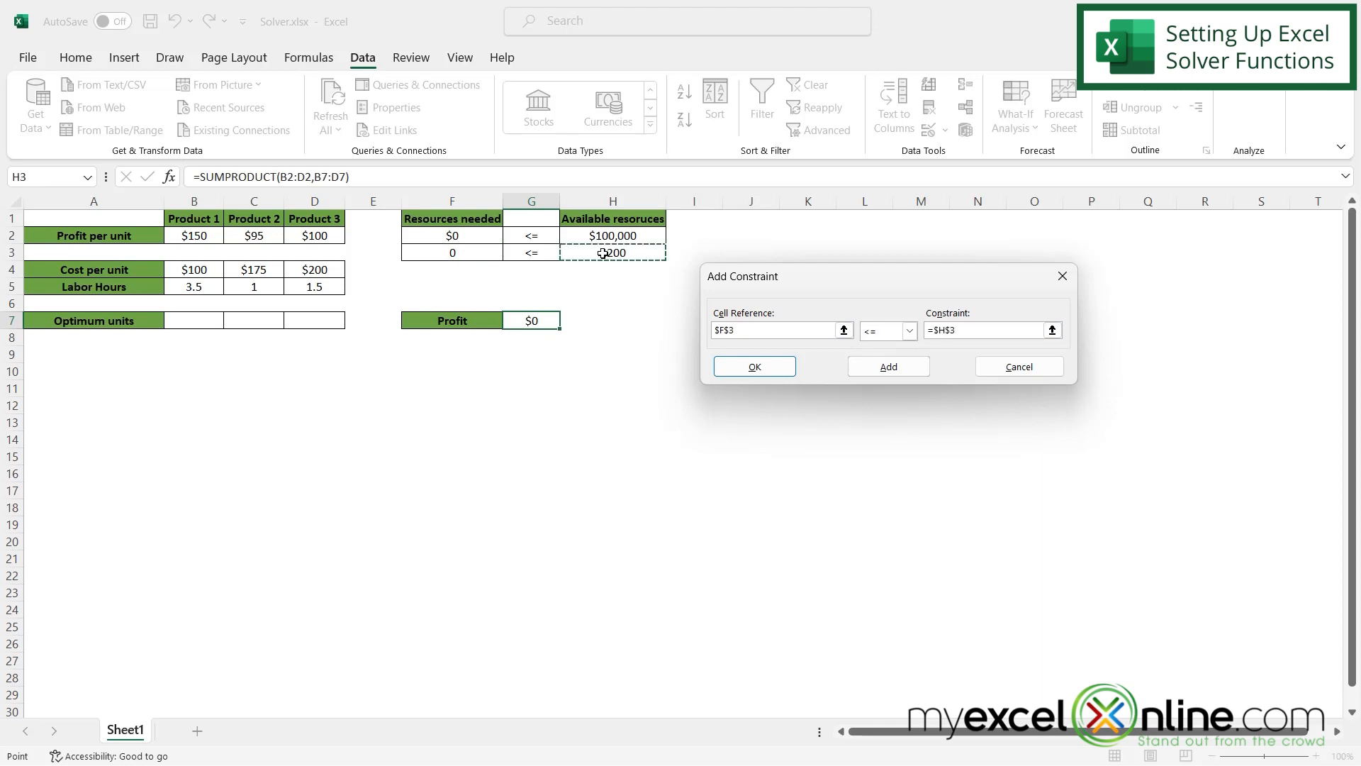
{"action": "left_click", "coordinate": [753, 365]}
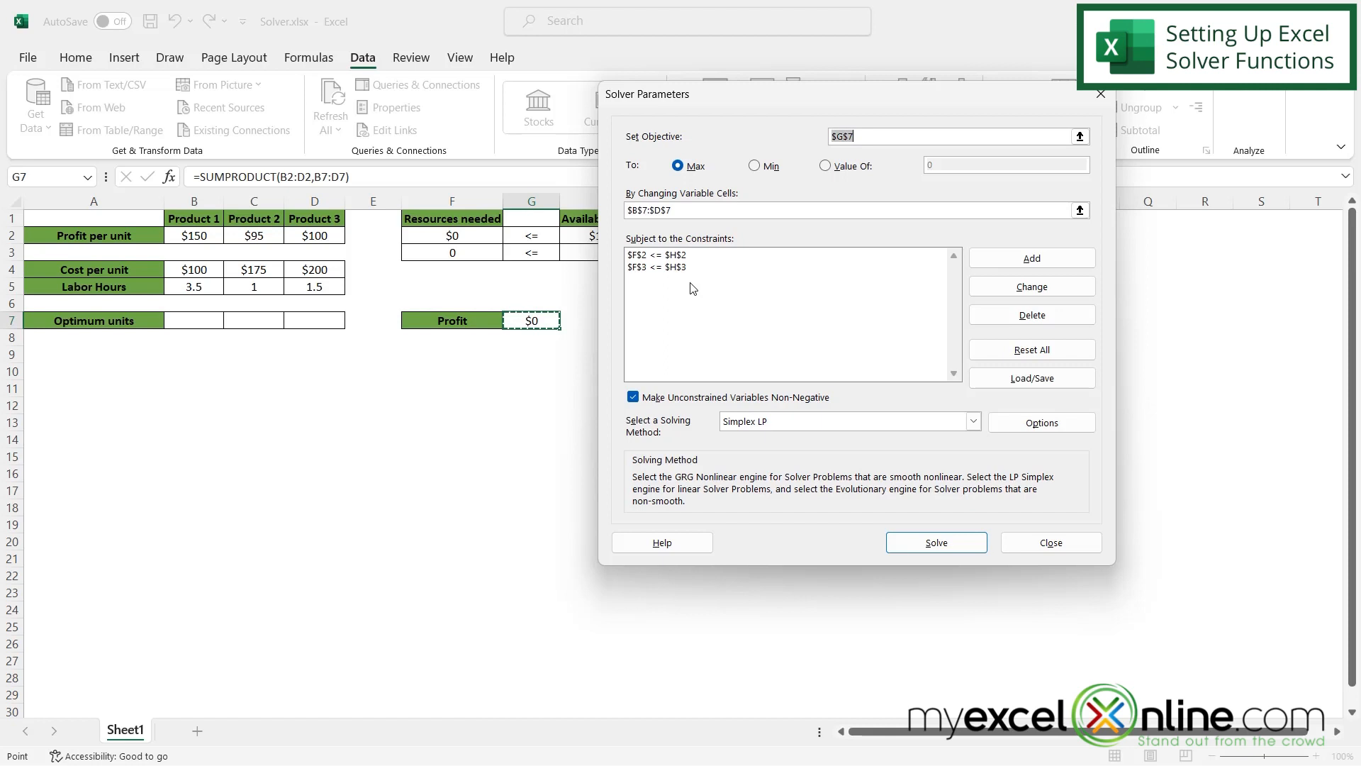
{"action": "mouse_move", "coordinate": [720, 302]}
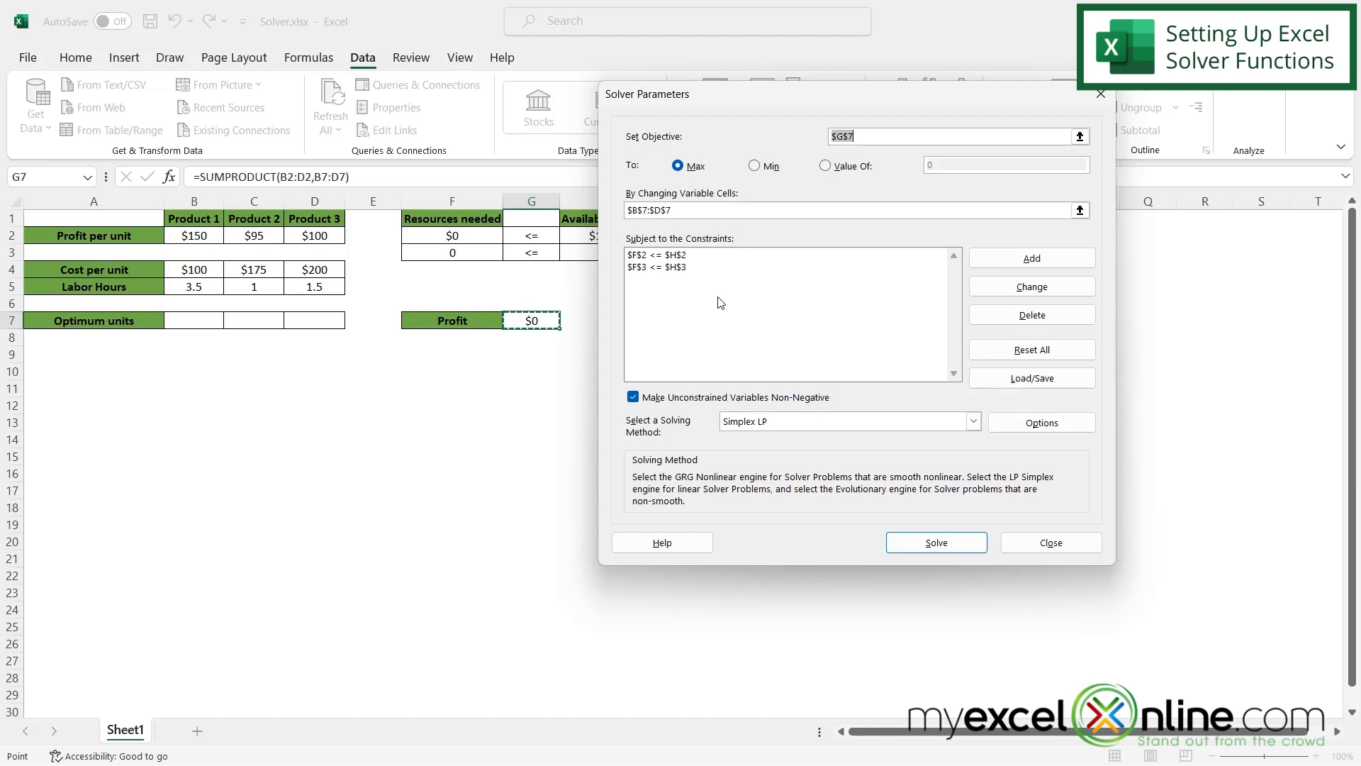
{"action": "mouse_move", "coordinate": [753, 306]}
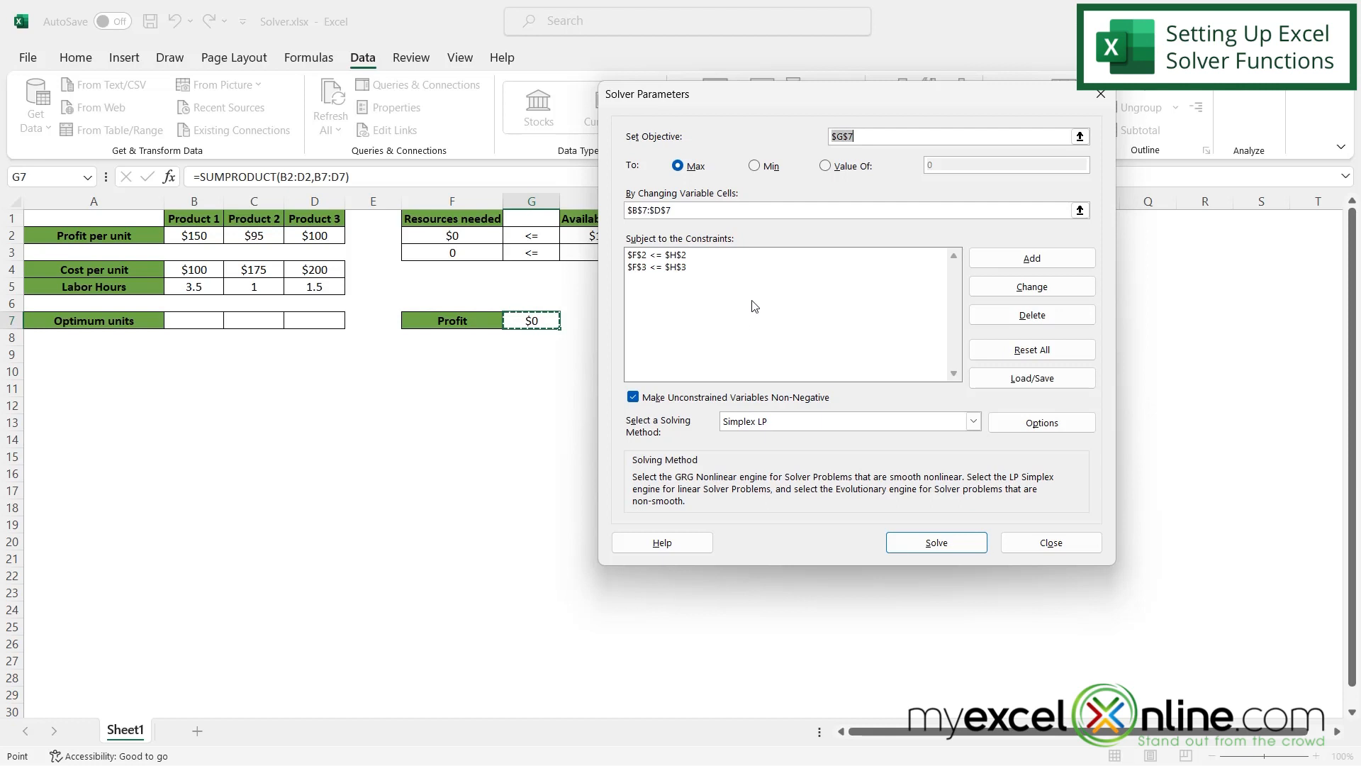
- Add the constraint $B$7:$D$7 >= 50, then review the F2 resources and F3 labor-hours constraints
{"action": "left_click", "coordinate": [1031, 258]}
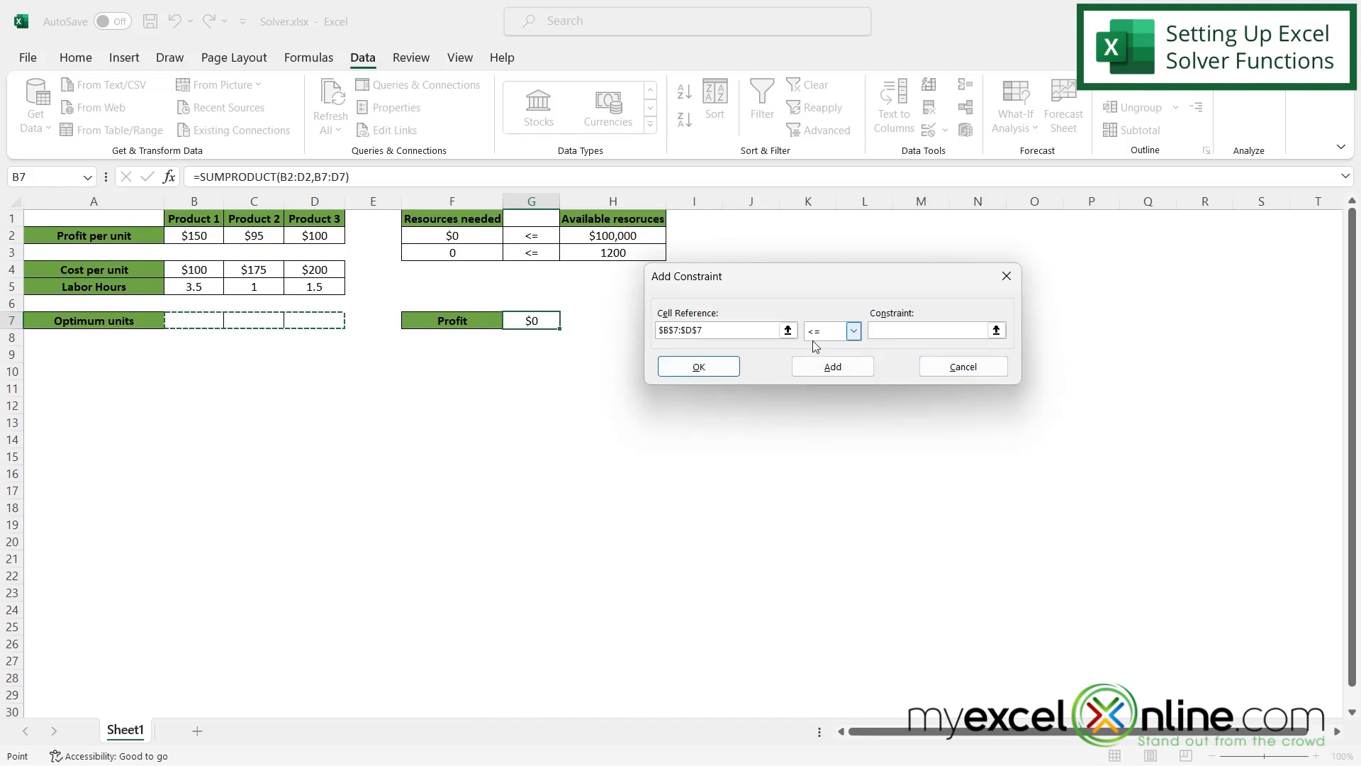
{"action": "left_click", "coordinate": [852, 331]}
{"action": "type", "text": "50"}
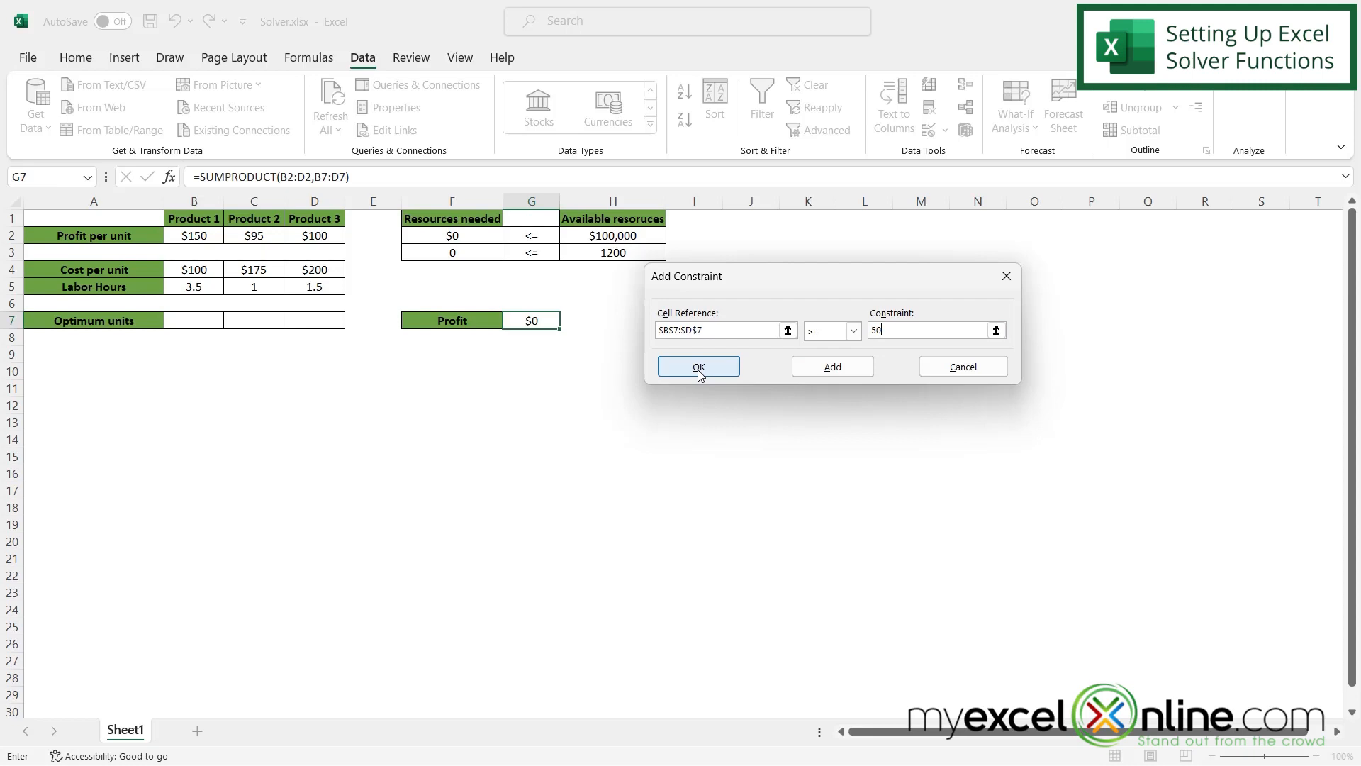
{"action": "left_click", "coordinate": [698, 366]}
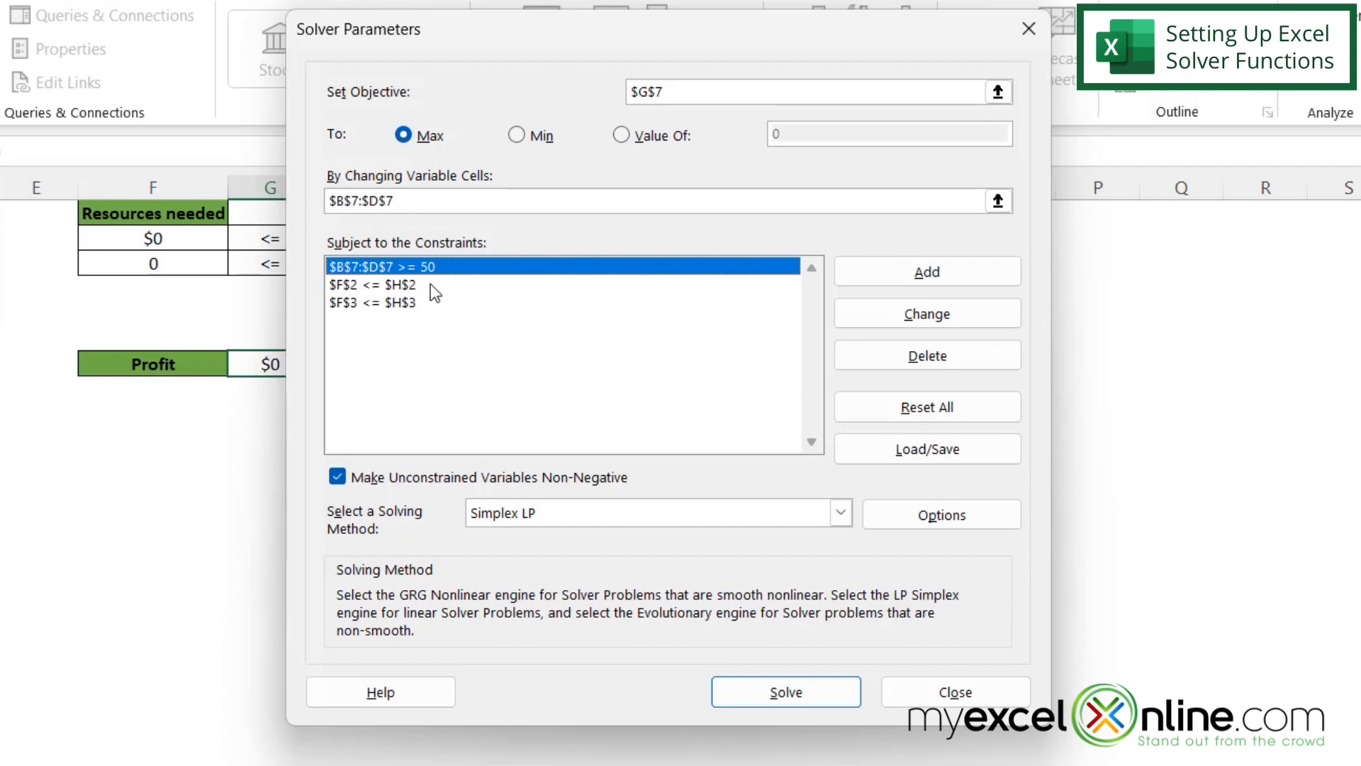
{"action": "left_click", "coordinate": [381, 284]}
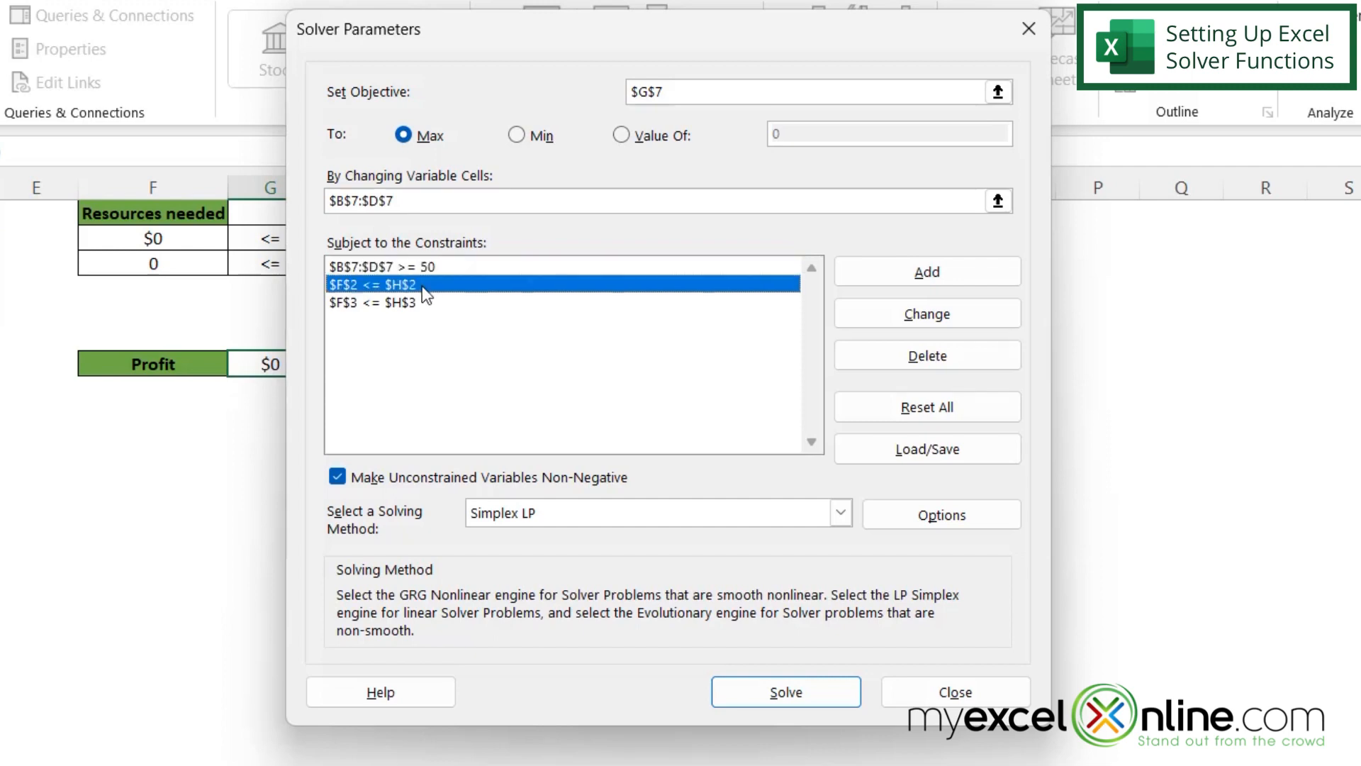
{"action": "left_click", "coordinate": [381, 302]}
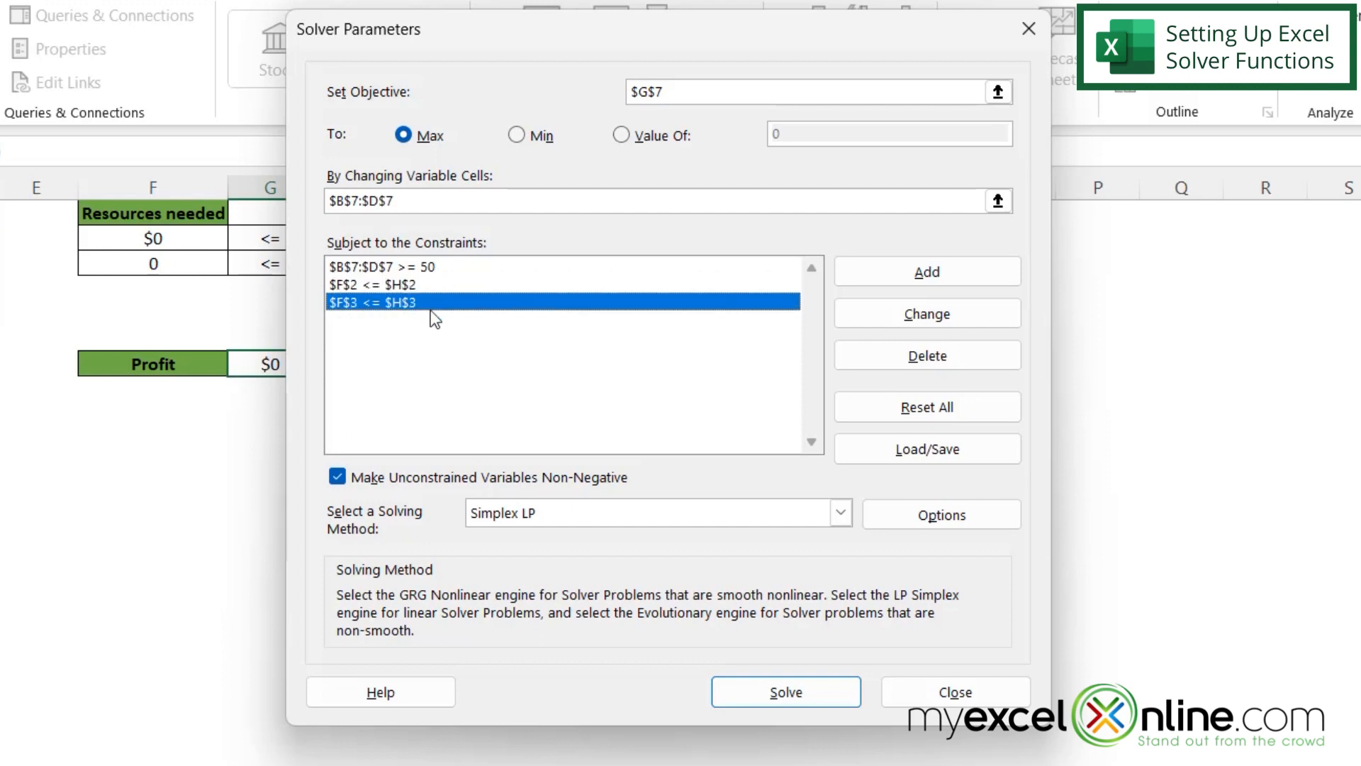
{"action": "mouse_move", "coordinate": [419, 328]}
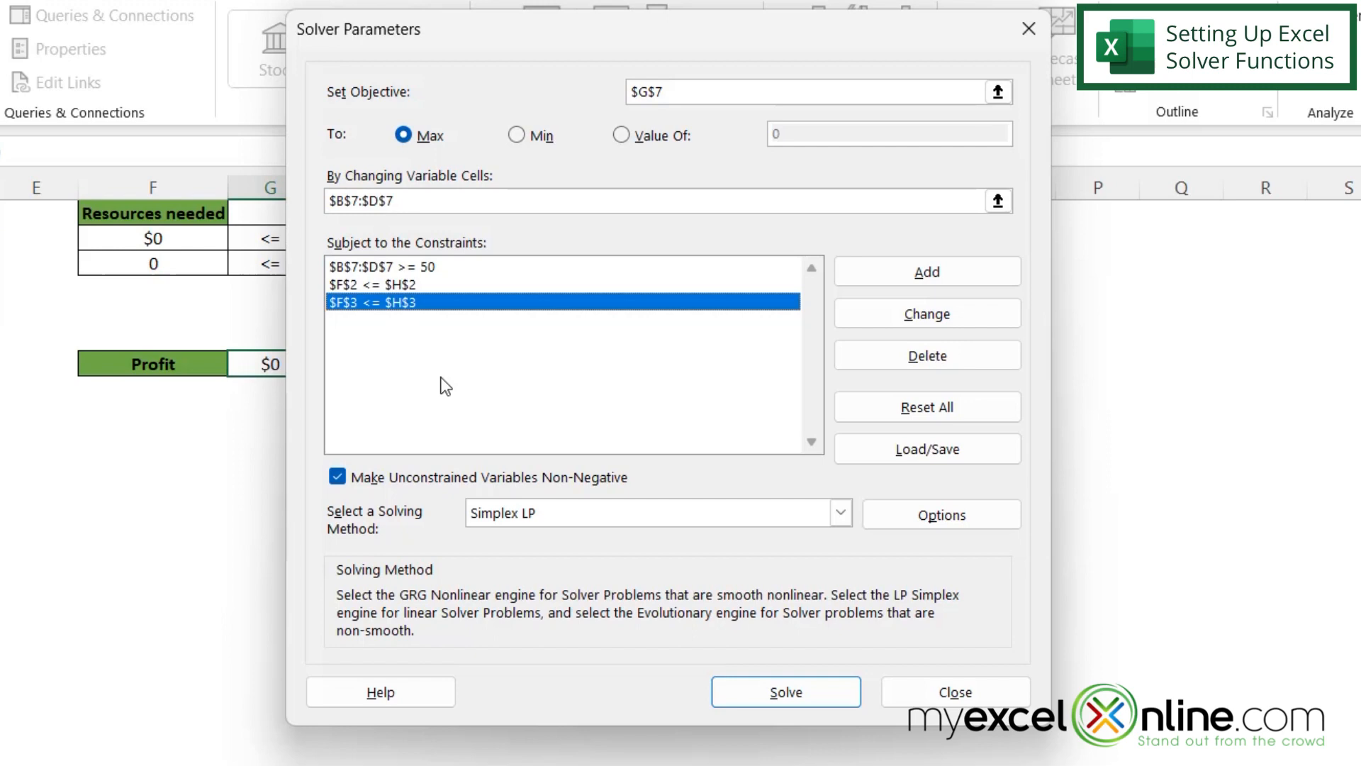
{"action": "mouse_move", "coordinate": [356, 520]}
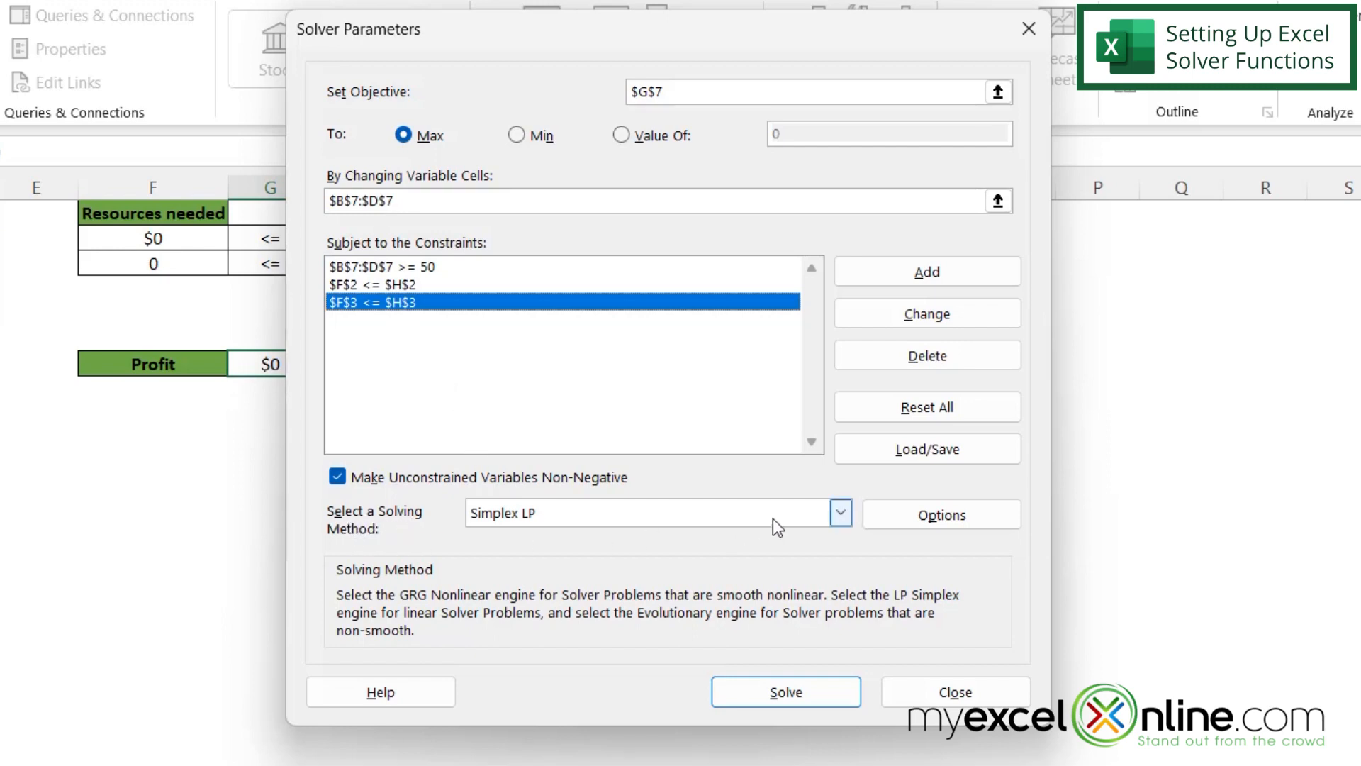
{"action": "left_click", "coordinate": [838, 511]}
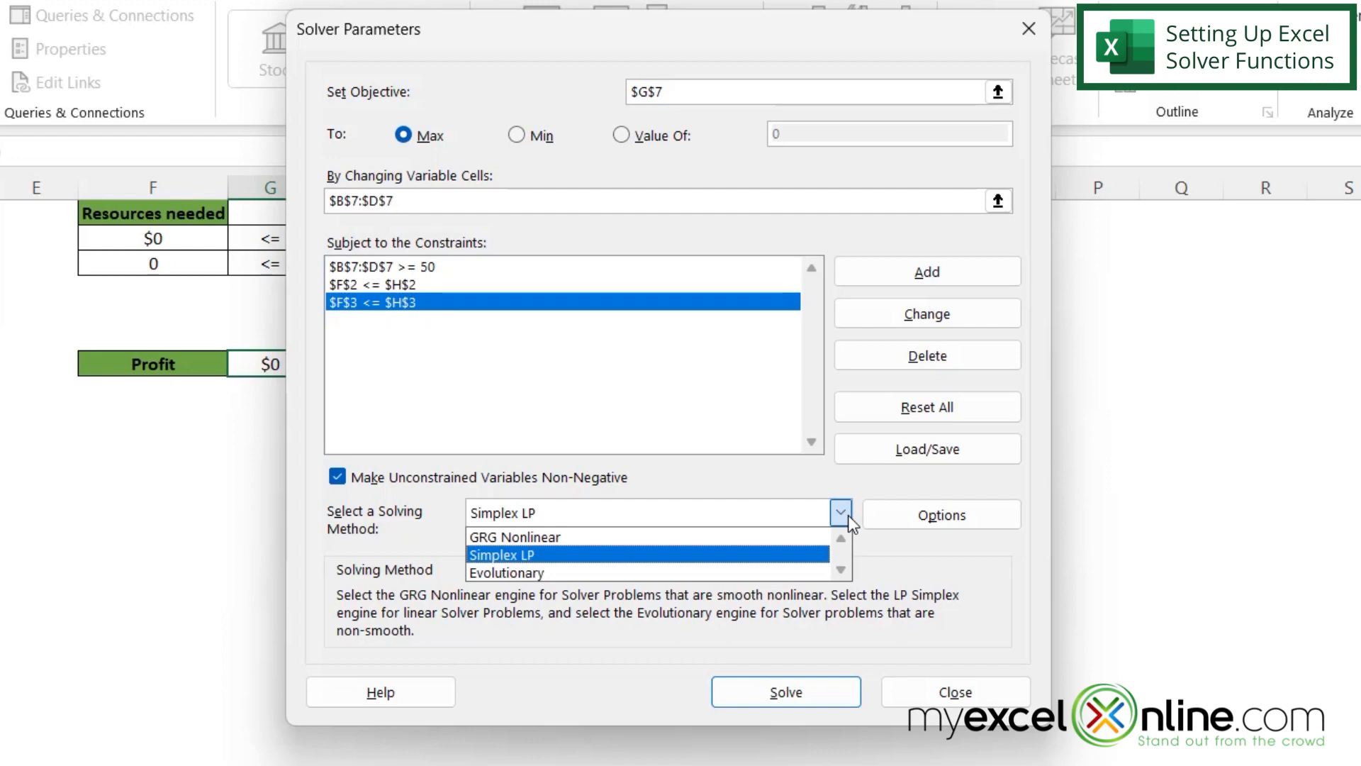
{"action": "mouse_move", "coordinate": [543, 562]}
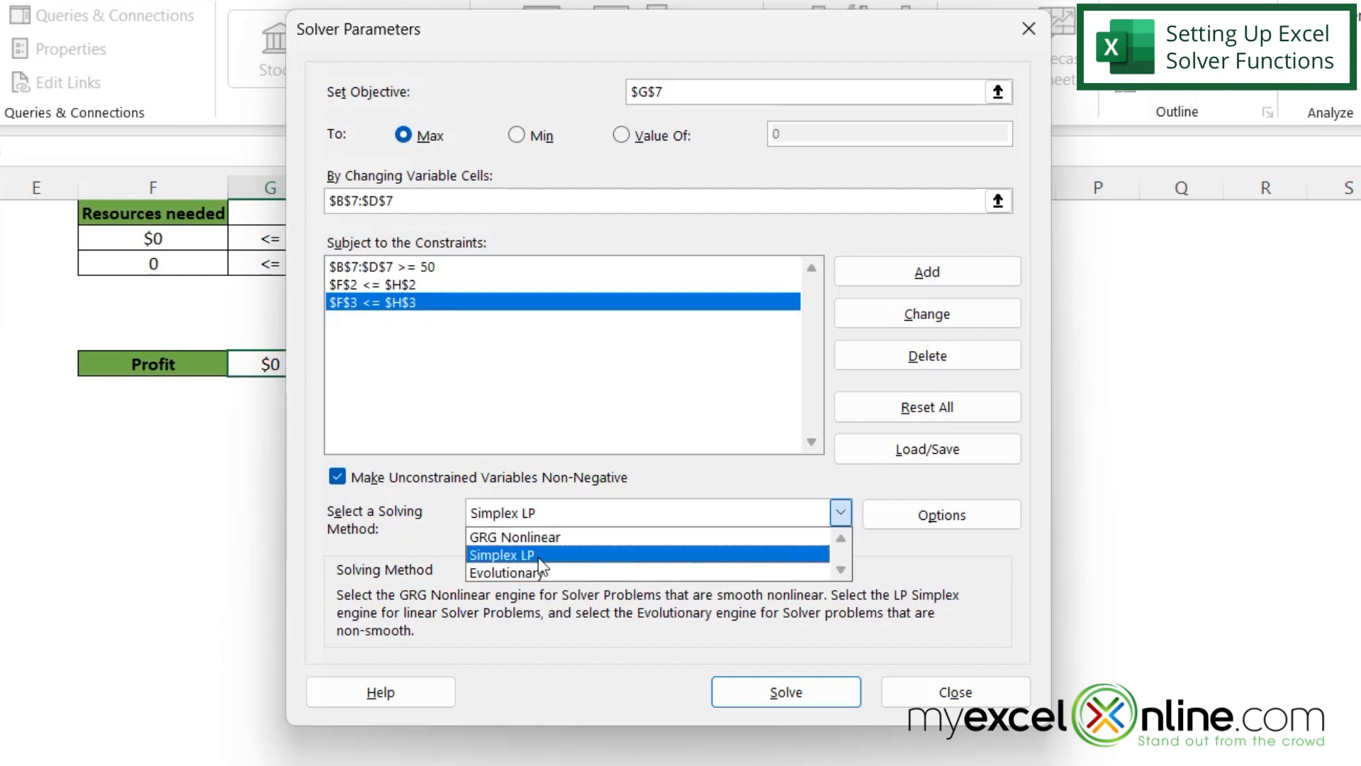
{"action": "left_click", "coordinate": [498, 555]}
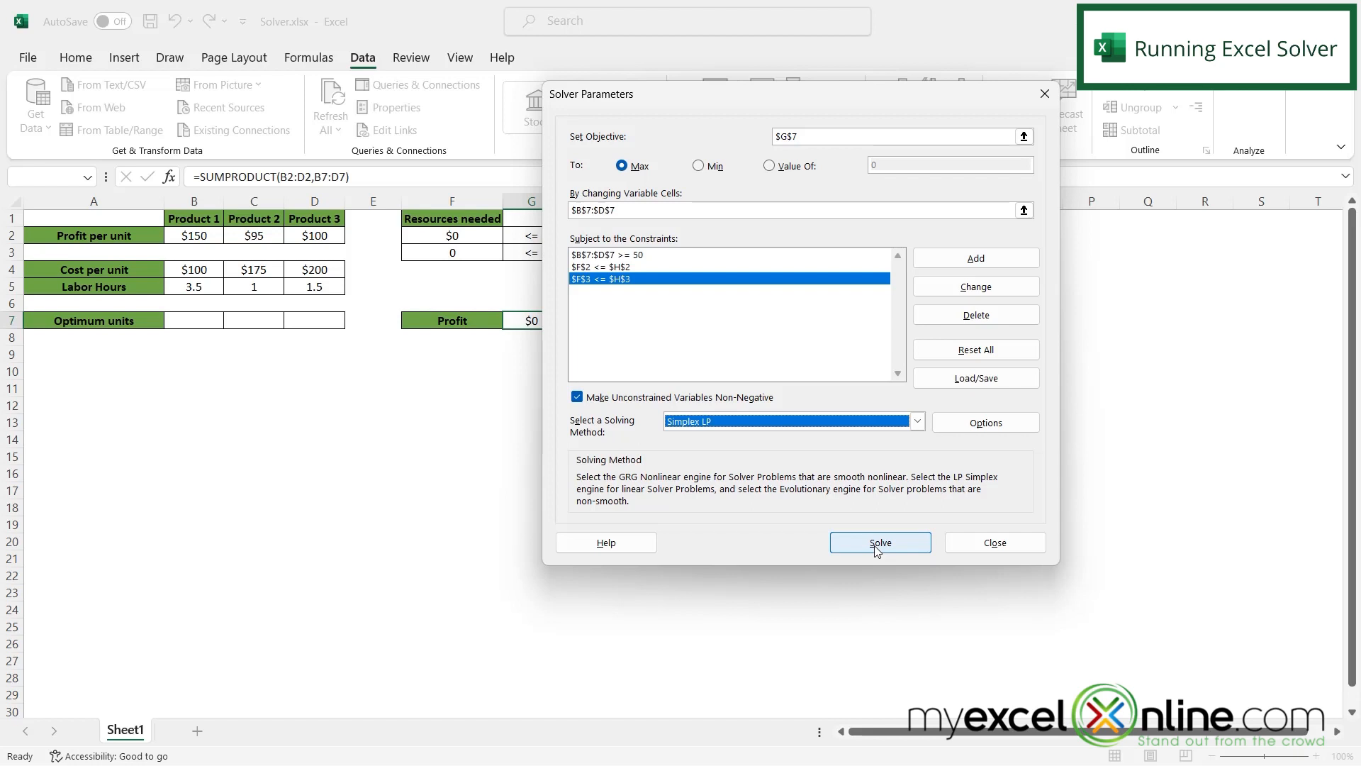
{"action": "left_click", "coordinate": [879, 542]}
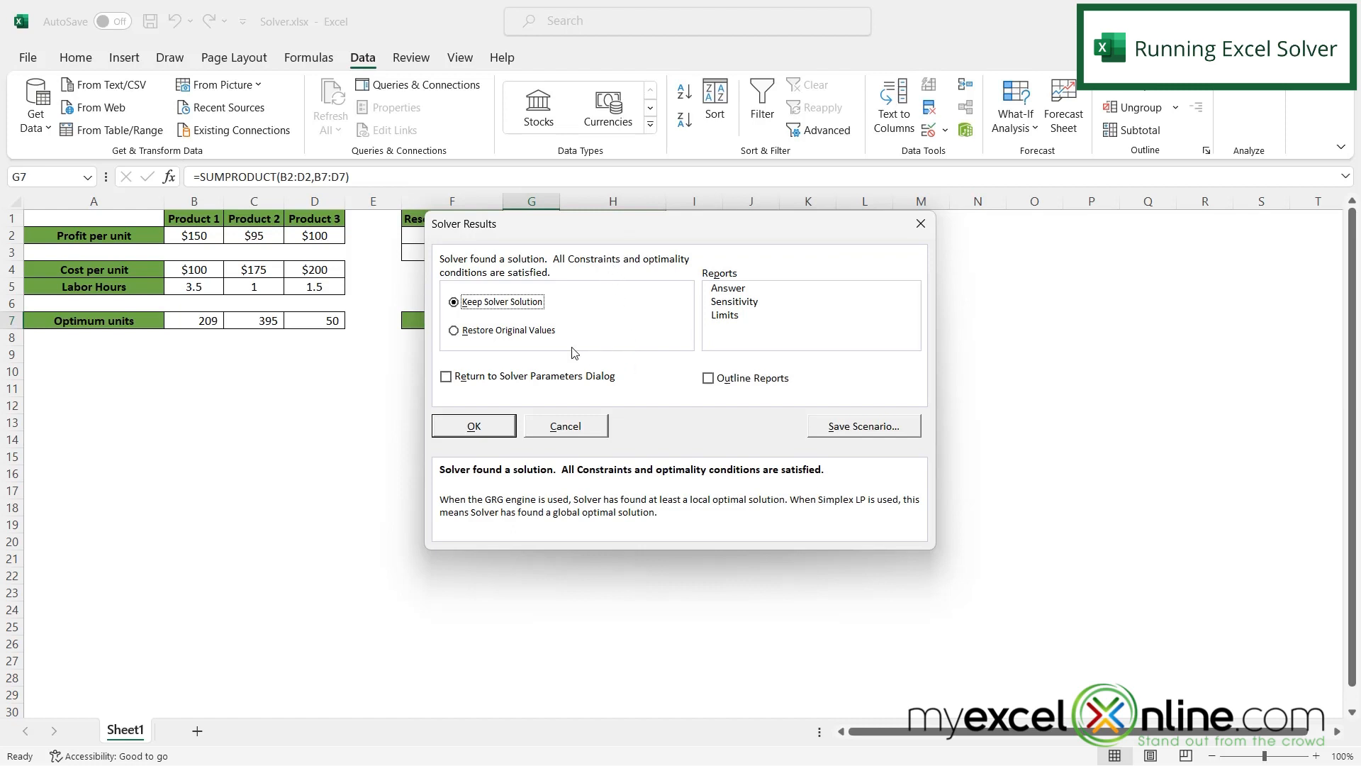
{"action": "mouse_move", "coordinate": [493, 319]}
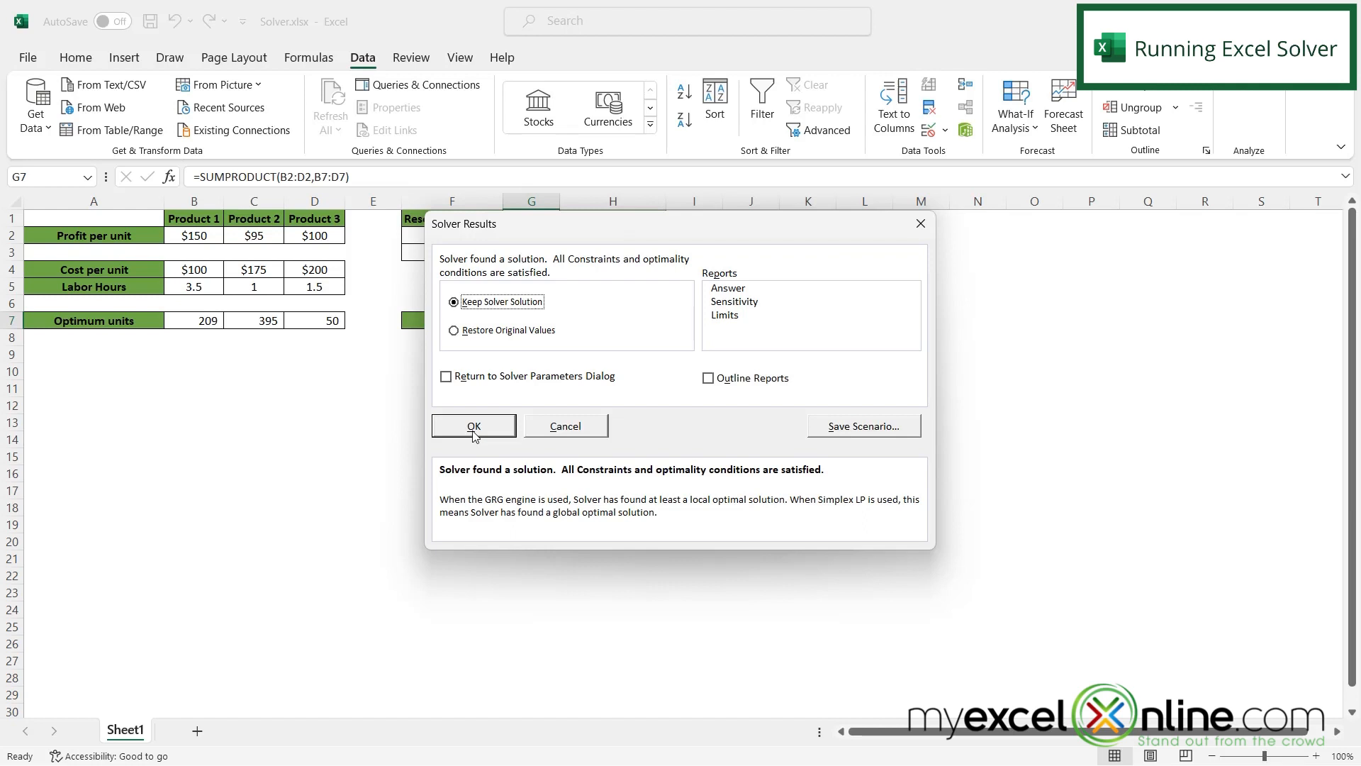
- Keep Solver's solution on the sheet: 209, 395, 50 units and $73,817 profit
{"action": "left_click", "coordinate": [473, 425]}
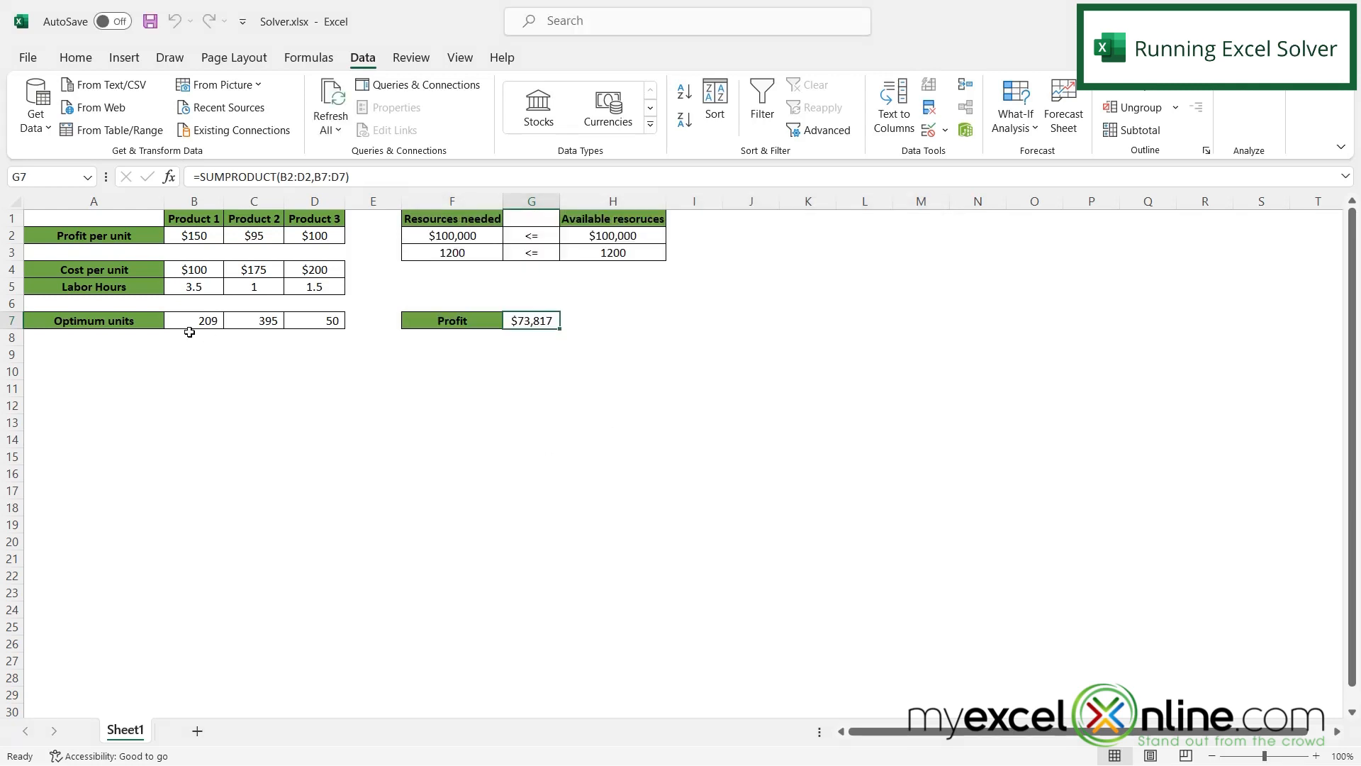
{"action": "mouse_move", "coordinate": [193, 322]}
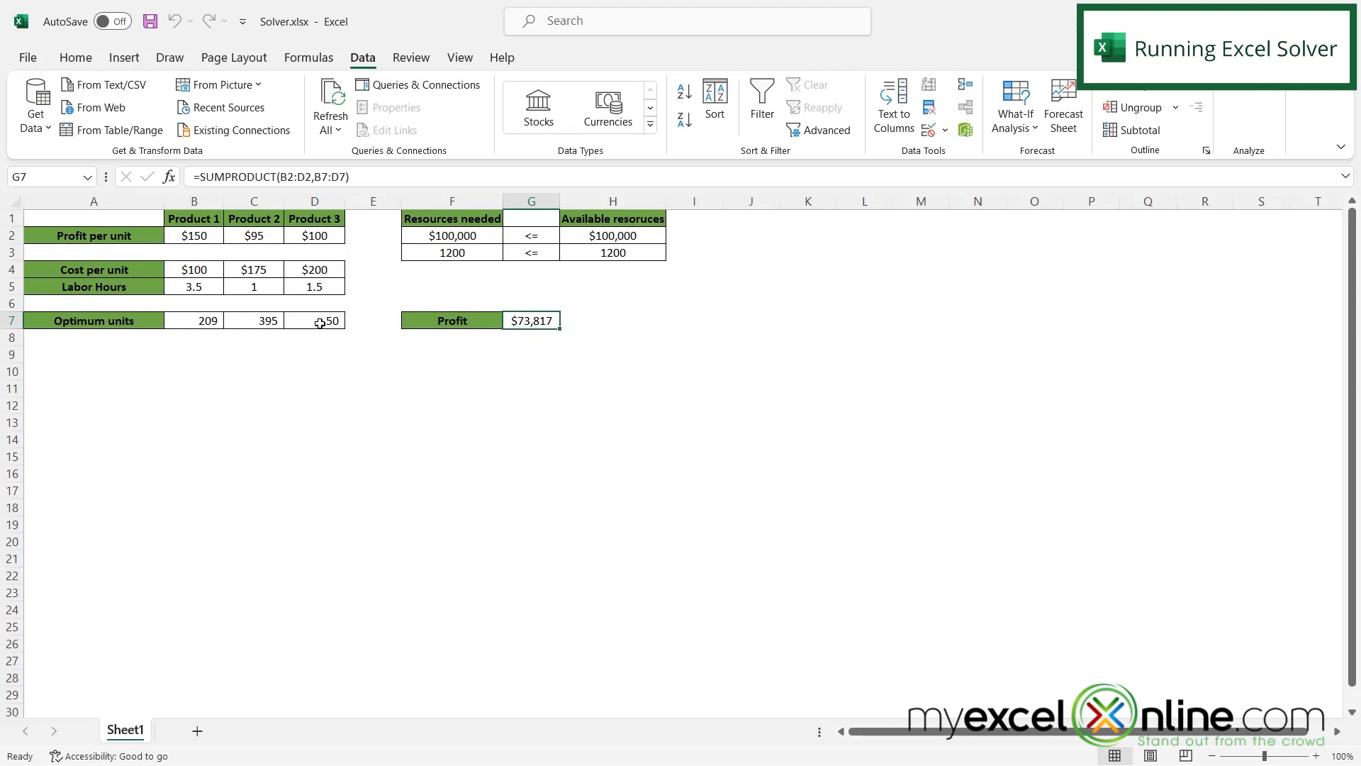
{"action": "mouse_move", "coordinate": [362, 312]}
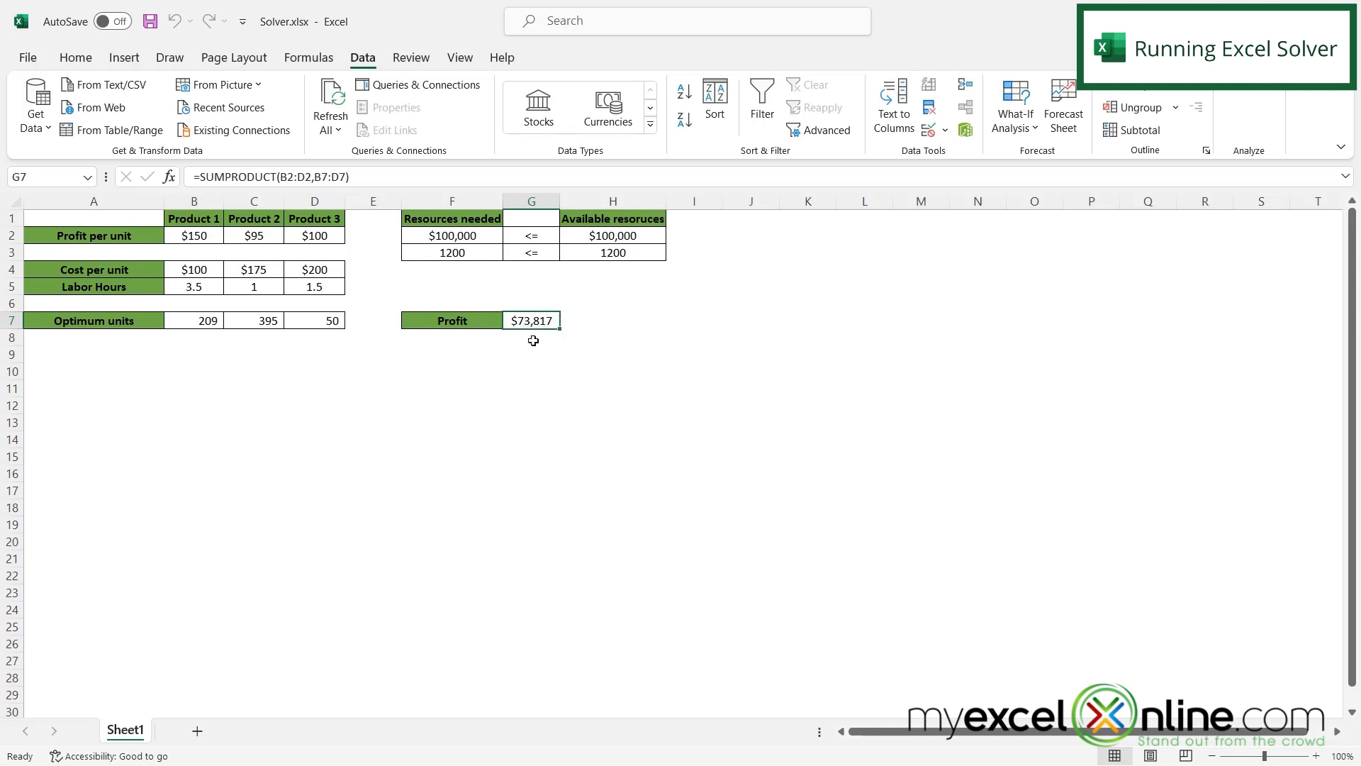
{"action": "mouse_move", "coordinate": [556, 331]}
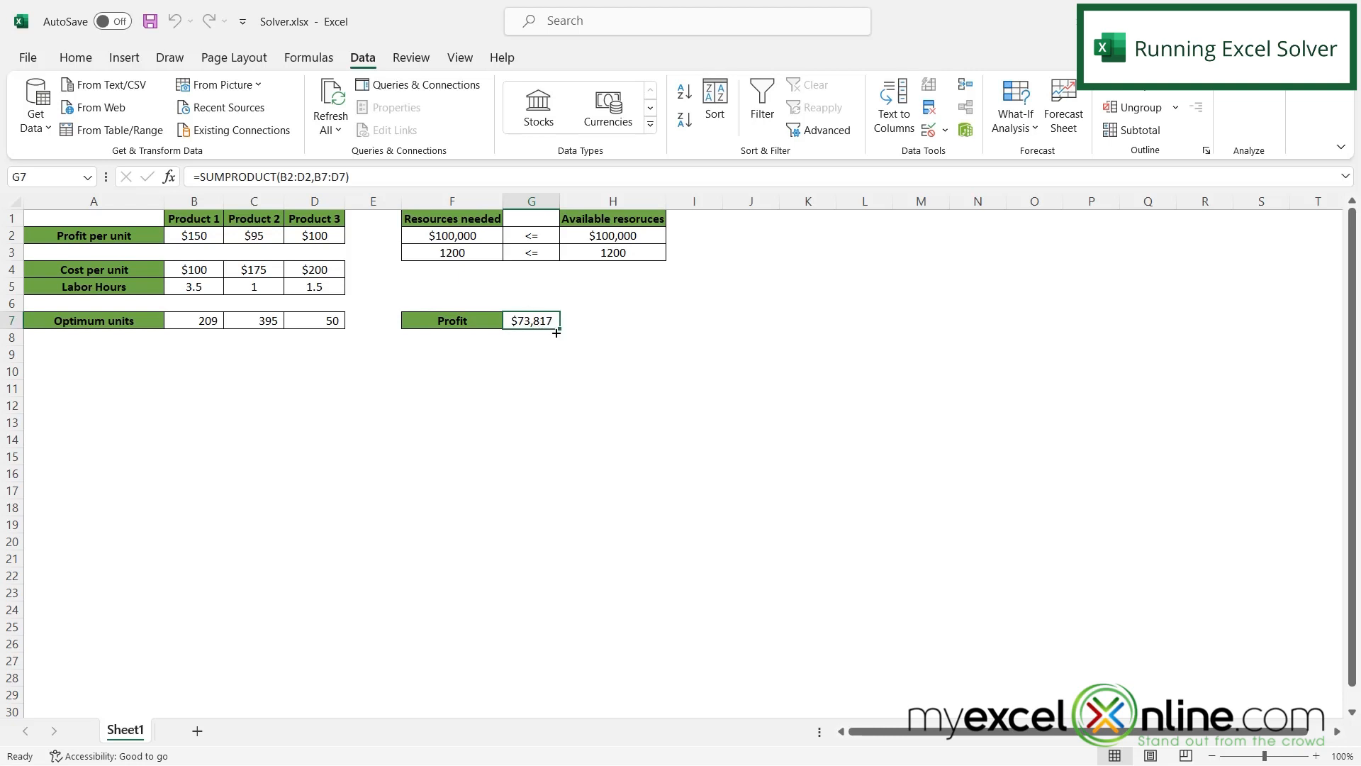